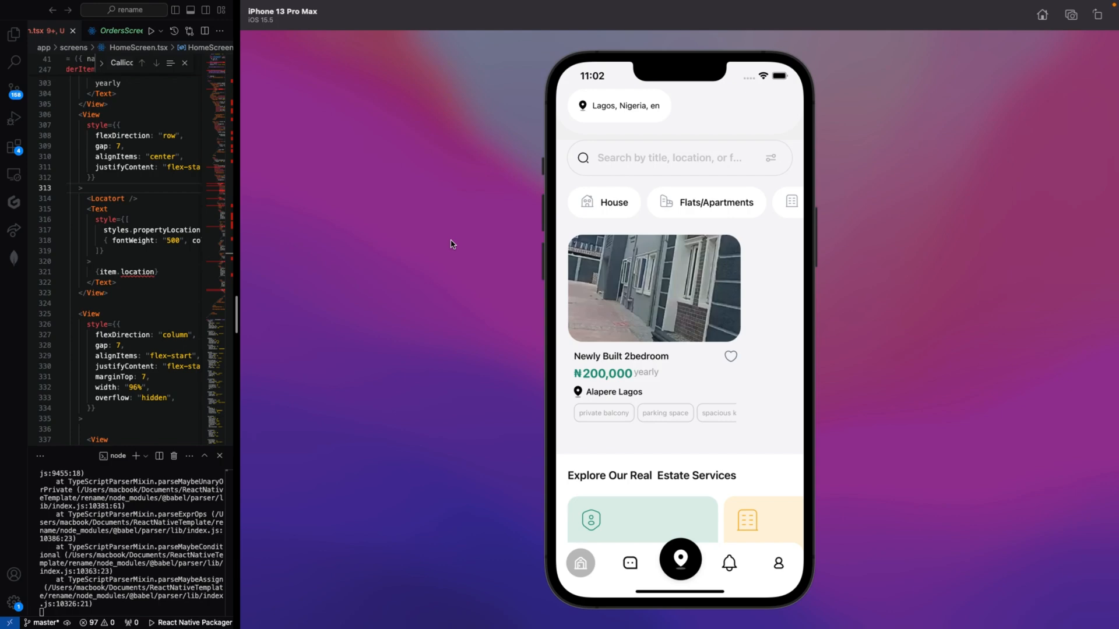
{"action": "mouse_move", "coordinate": [270, 183]}
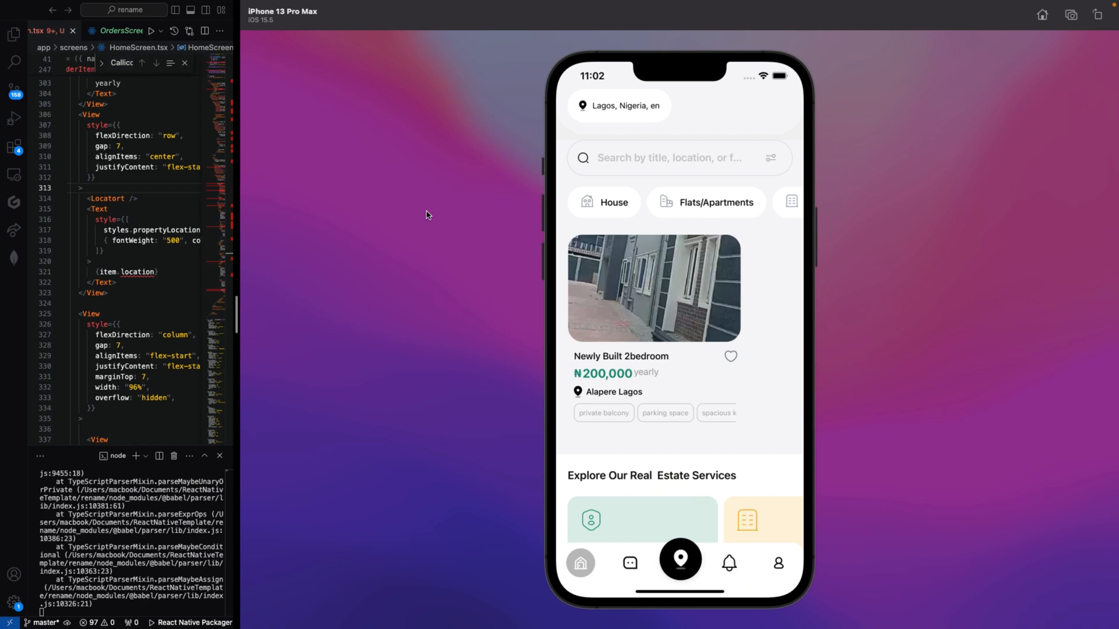
{"action": "mouse_move", "coordinate": [463, 321]}
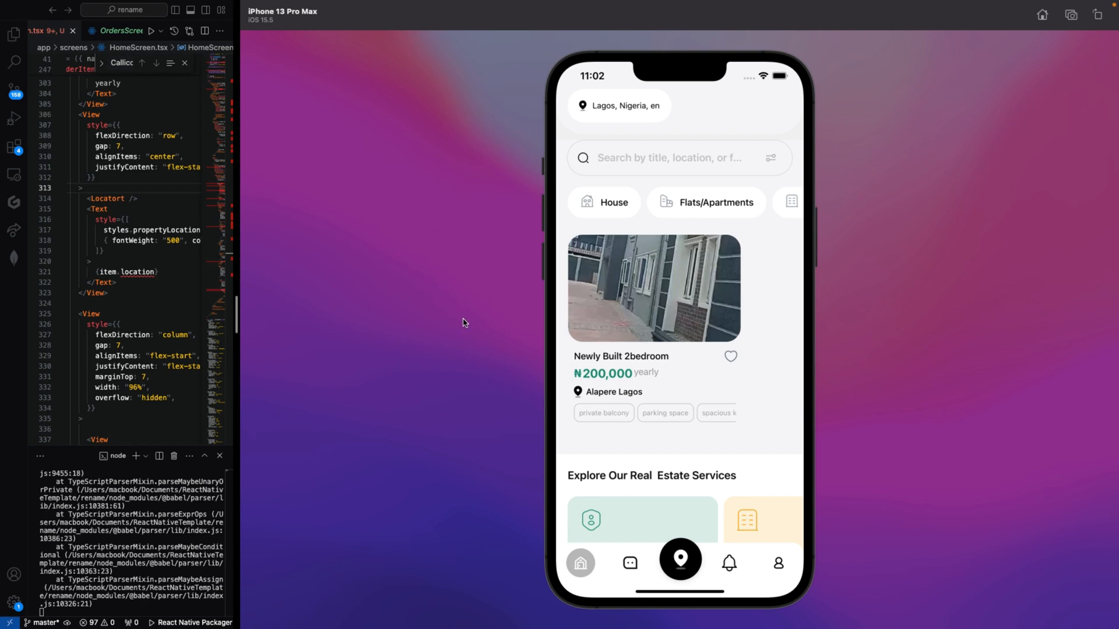
{"action": "mouse_move", "coordinate": [473, 341]}
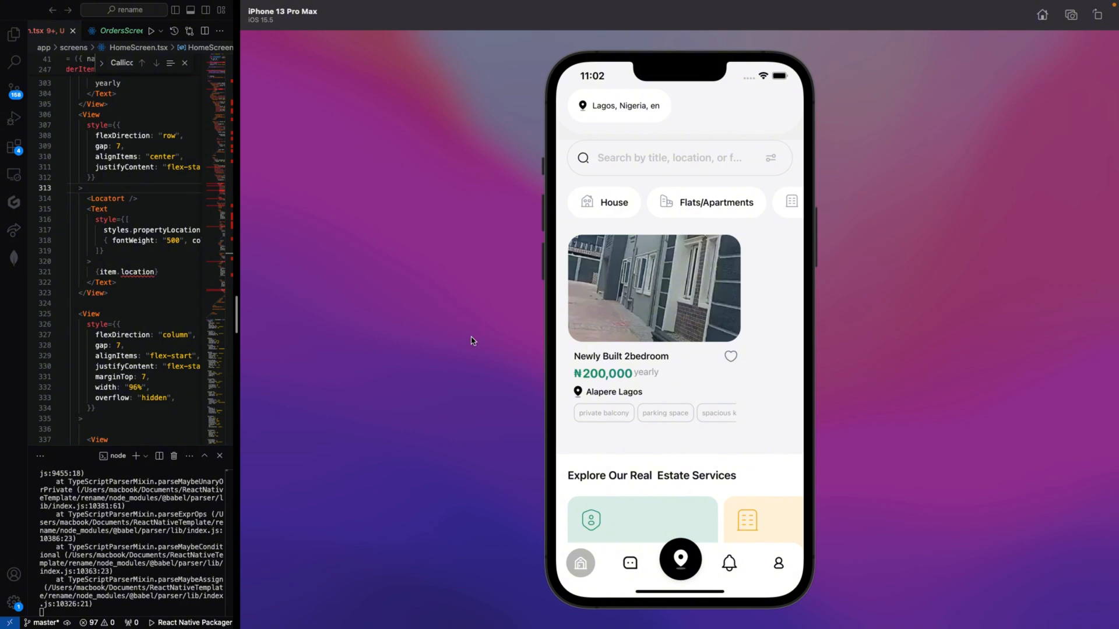
{"action": "mouse_move", "coordinate": [470, 347]}
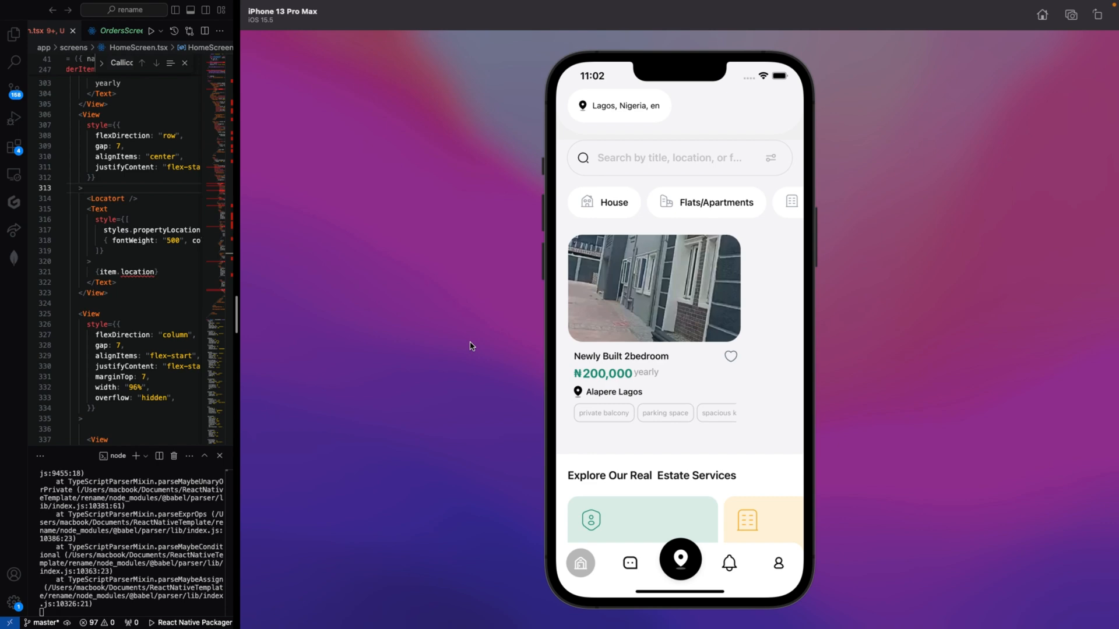
{"action": "mouse_move", "coordinate": [781, 574]}
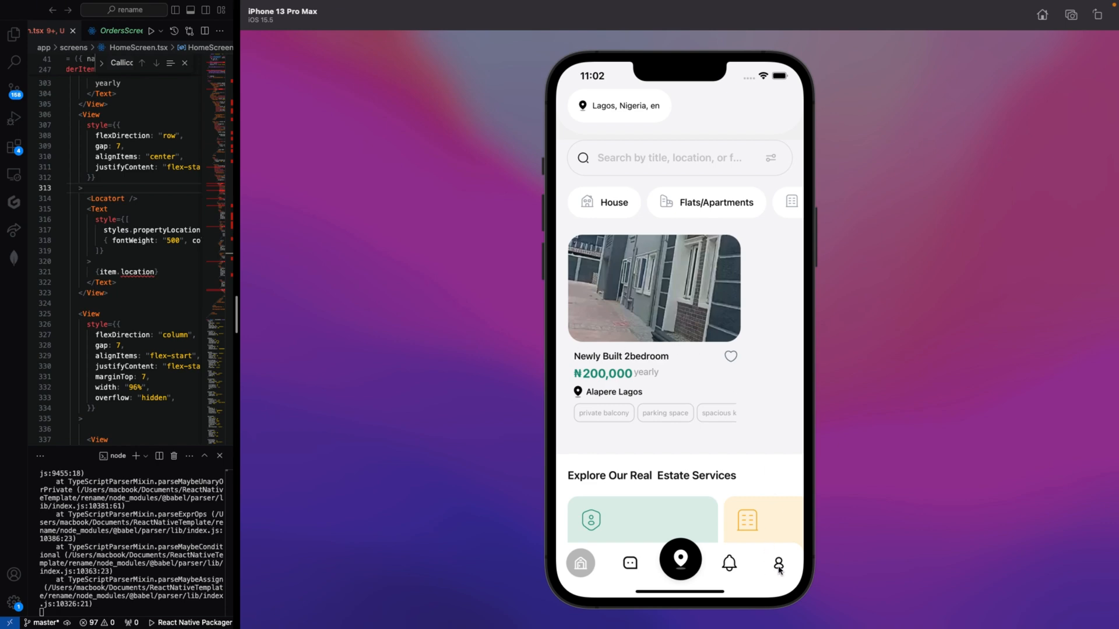
- Sign out, reopen the myhomeservice project in Expo Go, and dismiss the promise warning
{"action": "left_click", "coordinate": [778, 563]}
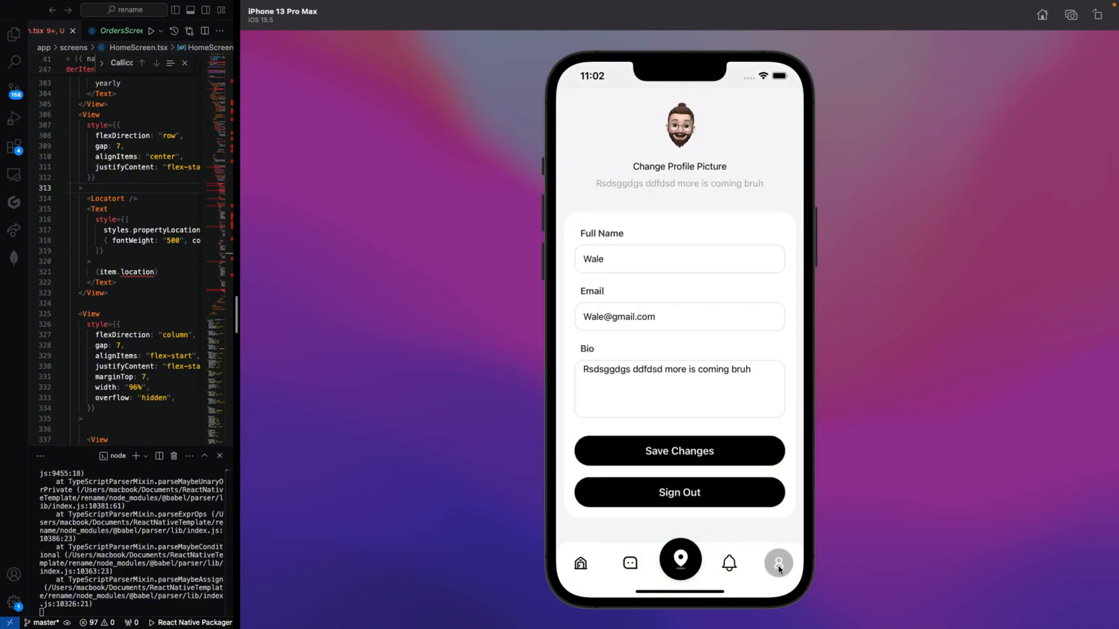
{"action": "left_click", "coordinate": [678, 492]}
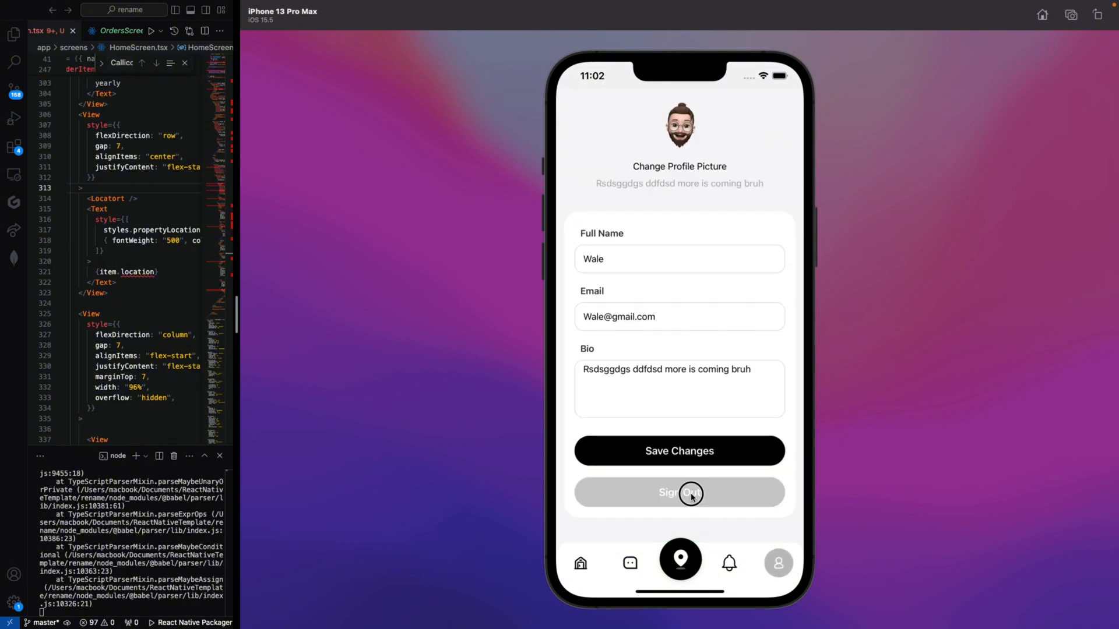
{"action": "left_click", "coordinate": [678, 492]}
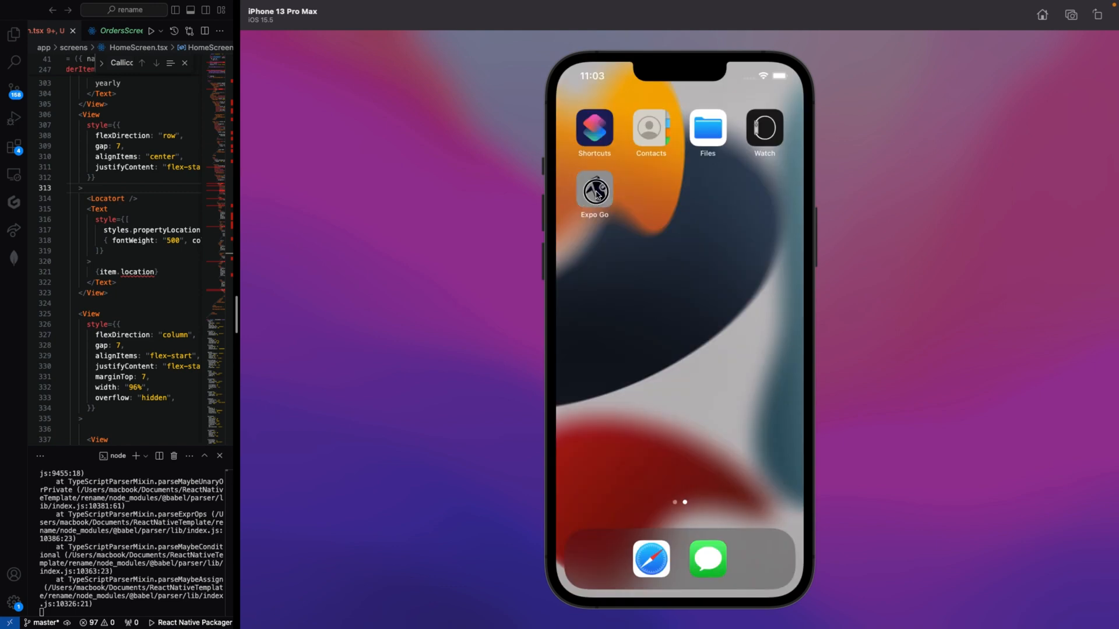
{"action": "left_click", "coordinate": [594, 191]}
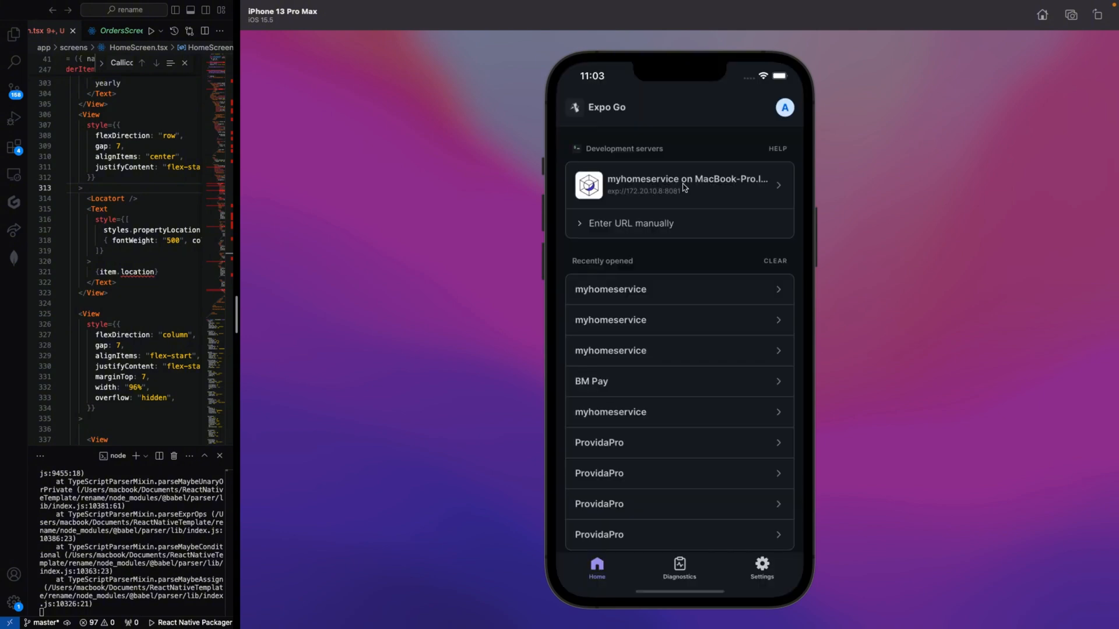
{"action": "left_click", "coordinate": [678, 185]}
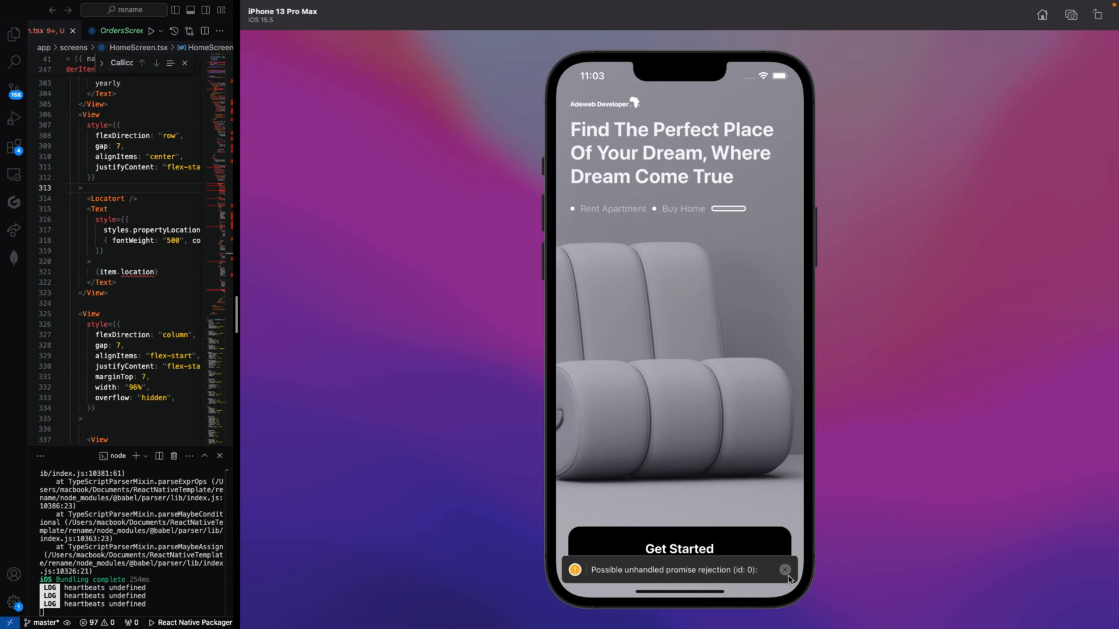
{"action": "left_click", "coordinate": [784, 570]}
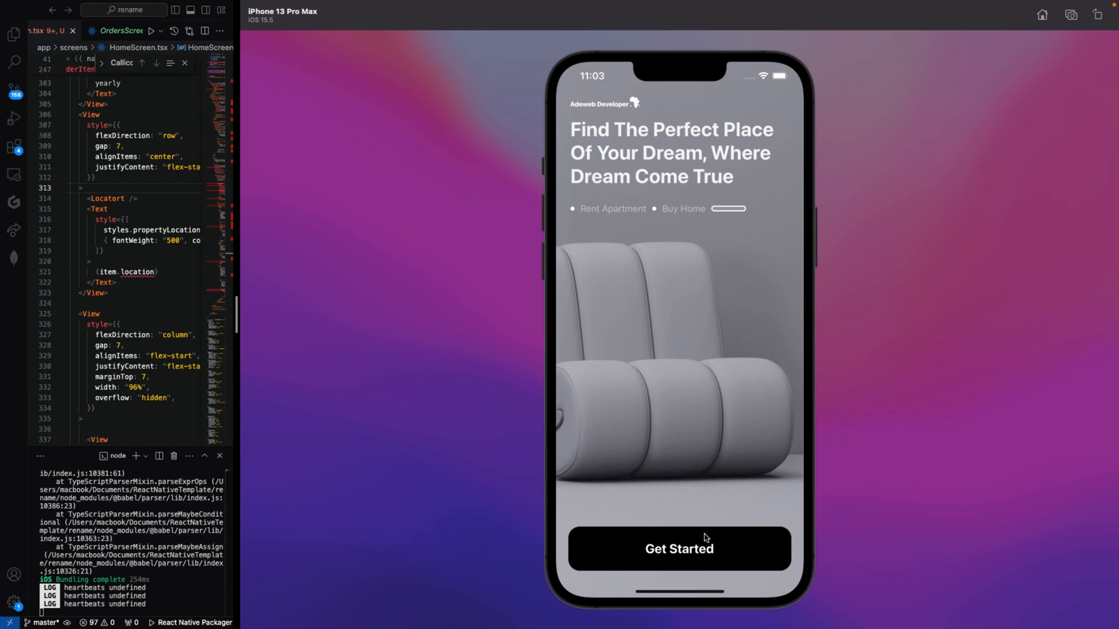
{"action": "mouse_move", "coordinate": [702, 535]}
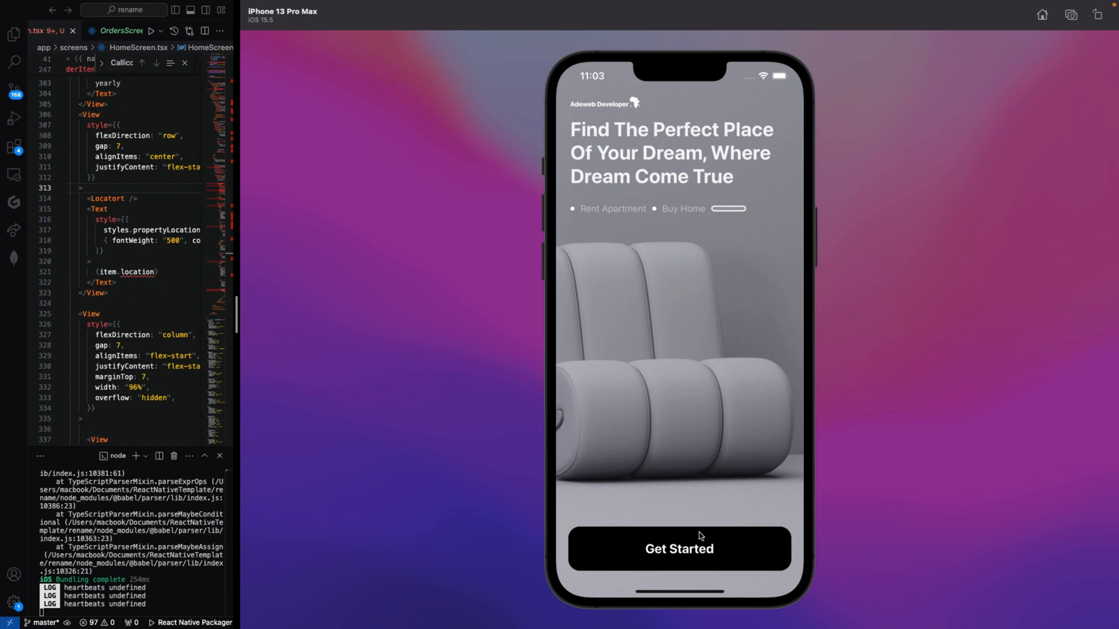
{"action": "mouse_move", "coordinate": [700, 562]}
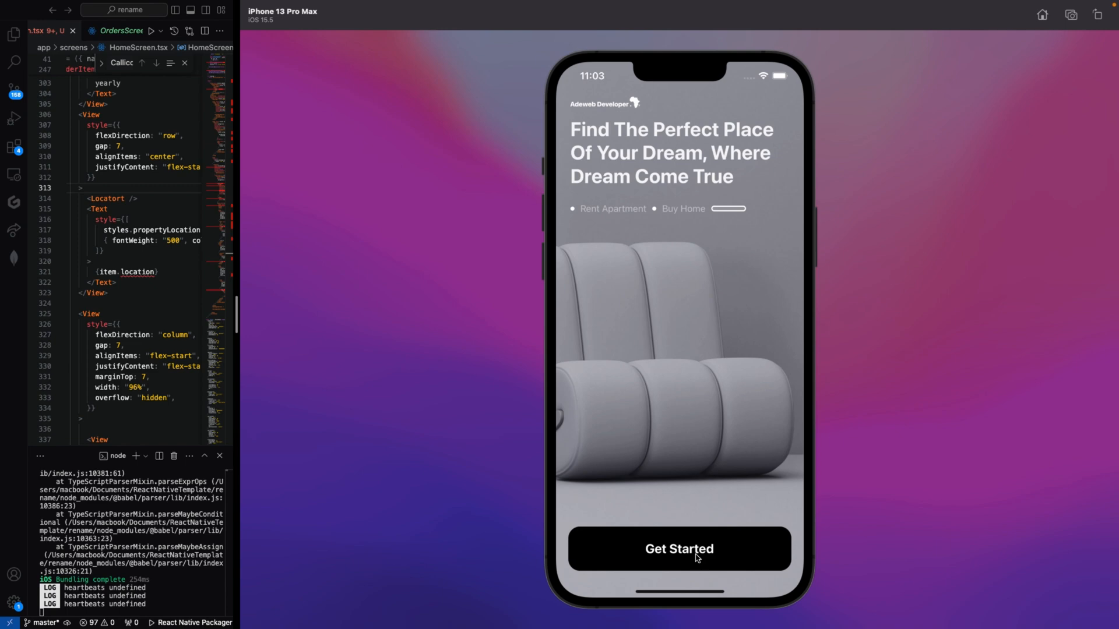
- Go through the Welcome, Explore Listings and Easy Navigation slides to the Sign up screen
{"action": "left_click", "coordinate": [678, 548]}
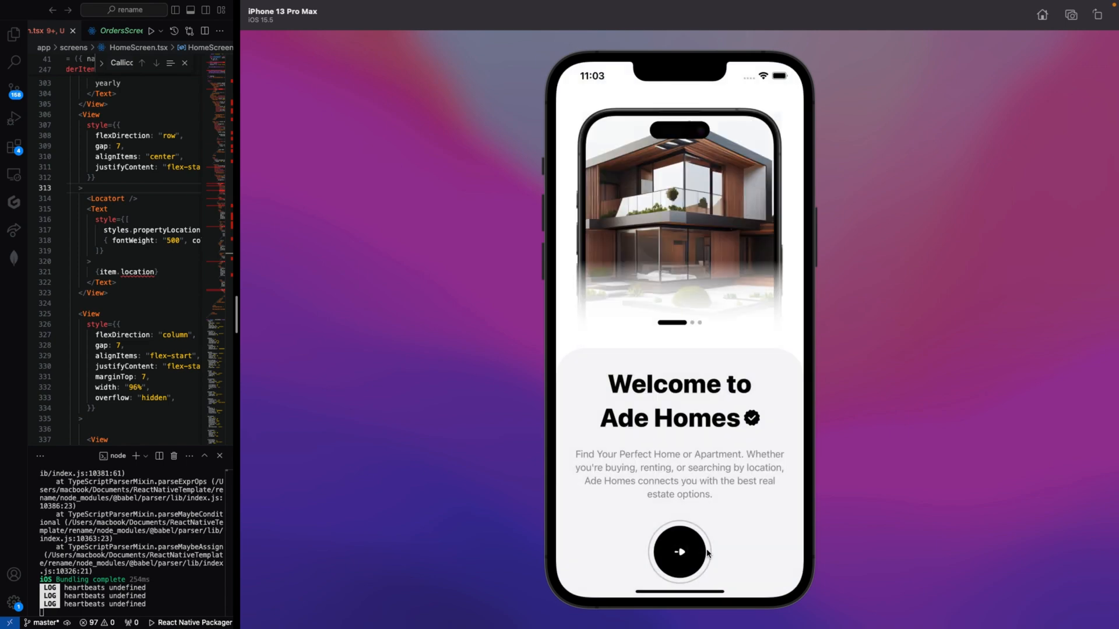
{"action": "mouse_move", "coordinate": [675, 217]}
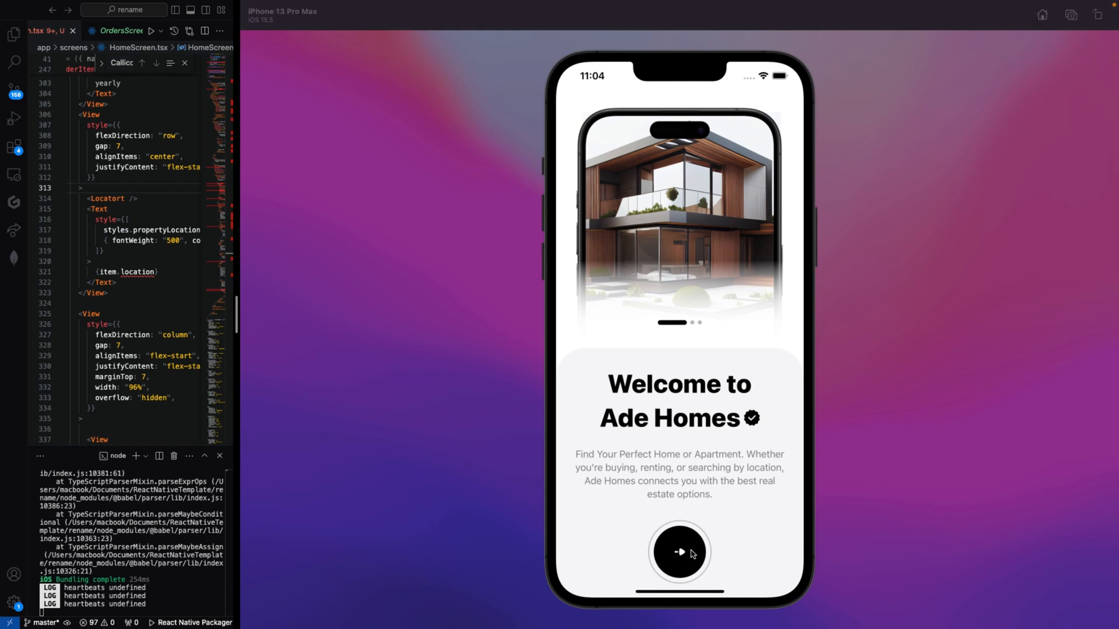
{"action": "left_click", "coordinate": [678, 538]}
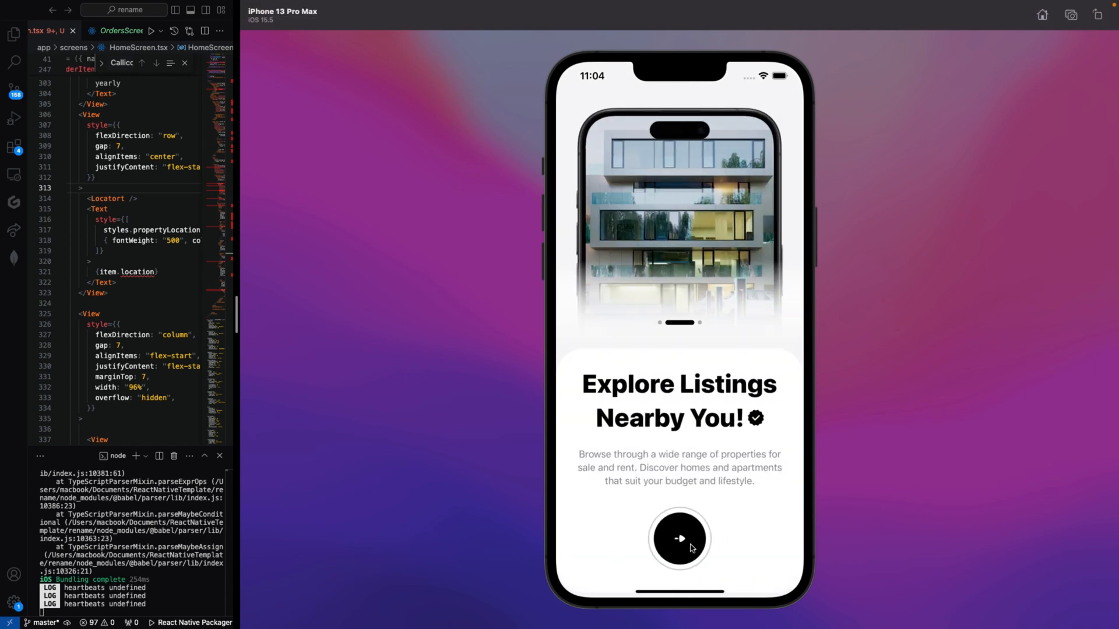
{"action": "left_click", "coordinate": [678, 537]}
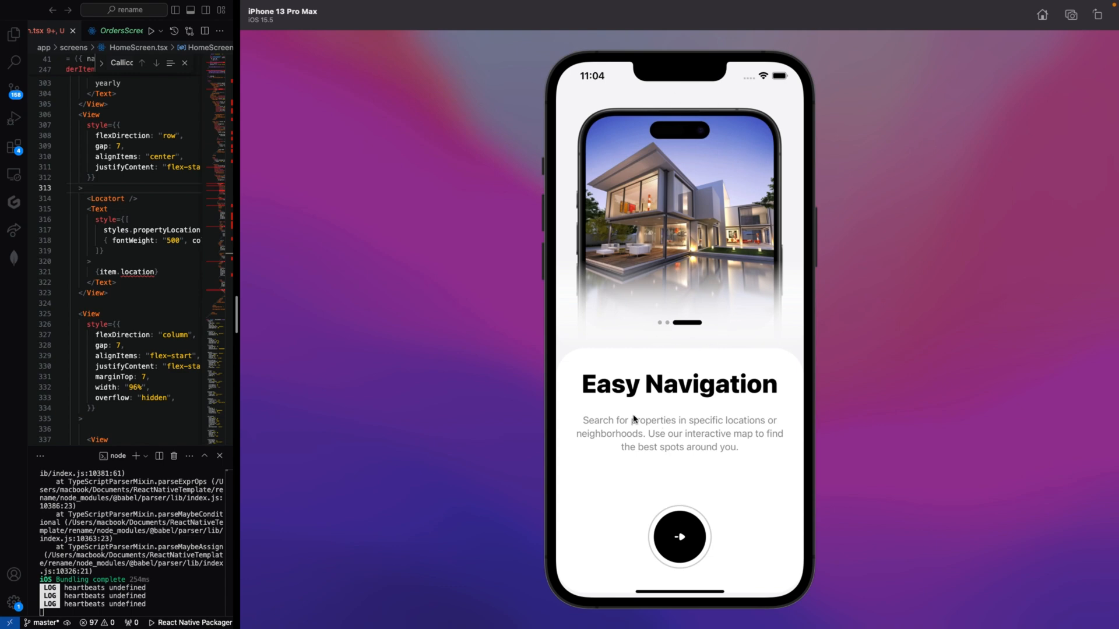
{"action": "left_click", "coordinate": [678, 536]}
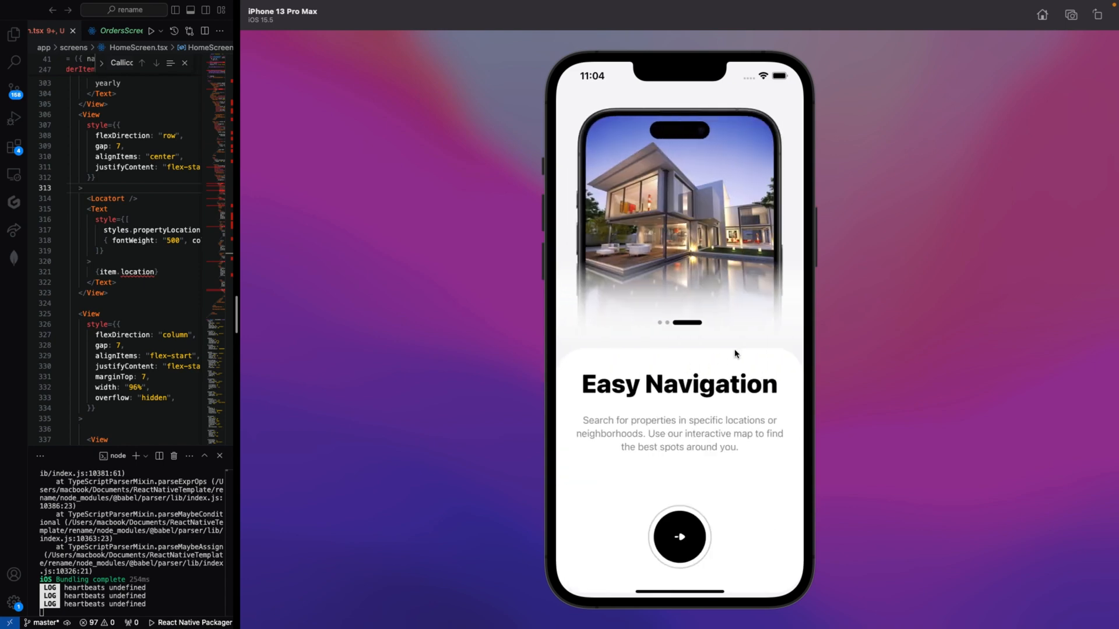
{"action": "mouse_move", "coordinate": [633, 211]}
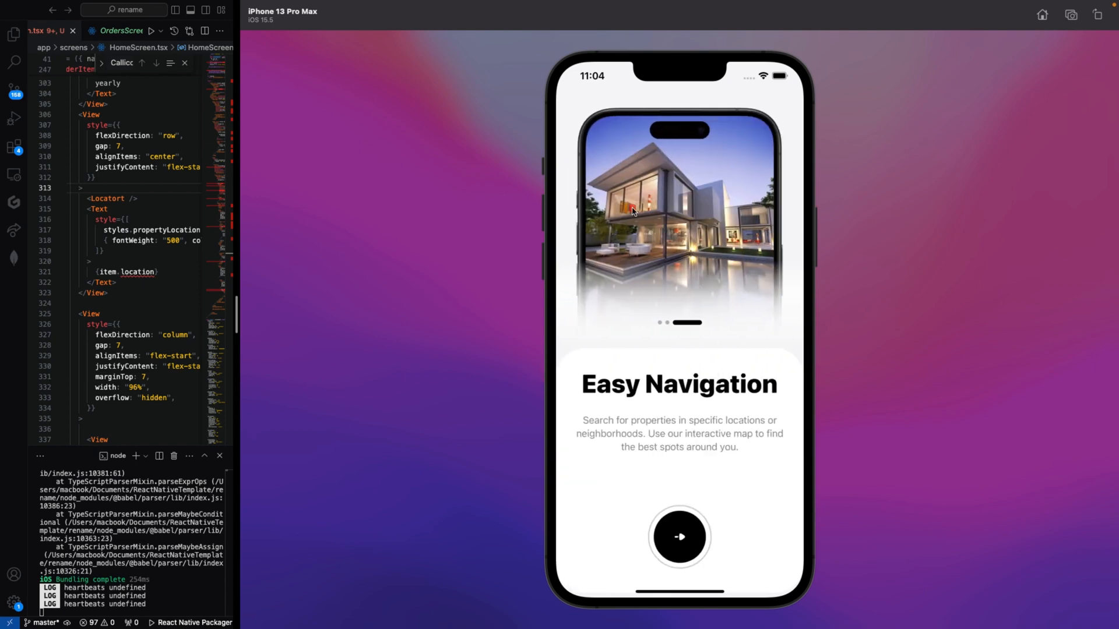
{"action": "mouse_move", "coordinate": [615, 438]}
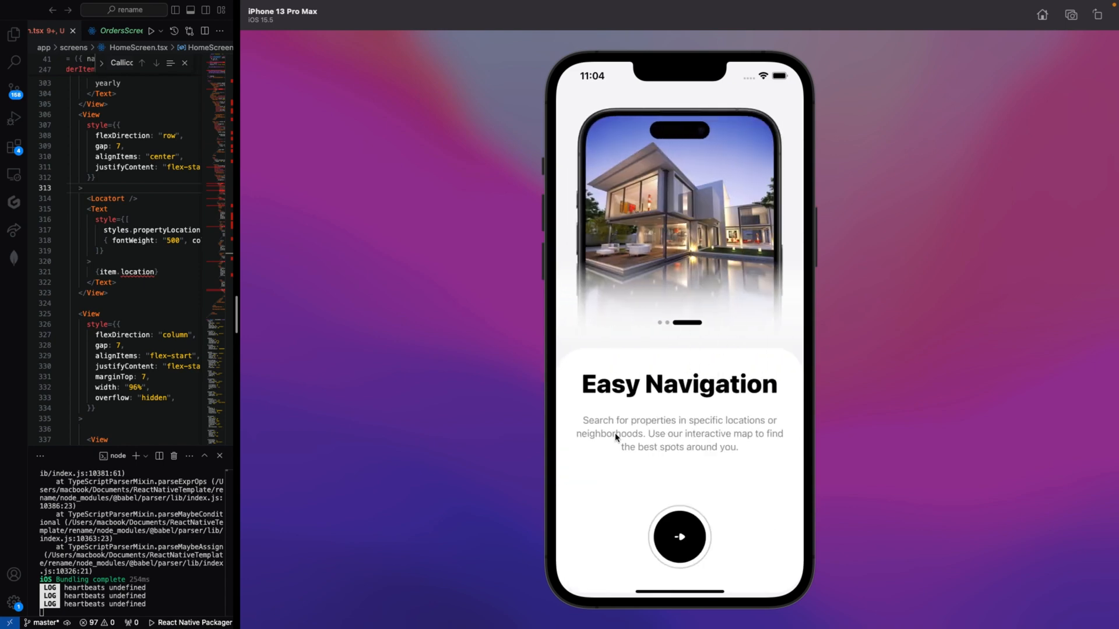
{"action": "mouse_move", "coordinate": [679, 201]}
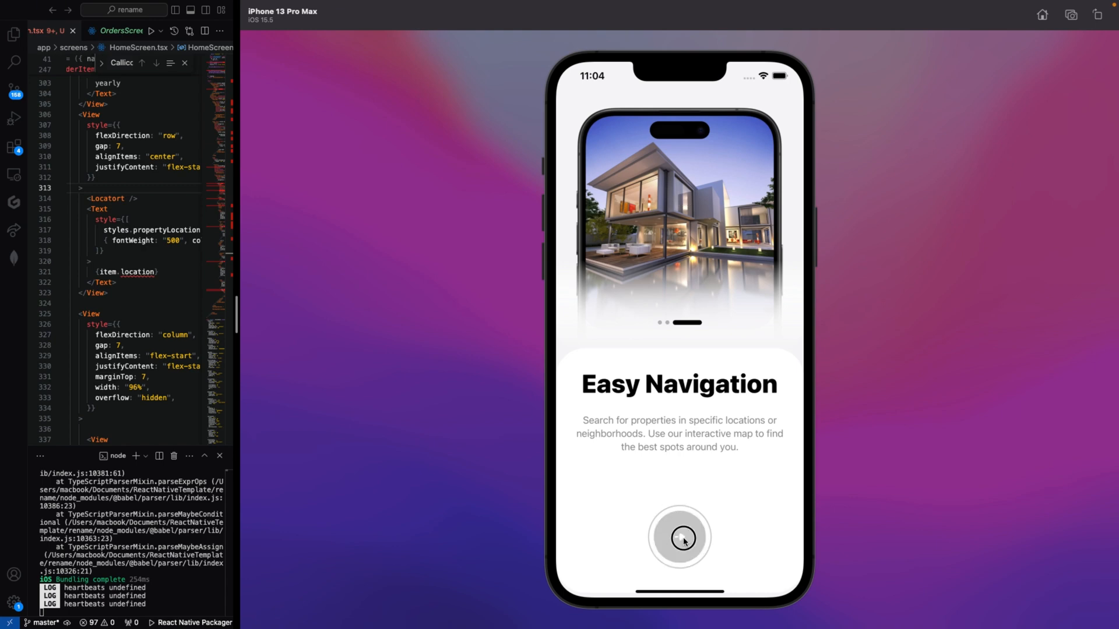
{"action": "left_click", "coordinate": [679, 537]}
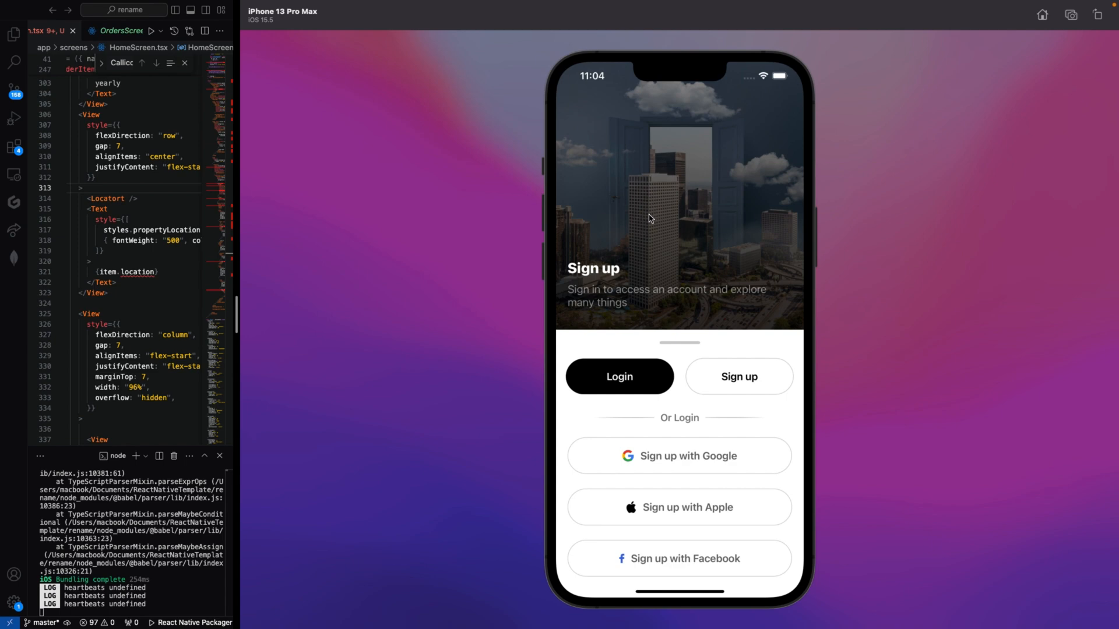
{"action": "mouse_move", "coordinate": [682, 316]}
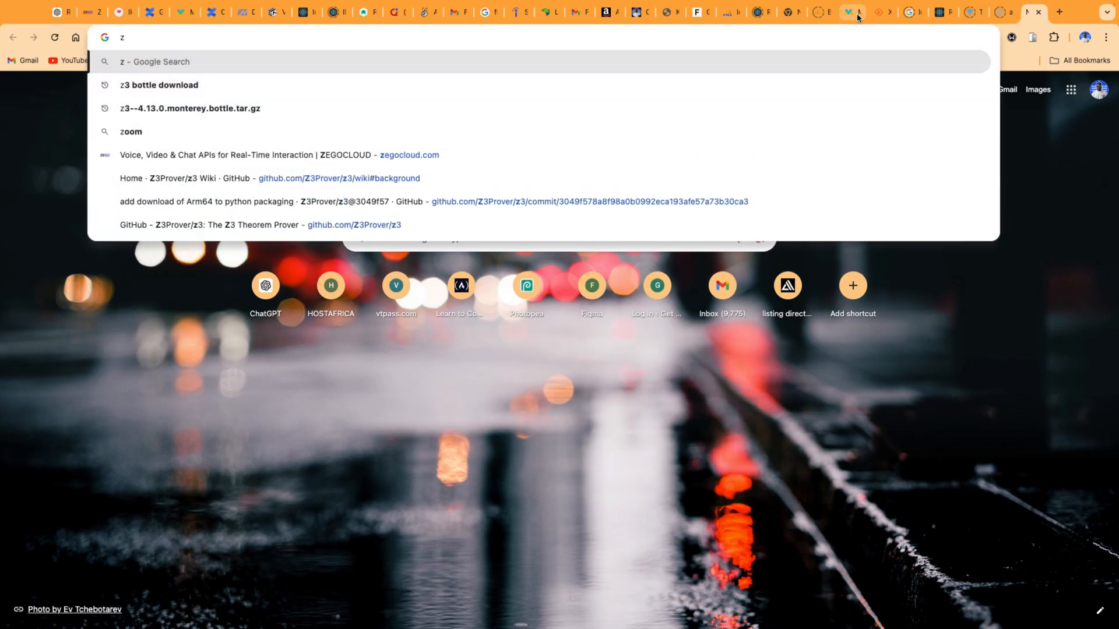
- Enter 'zeego' in a new Chrome tab and choose the zegocloud search suggestion
{"action": "type", "text": "eego"}
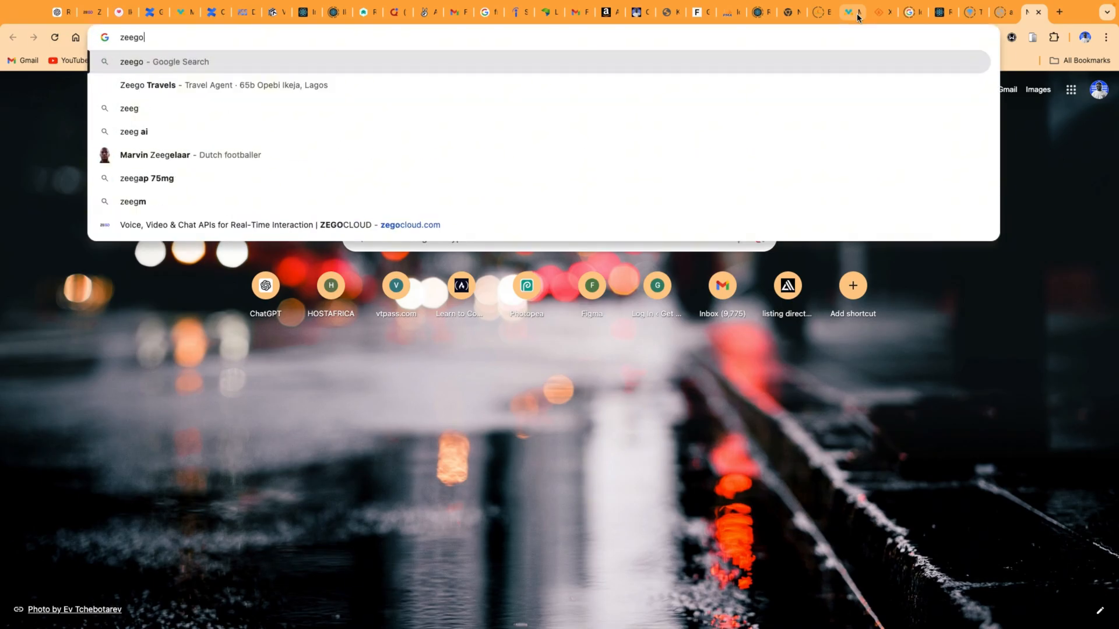
{"action": "type", "text": "cloud"}
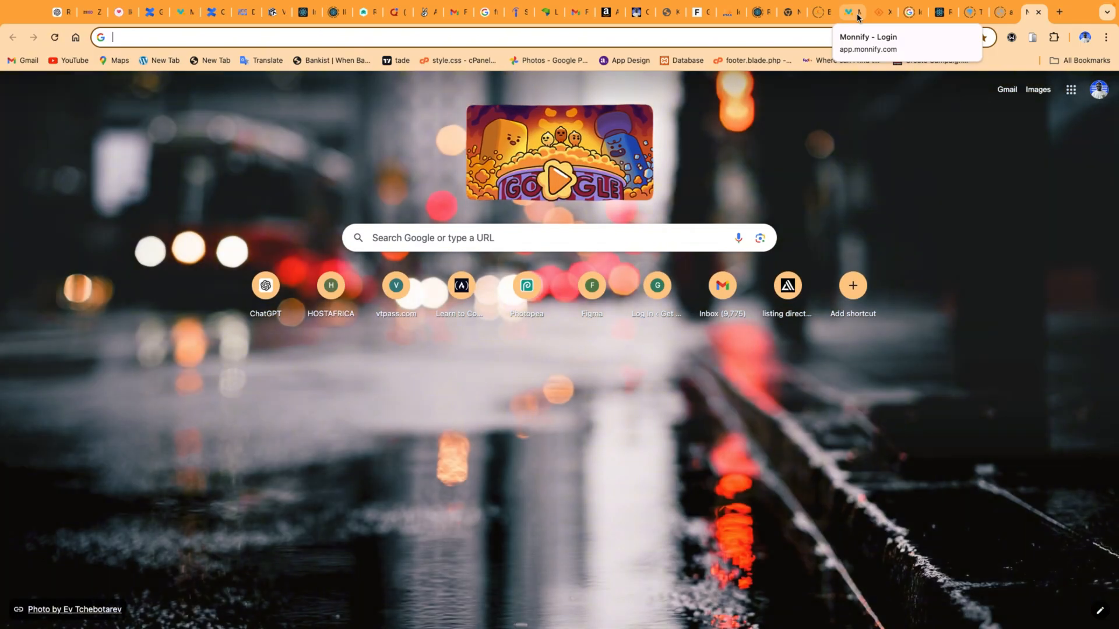
{"action": "type", "text": "zeego"}
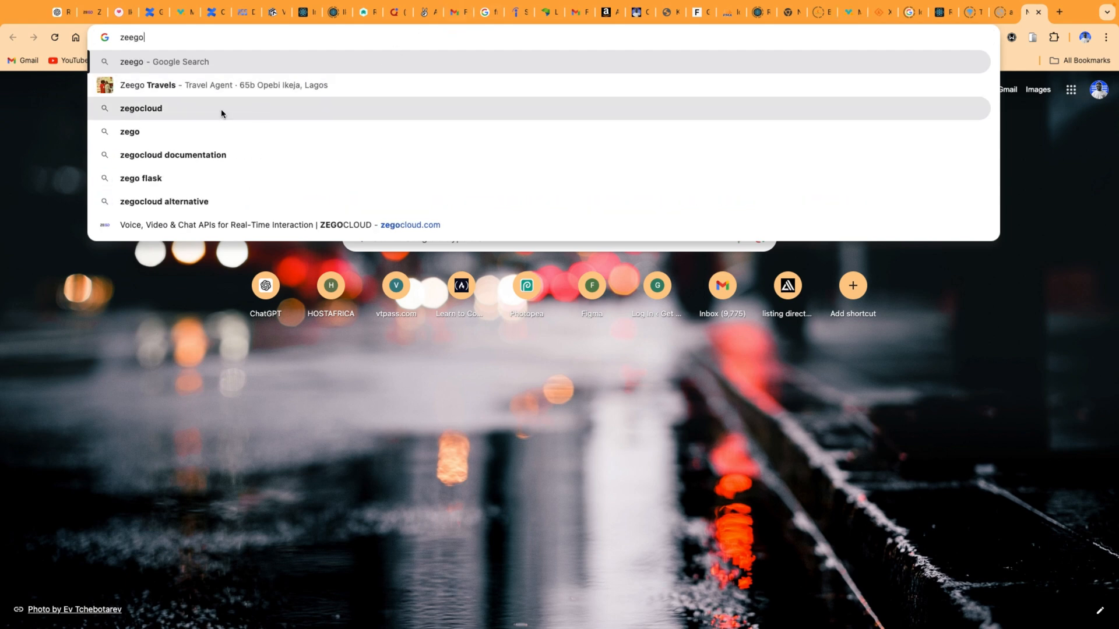
{"action": "left_click", "coordinate": [140, 107]}
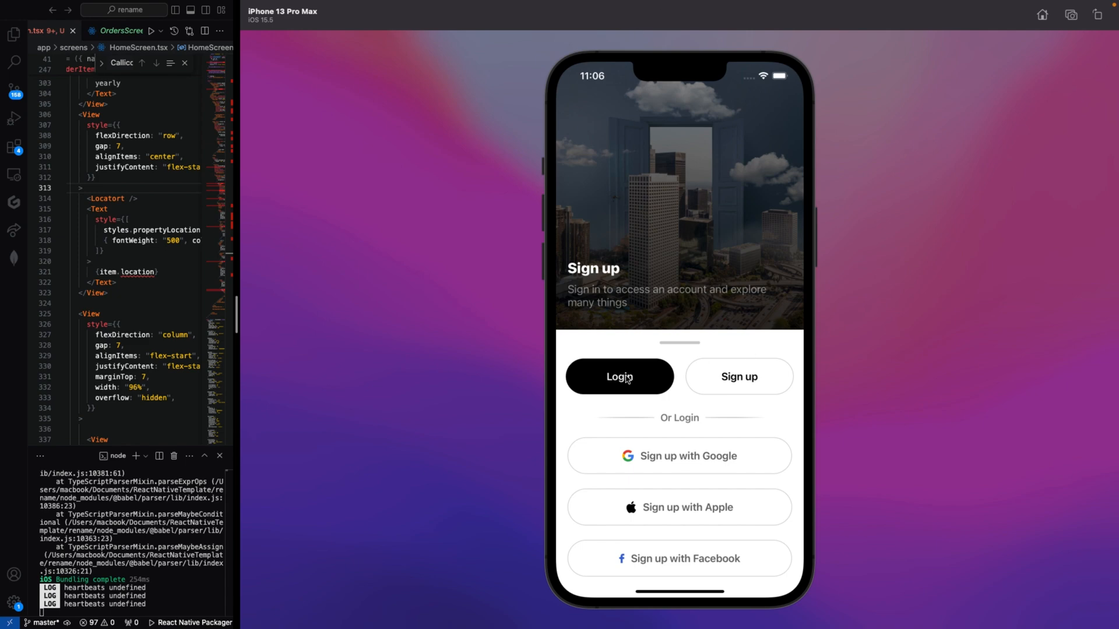
{"action": "mouse_move", "coordinate": [738, 395]}
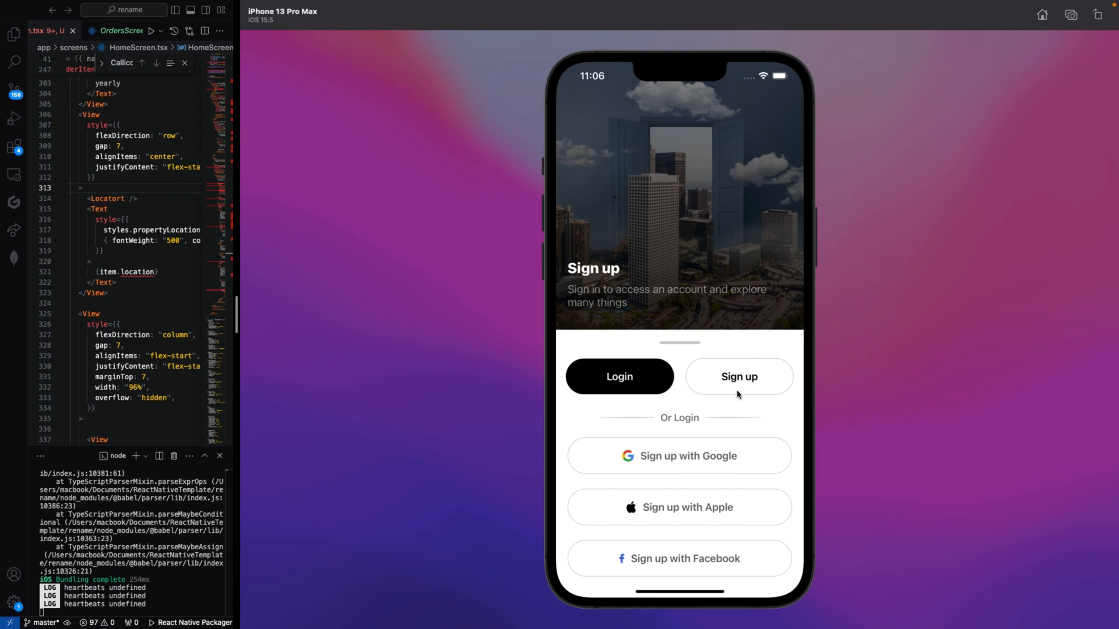
{"action": "mouse_move", "coordinate": [613, 565]}
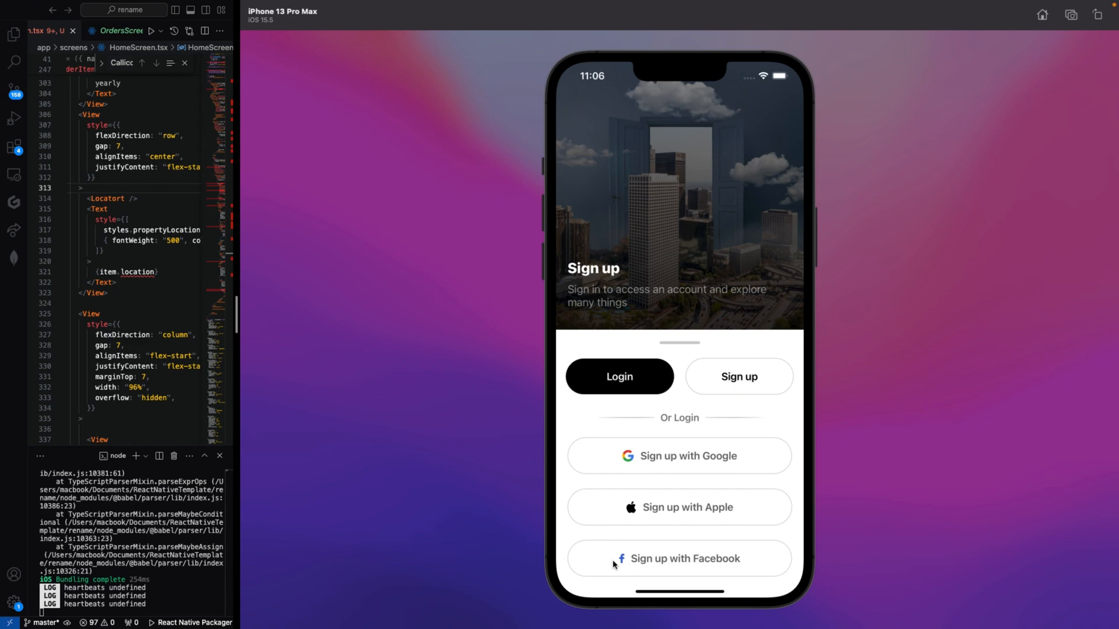
{"action": "mouse_move", "coordinate": [740, 383]}
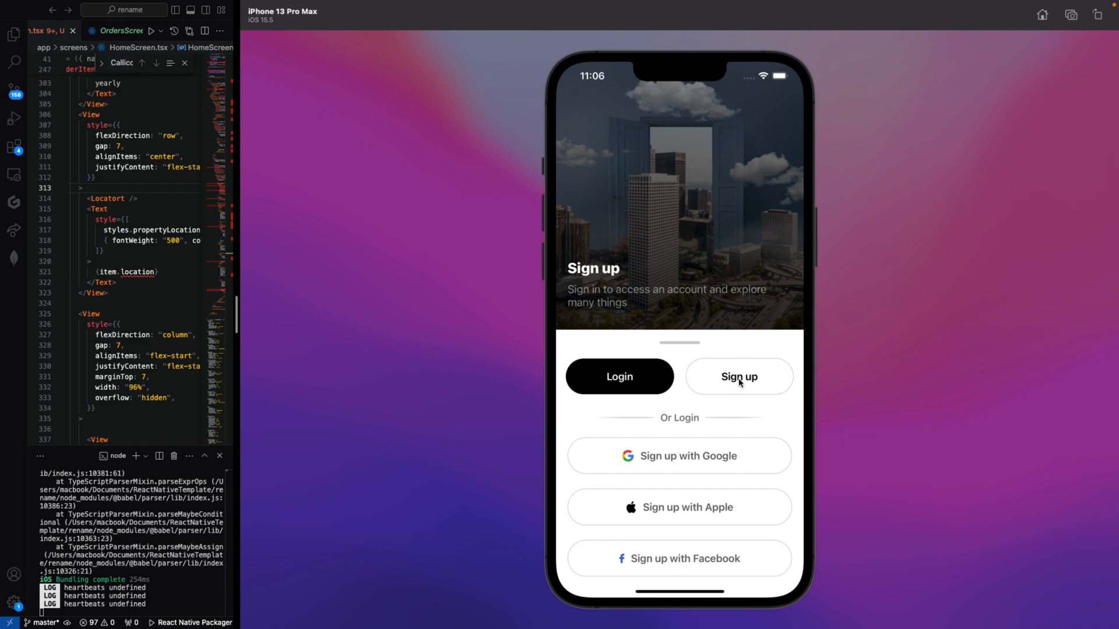
- Enter the full name 'Zeego Cloud Api' on the Sign Up form
{"action": "left_click", "coordinate": [738, 377]}
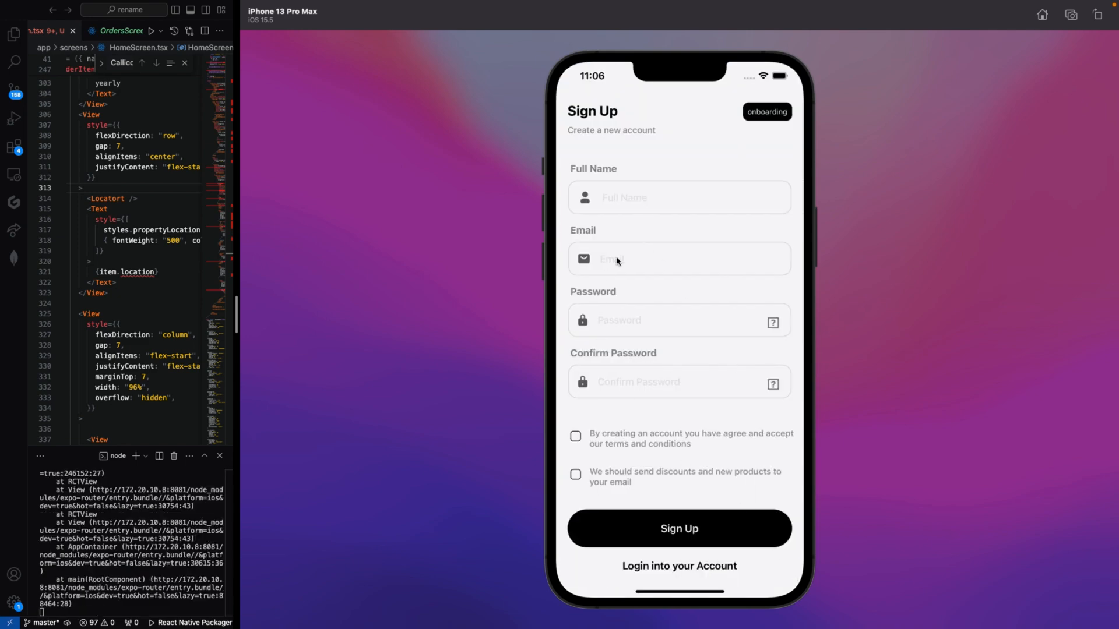
{"action": "left_click", "coordinate": [678, 198]}
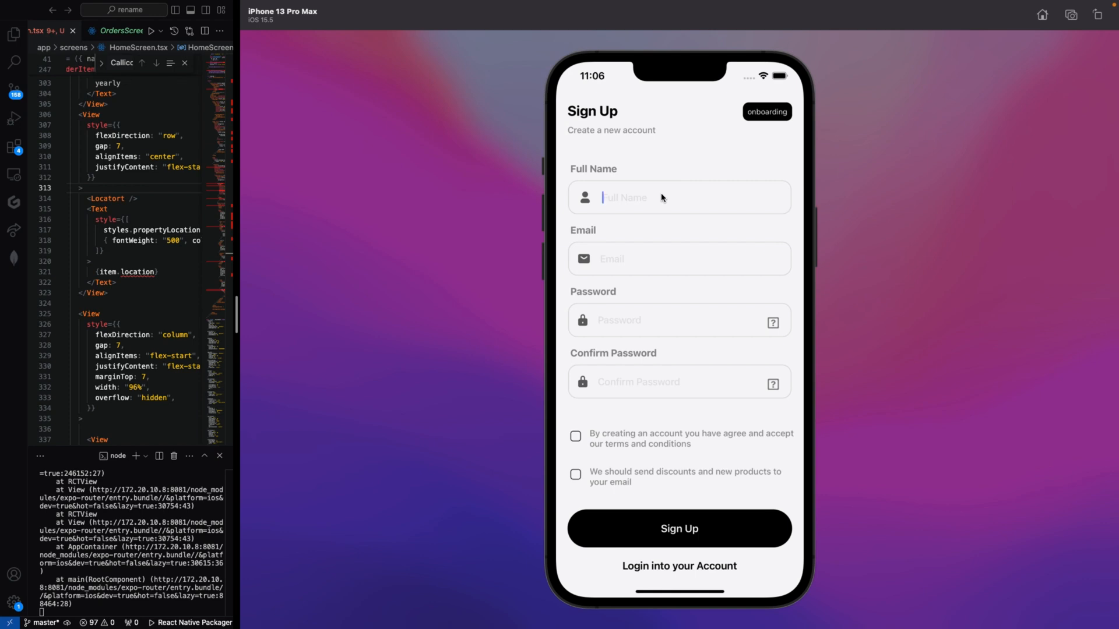
{"action": "type", "text": "X"}
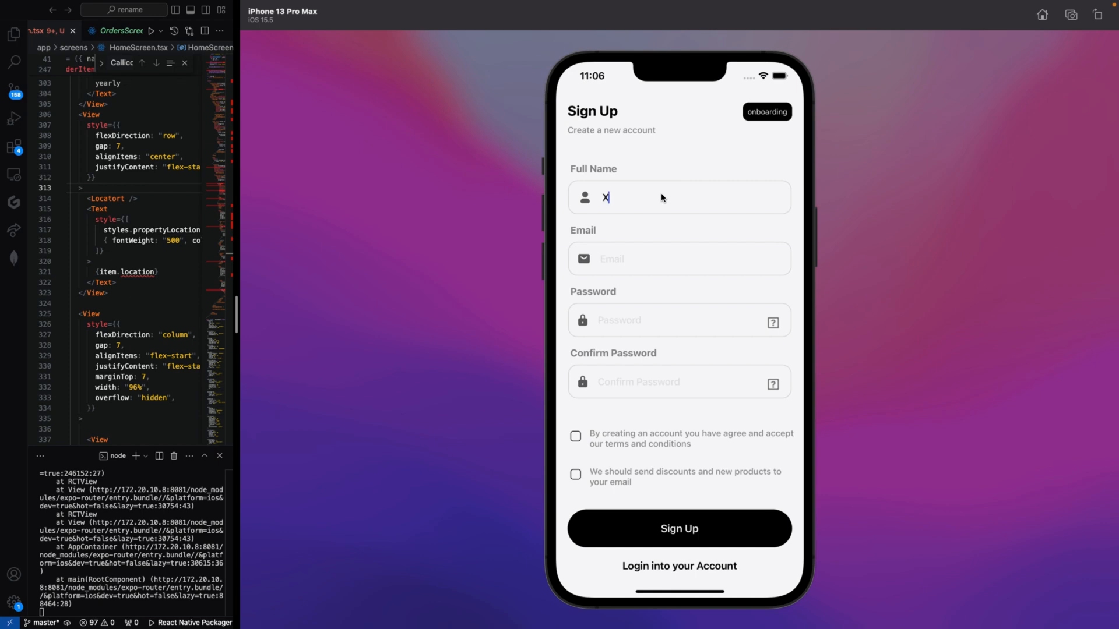
{"action": "key", "text": "Backspace"}
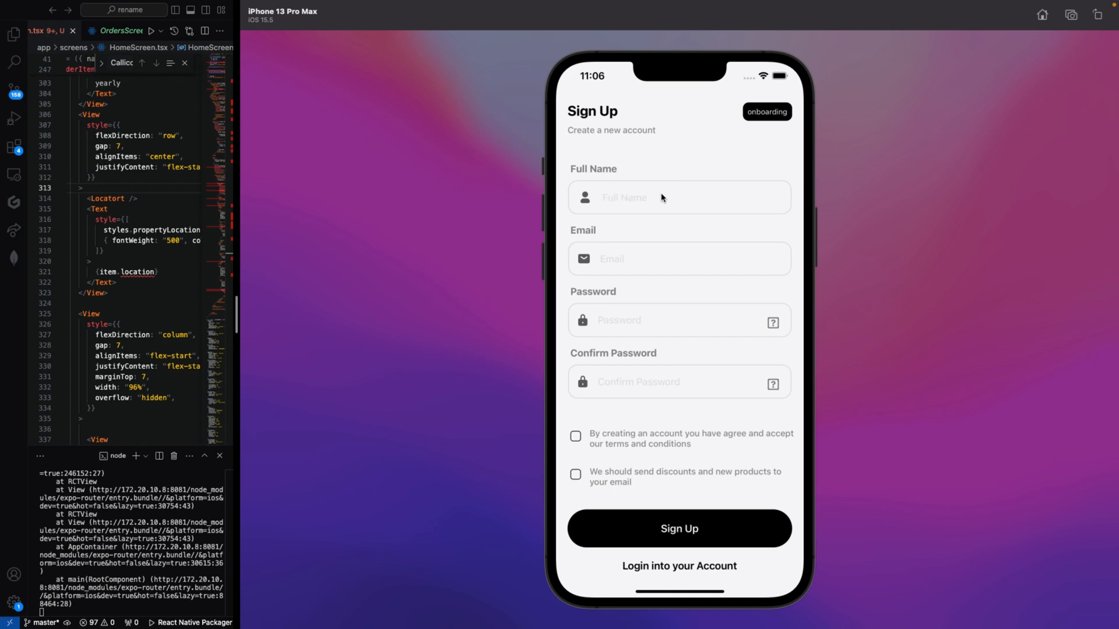
{"action": "type", "text": "Z"}
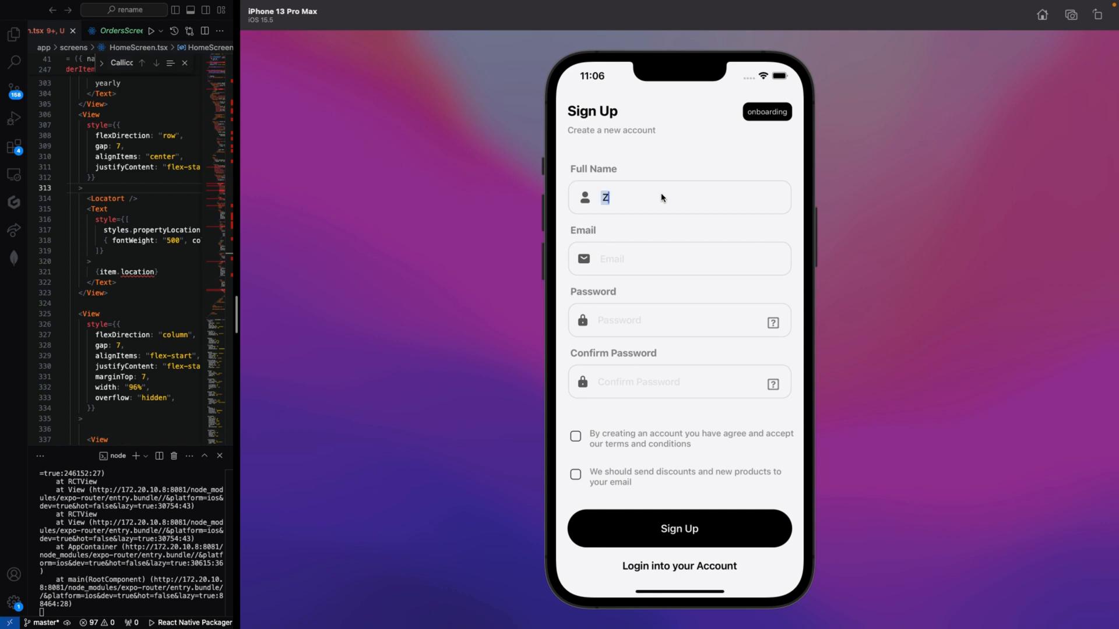
{"action": "type", "text": "eego"}
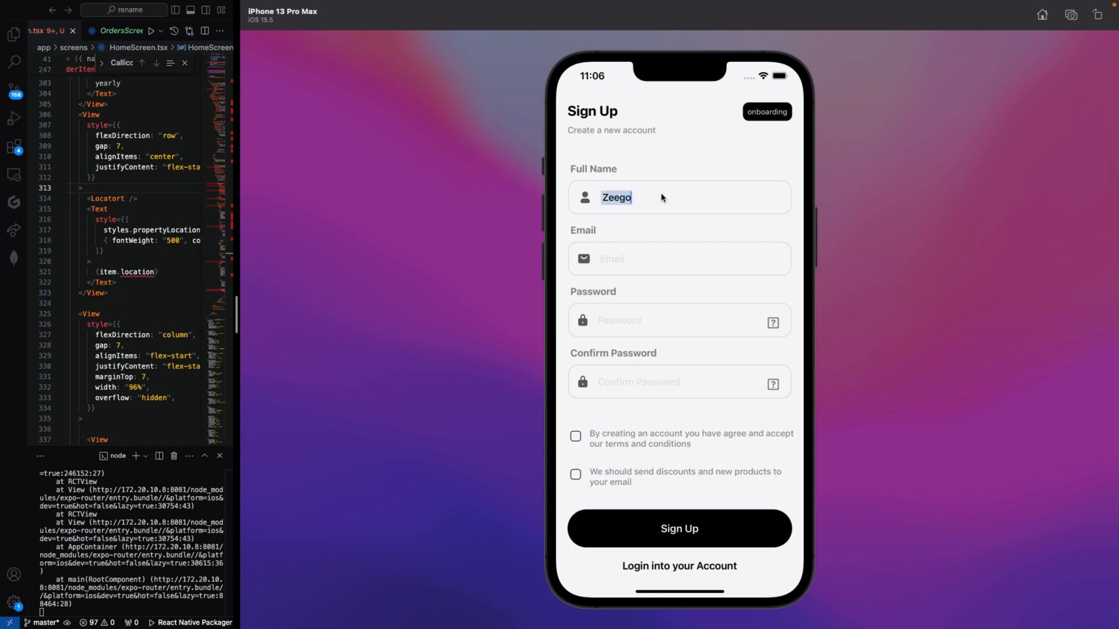
{"action": "type", "text": "See go"}
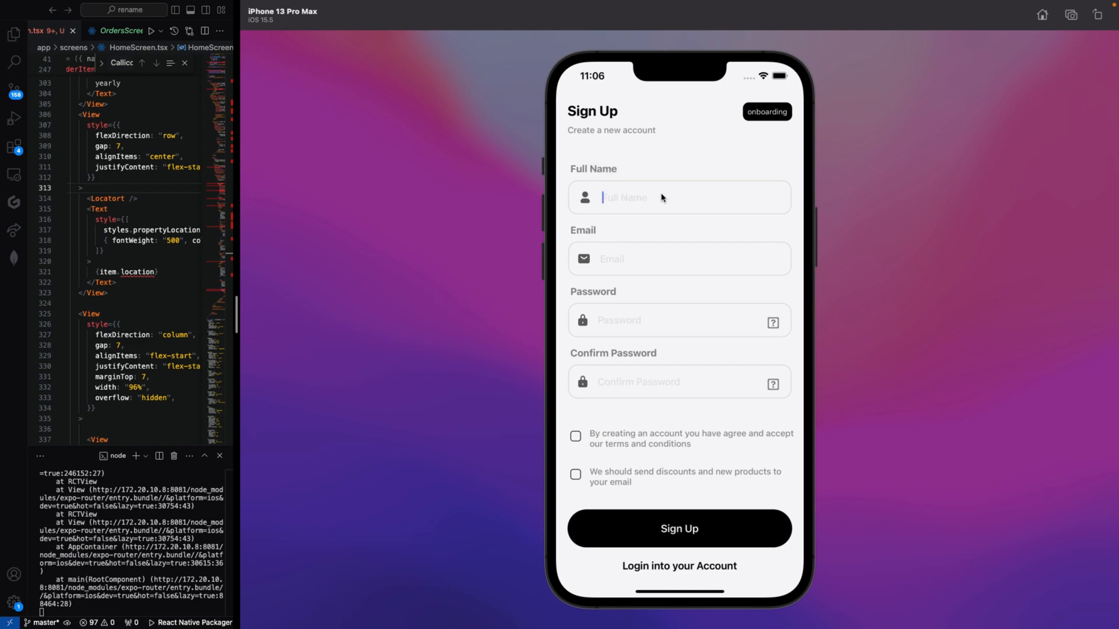
{"action": "type", "text": "Zeego"}
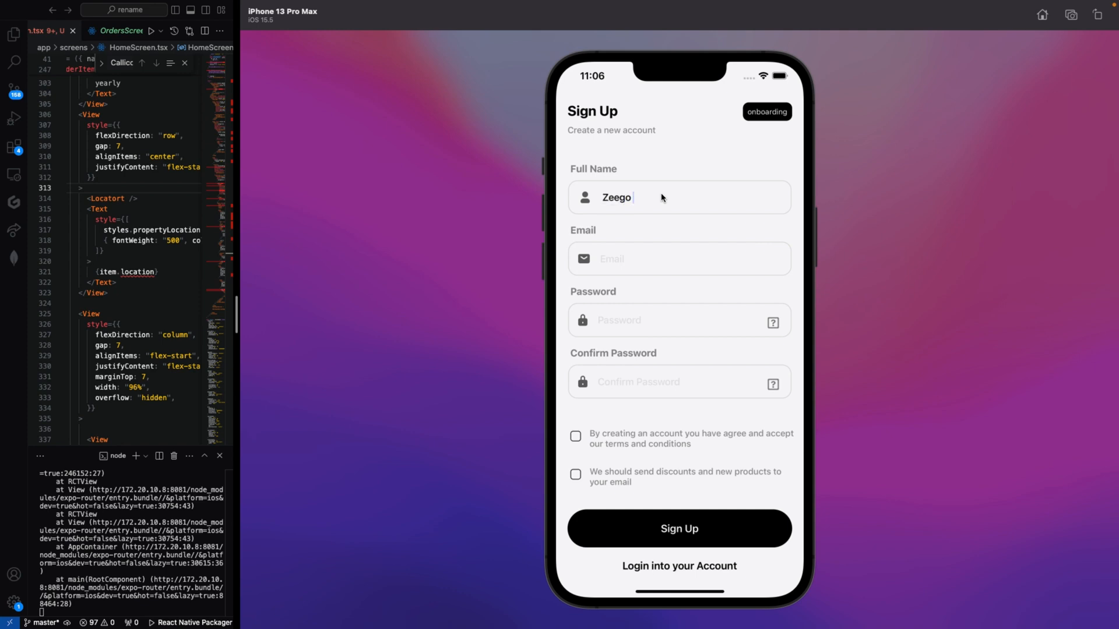
{"action": "type", "text": "Cl"}
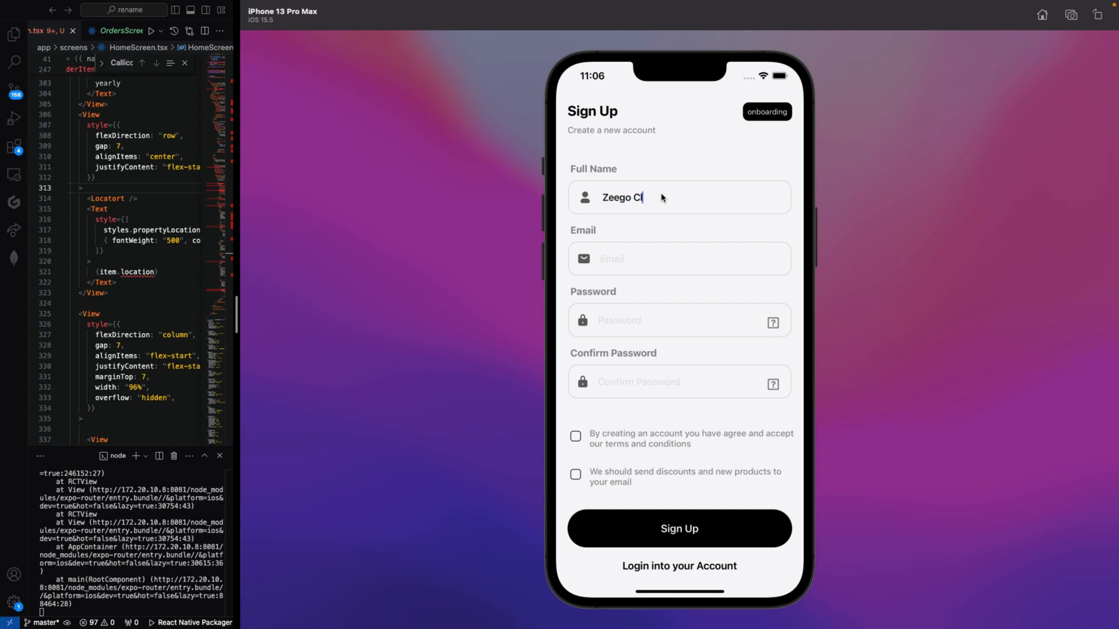
{"action": "type", "text": "ou"}
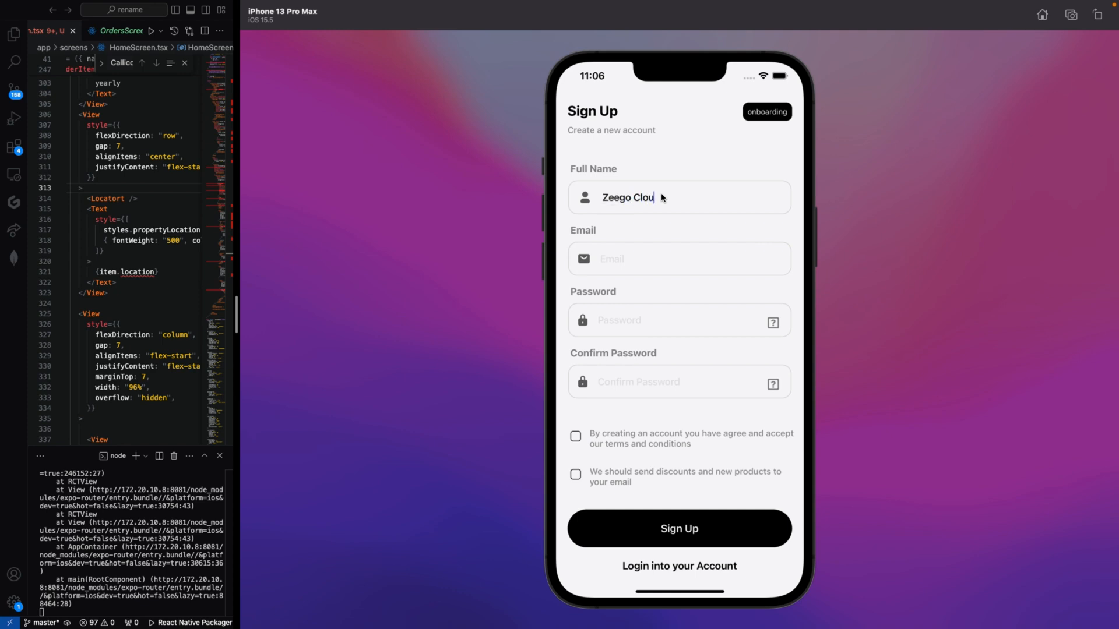
{"action": "type", "text": "d"}
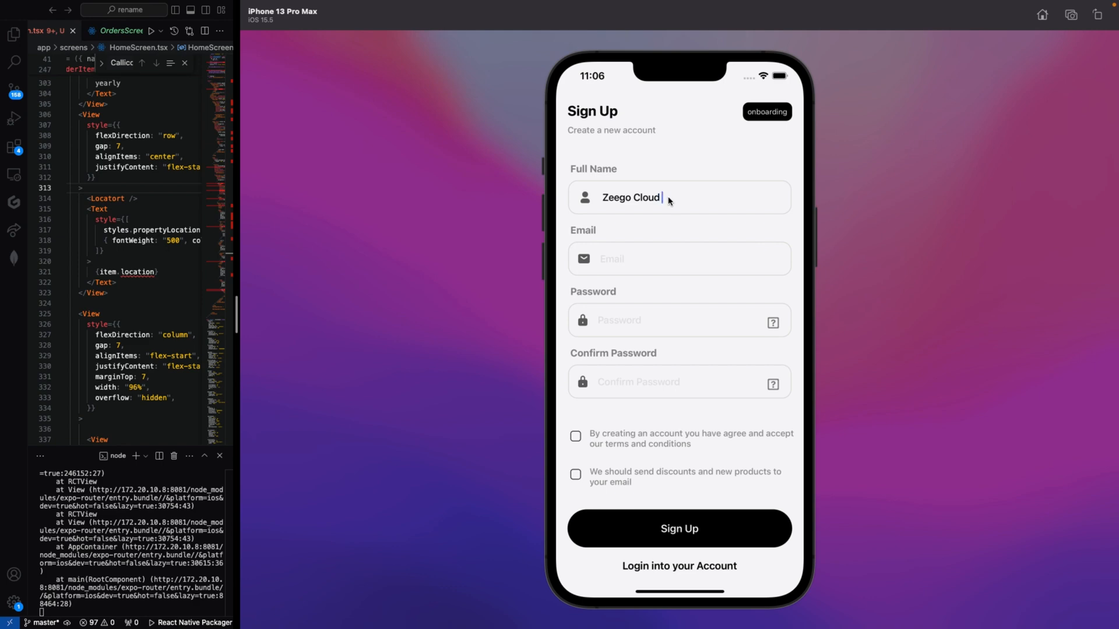
{"action": "type", "text": "Api"}
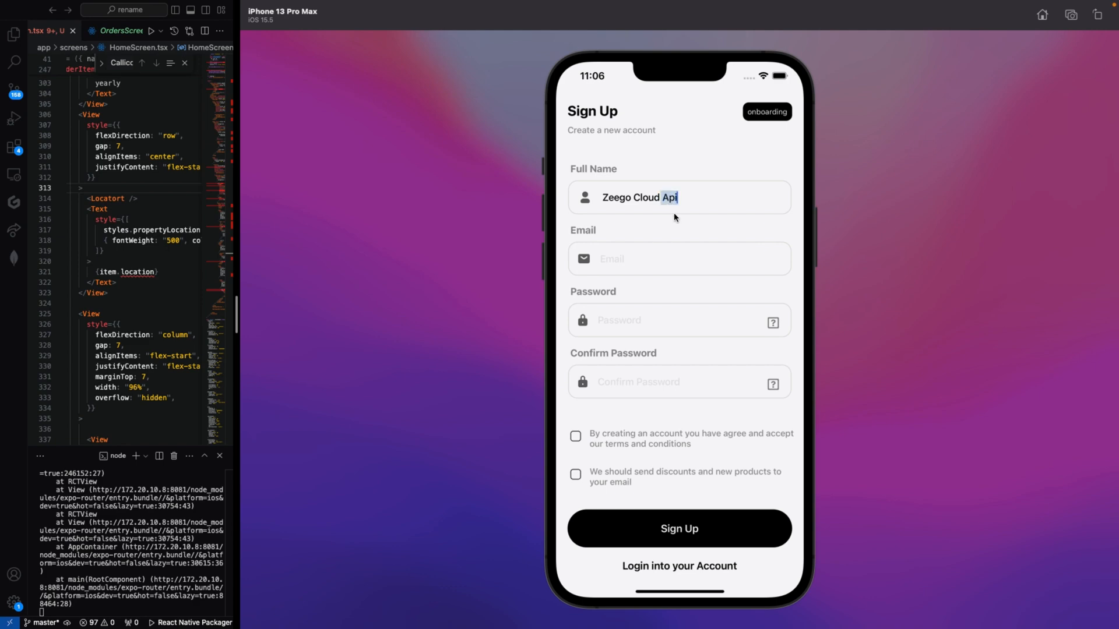
- Add a Gmail address, reveal the password, tick both agreement boxes, and dismiss the terms alert
{"action": "left_click", "coordinate": [679, 258]}
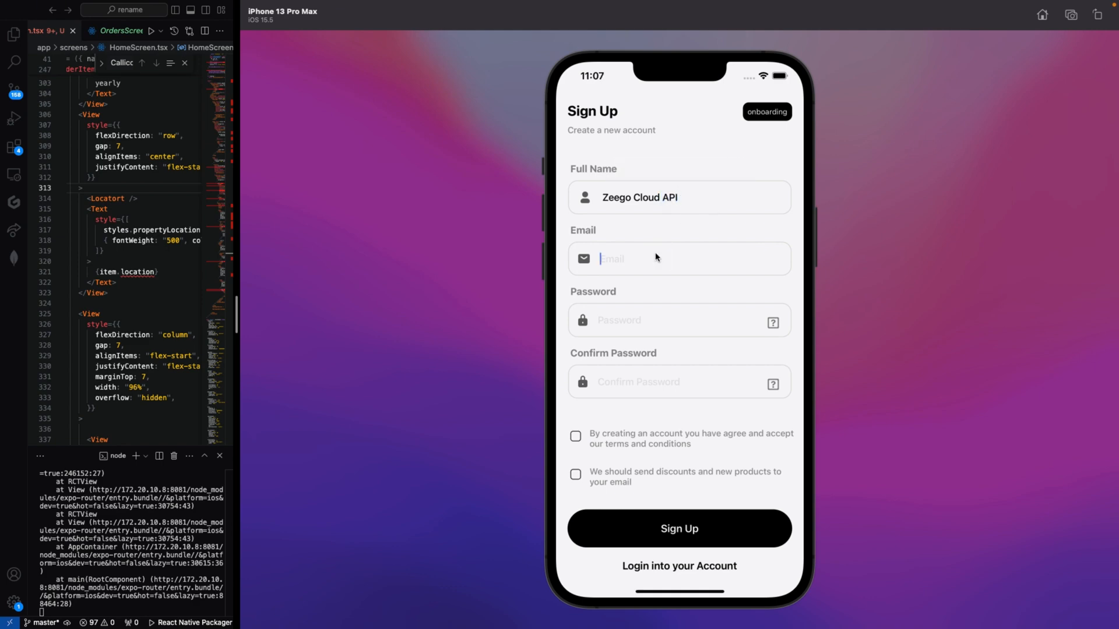
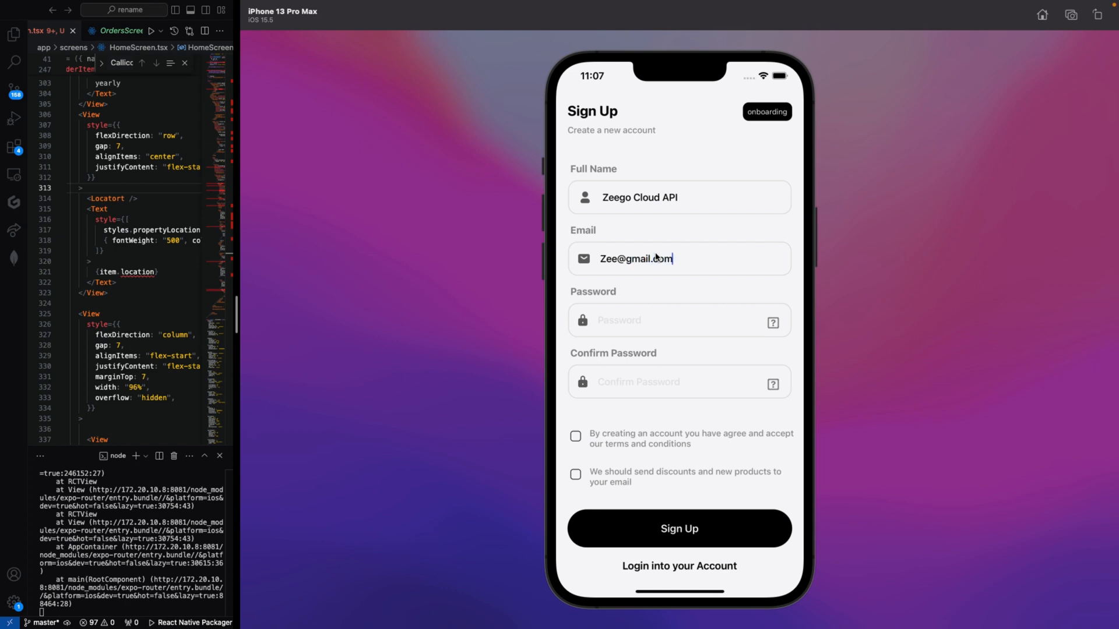
{"action": "double_click", "coordinate": [636, 258]}
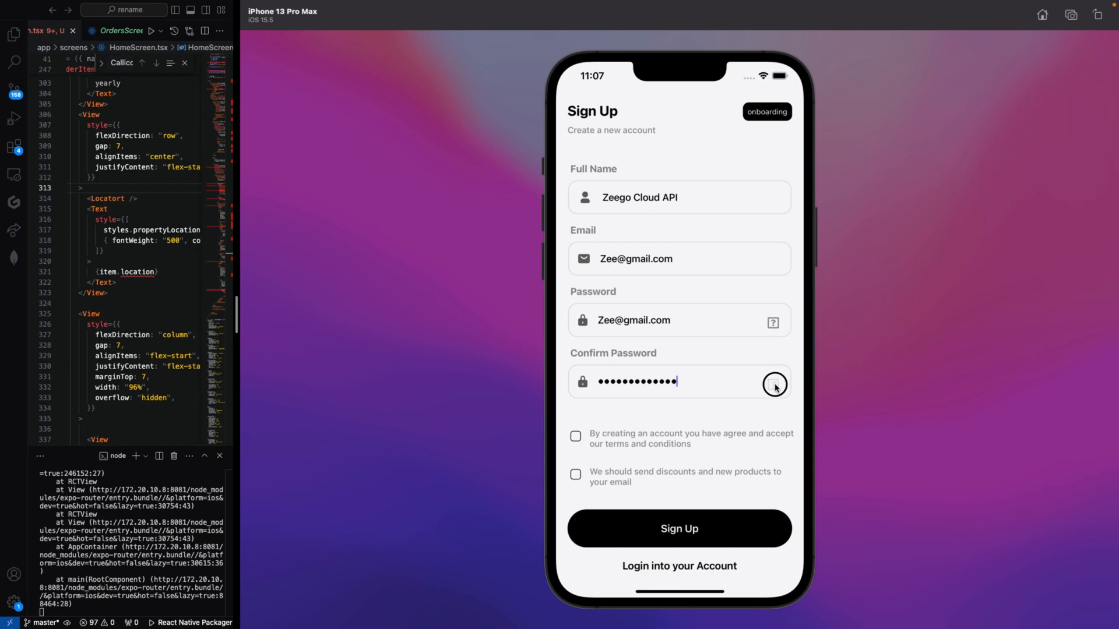
{"action": "left_click", "coordinate": [773, 383]}
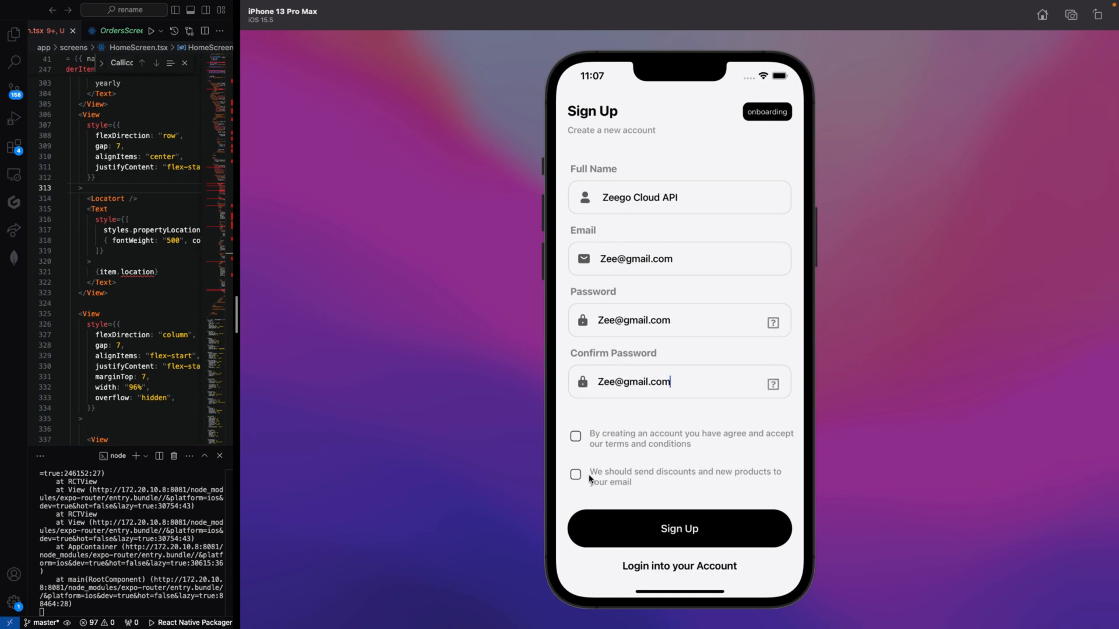
{"action": "left_click", "coordinate": [576, 474]}
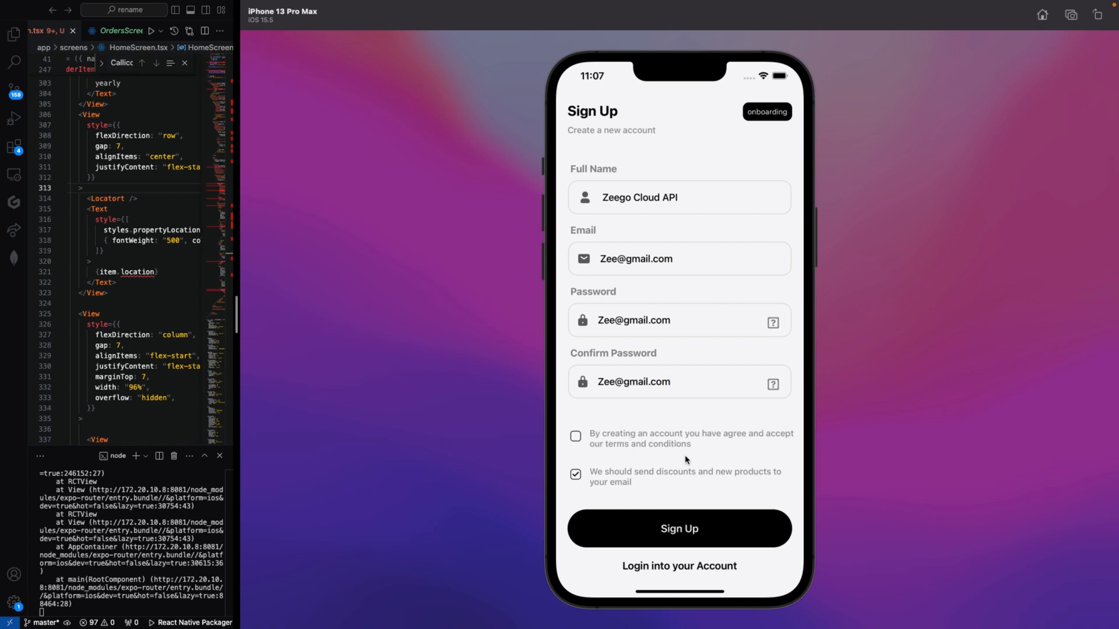
{"action": "left_click", "coordinate": [678, 528]}
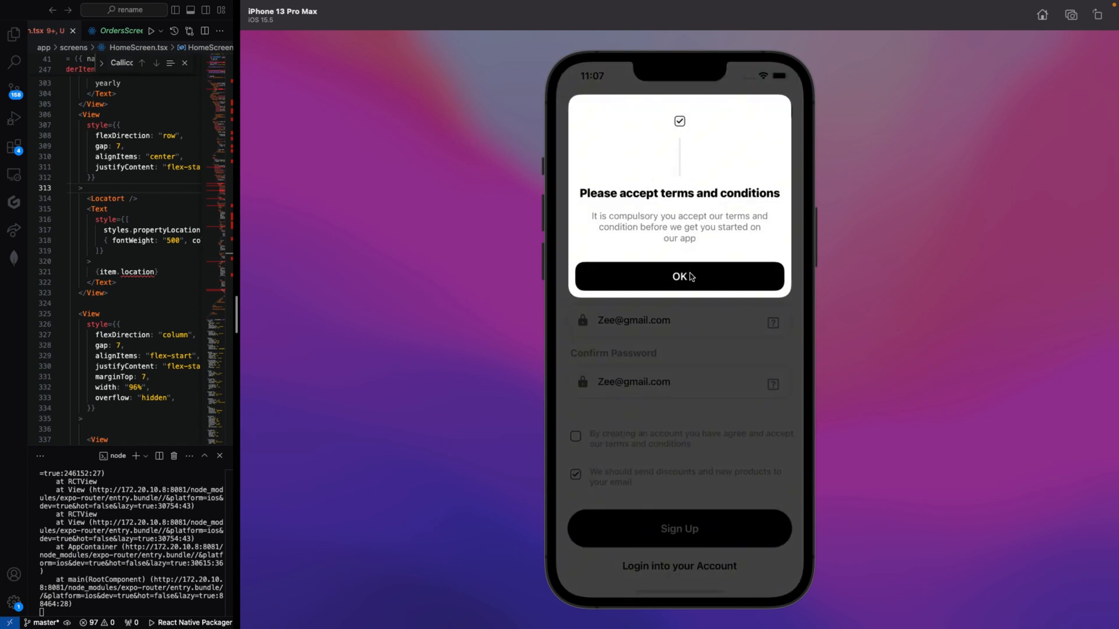
{"action": "left_click", "coordinate": [678, 276]}
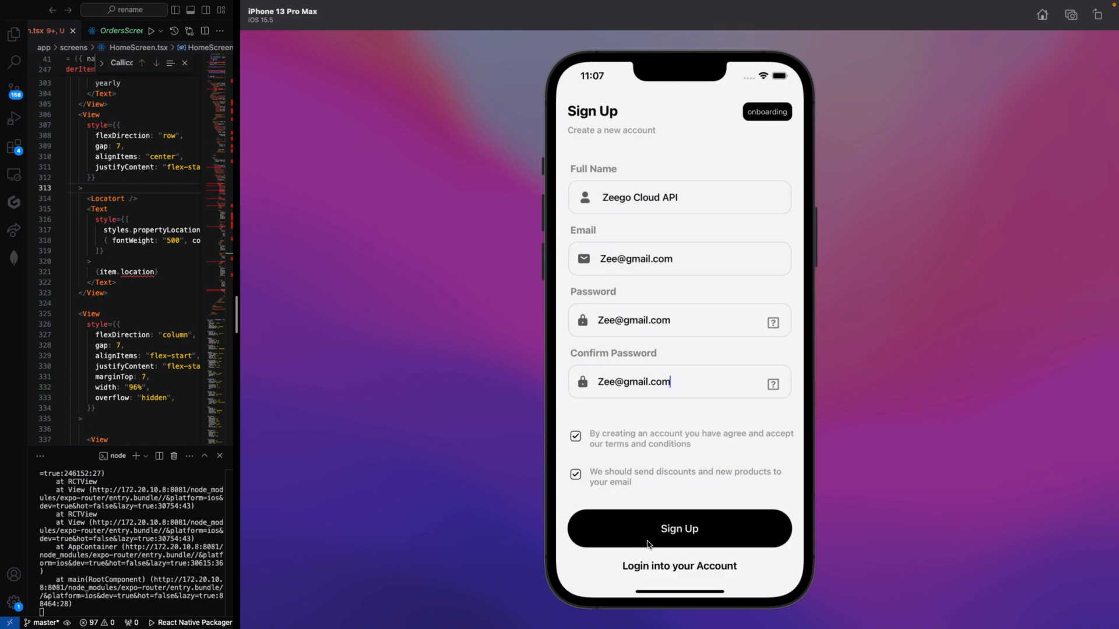
{"action": "mouse_move", "coordinate": [708, 527]}
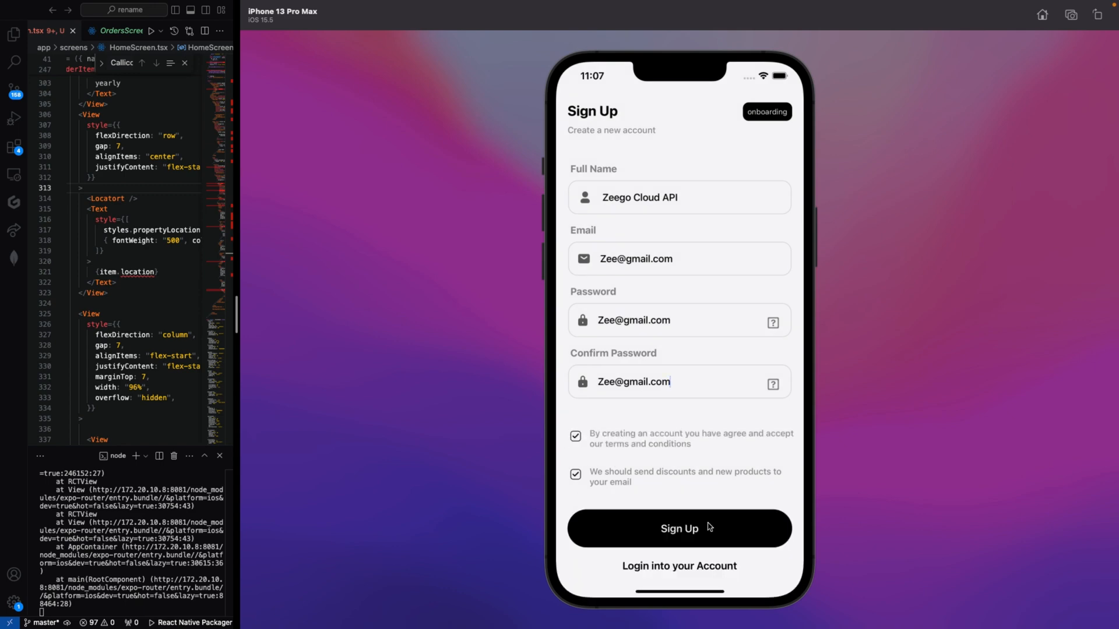
- Submit the sign-up form, decline saving the password, and reach the location details screen
{"action": "left_click", "coordinate": [678, 528]}
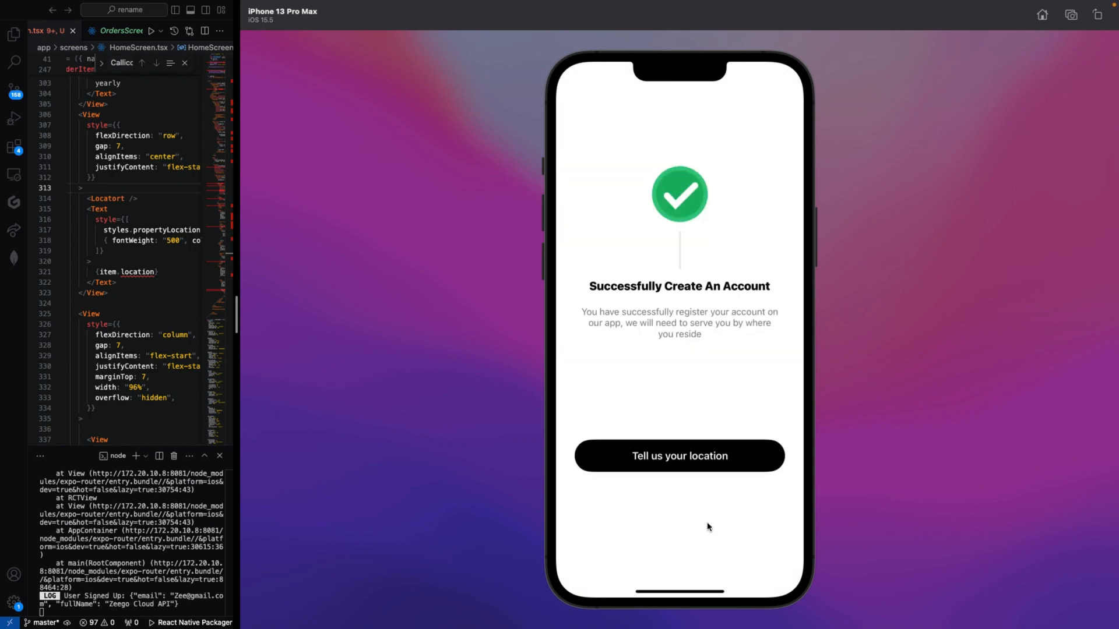
{"action": "left_click", "coordinate": [678, 455]}
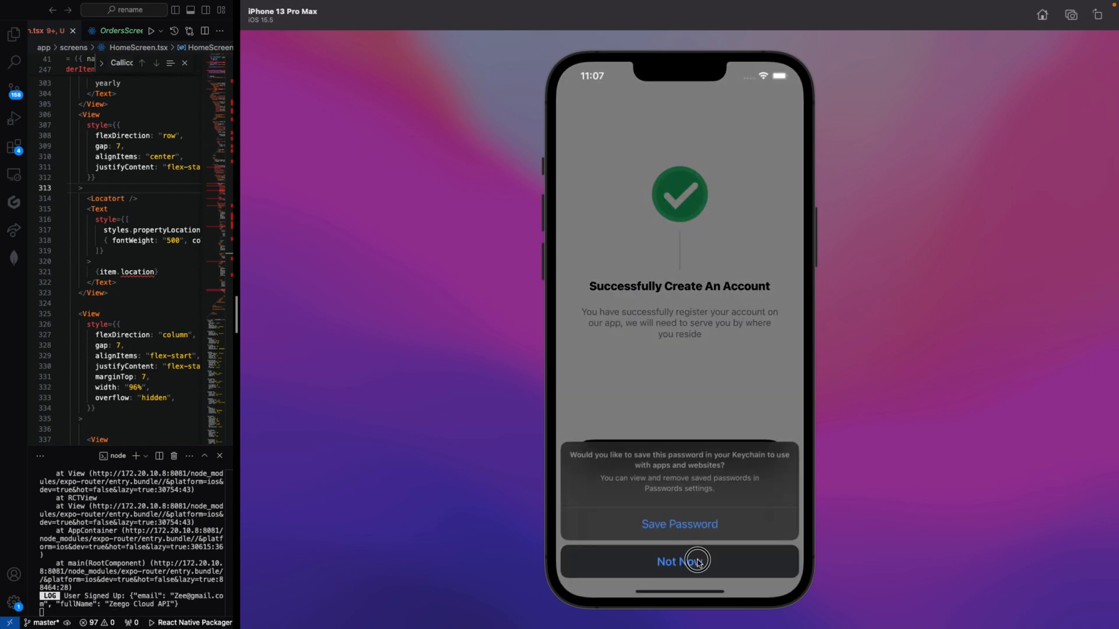
{"action": "left_click", "coordinate": [678, 561]}
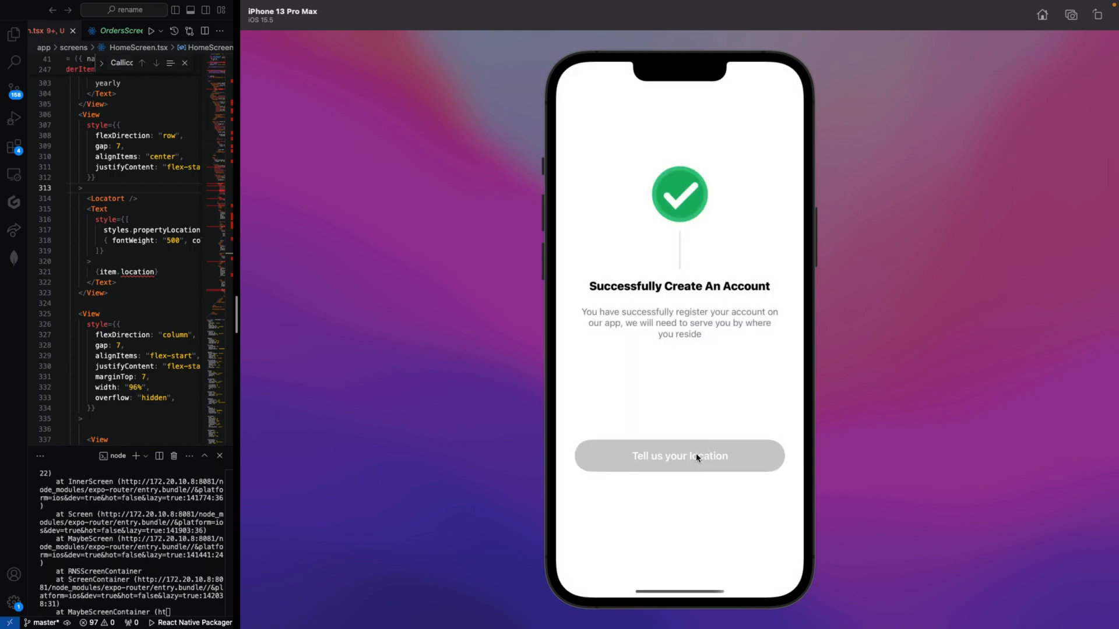
{"action": "left_click", "coordinate": [677, 456]}
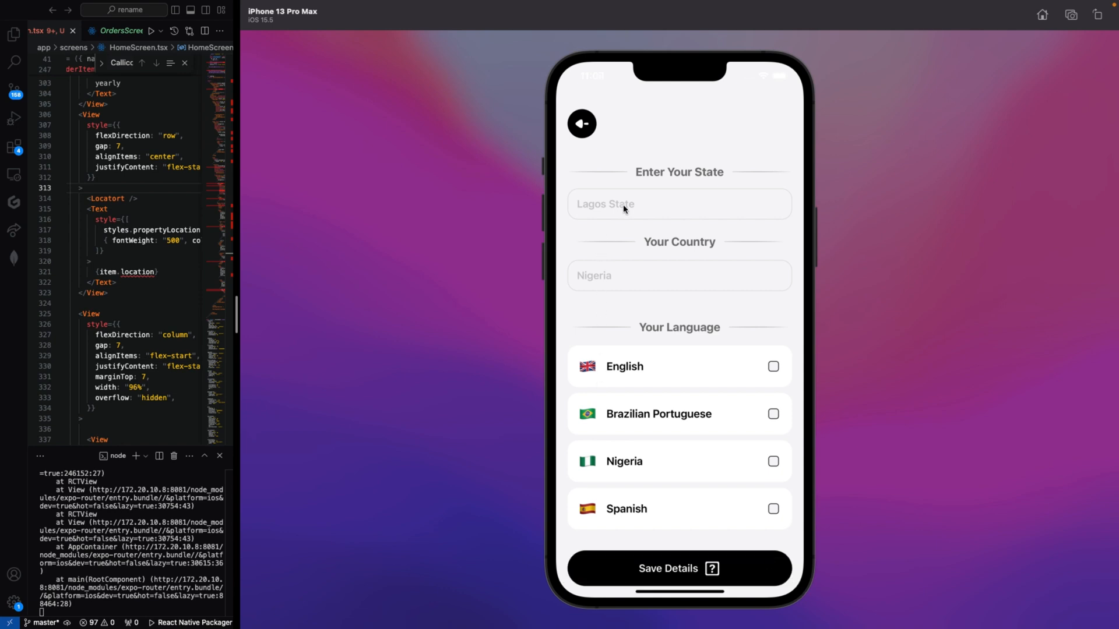
- Enter Lagos State and Nigeria, and tick English as the preferred language
{"action": "left_click", "coordinate": [678, 204]}
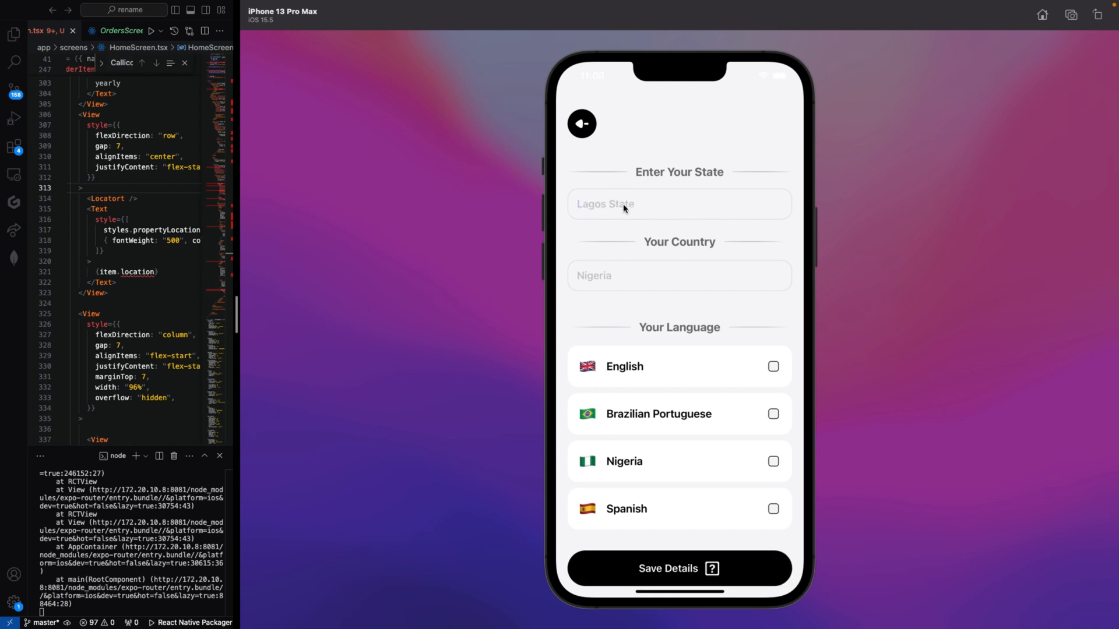
{"action": "type", "text": "Lagos"}
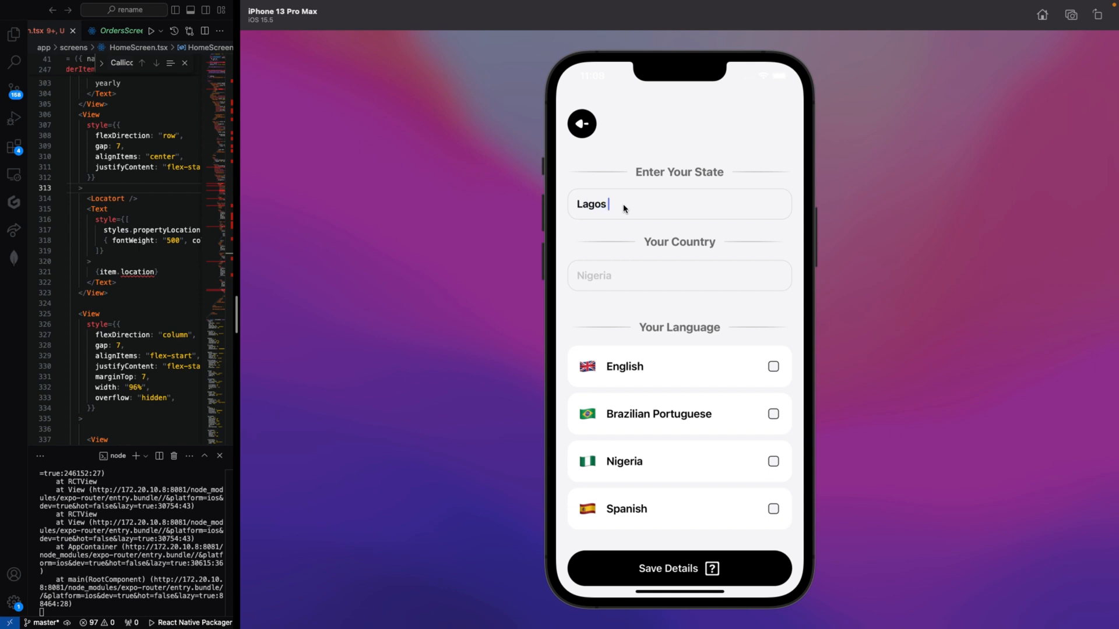
{"action": "type", "text": "State"}
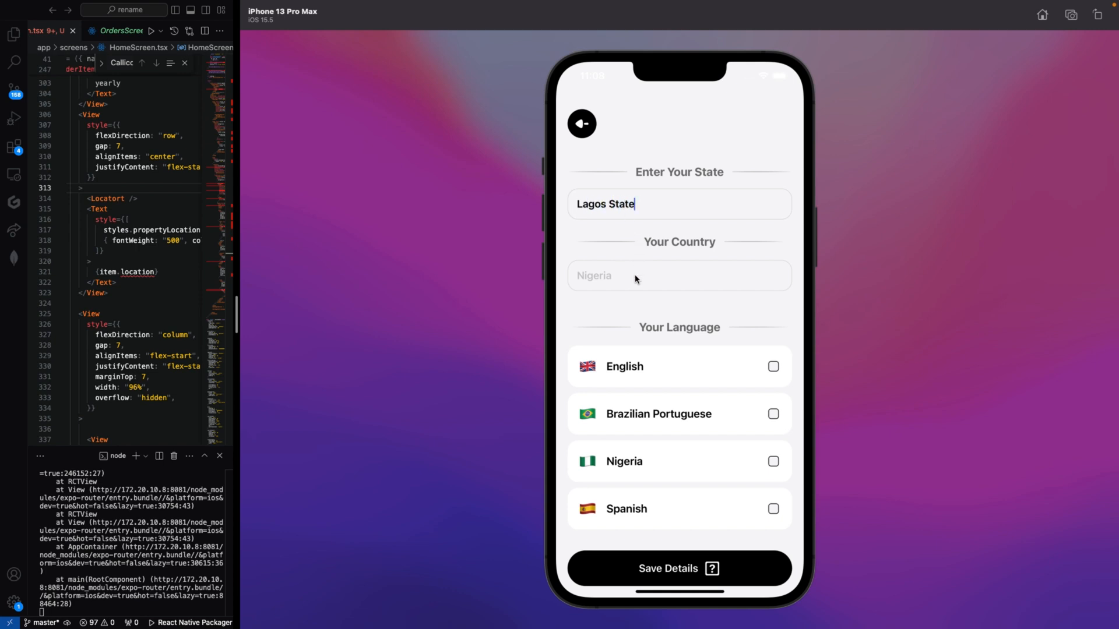
{"action": "type", "text": "Nigeria"}
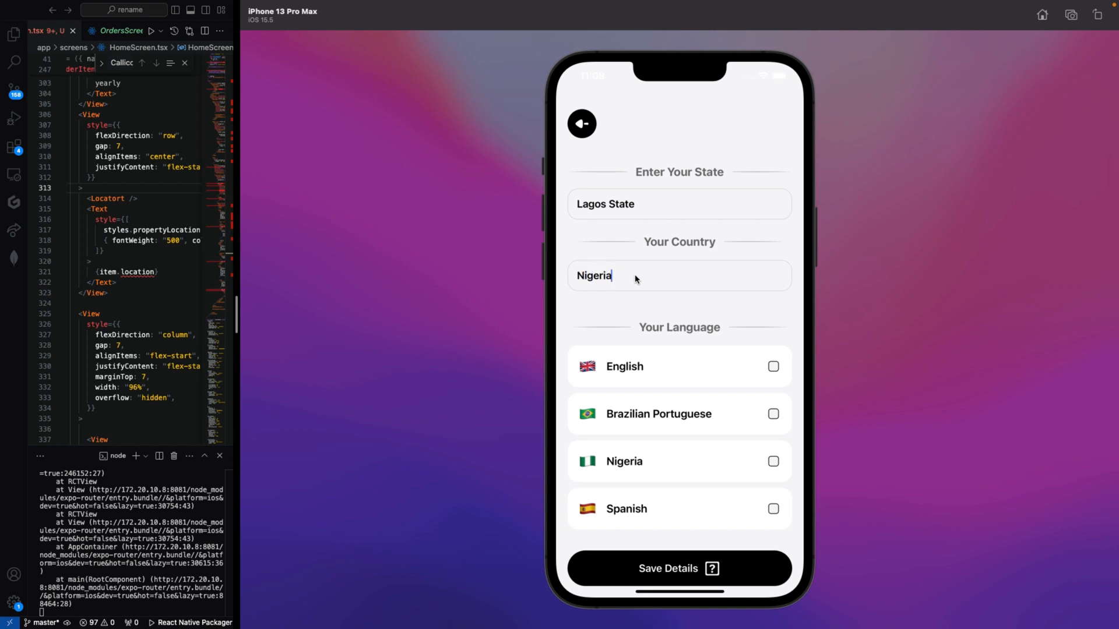
{"action": "left_click", "coordinate": [773, 366]}
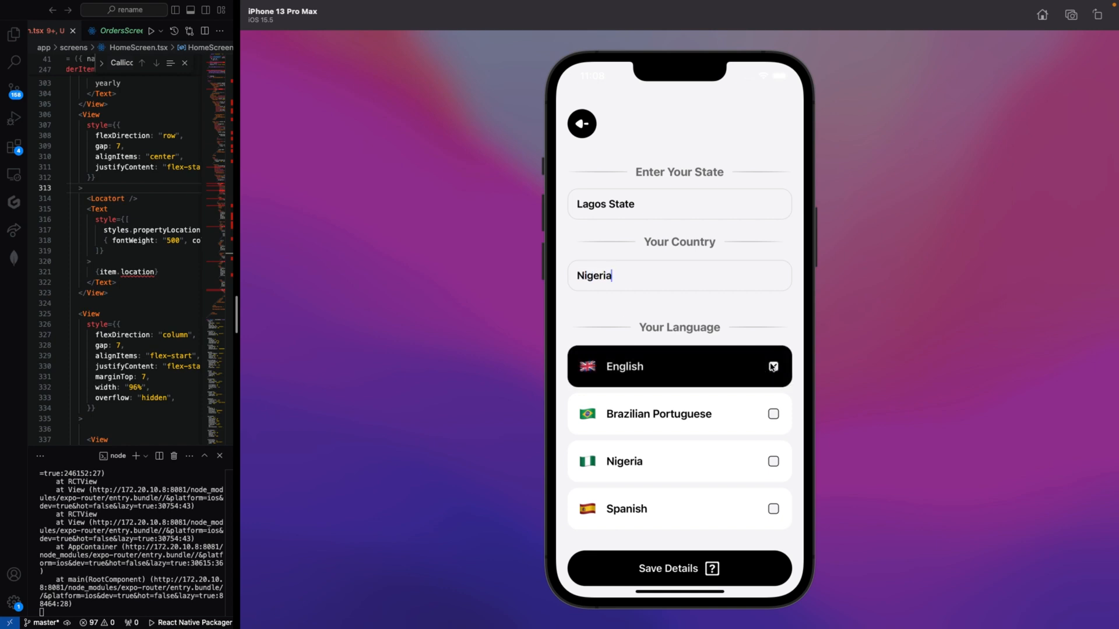
{"action": "left_click", "coordinate": [773, 366]}
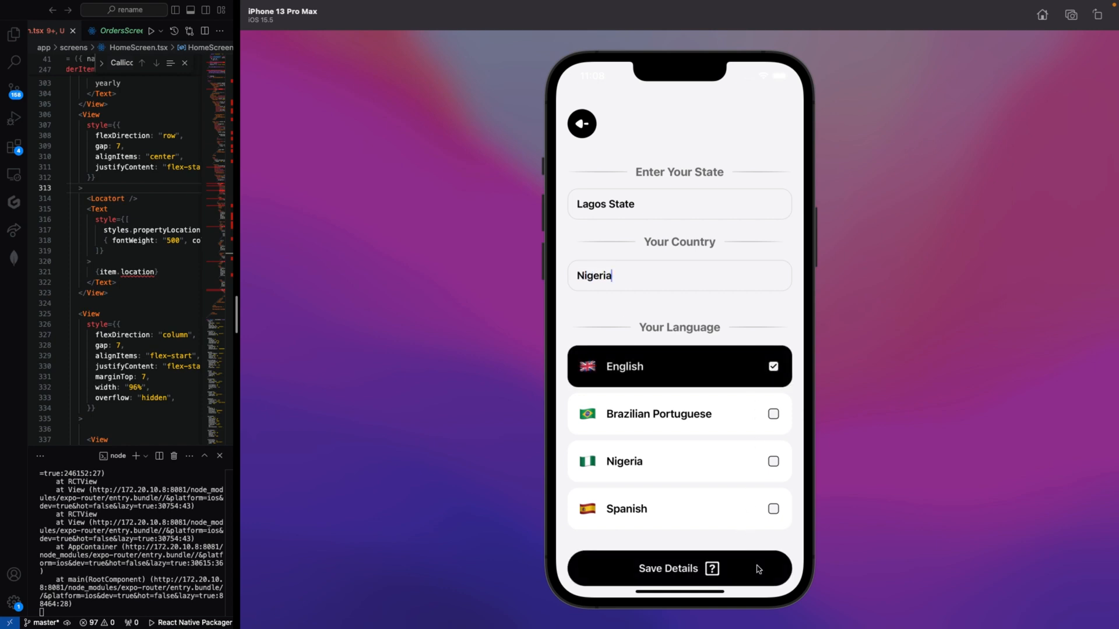
- Save the location details and scroll the Lagos State, Nigeria home feed
{"action": "left_click", "coordinate": [668, 569]}
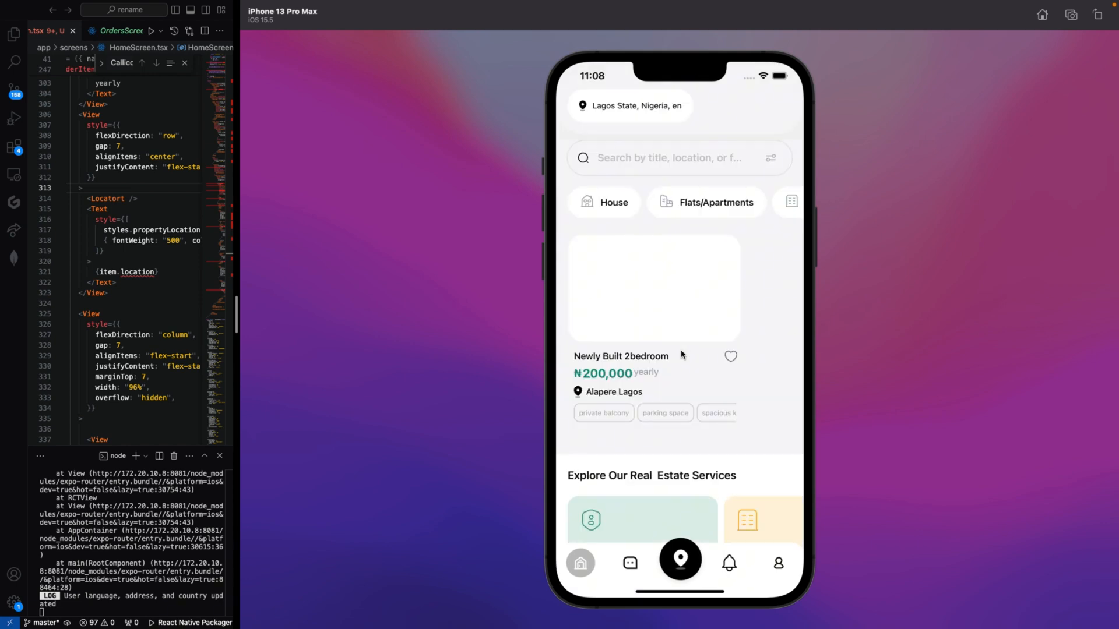
{"action": "mouse_move", "coordinate": [645, 289]}
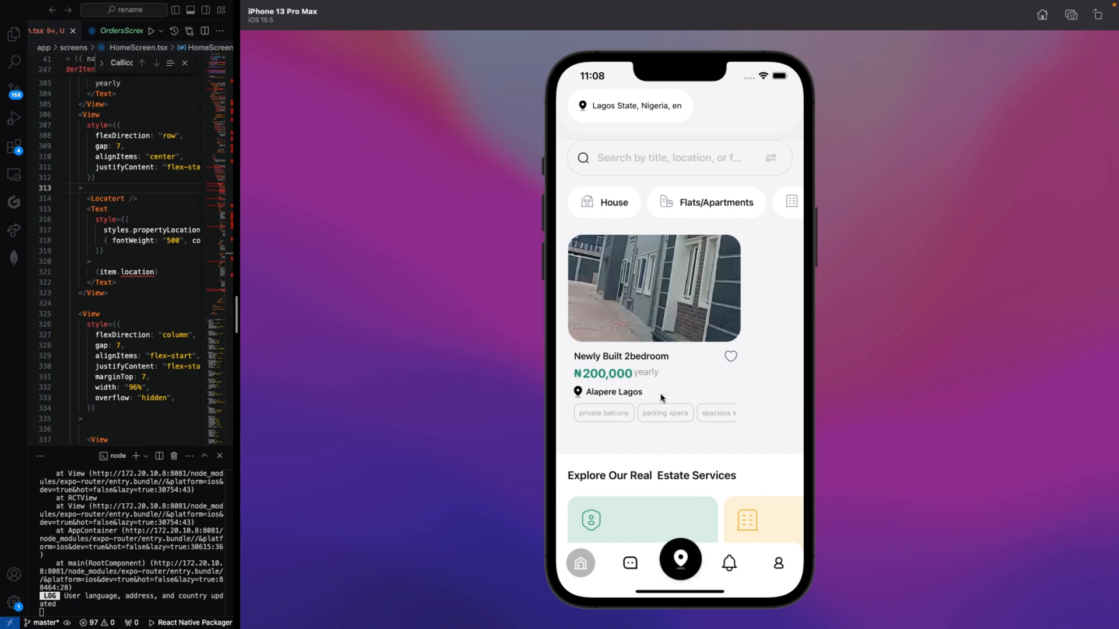
{"action": "scroll", "scroll_direction": "down", "scroll_amount": 3}
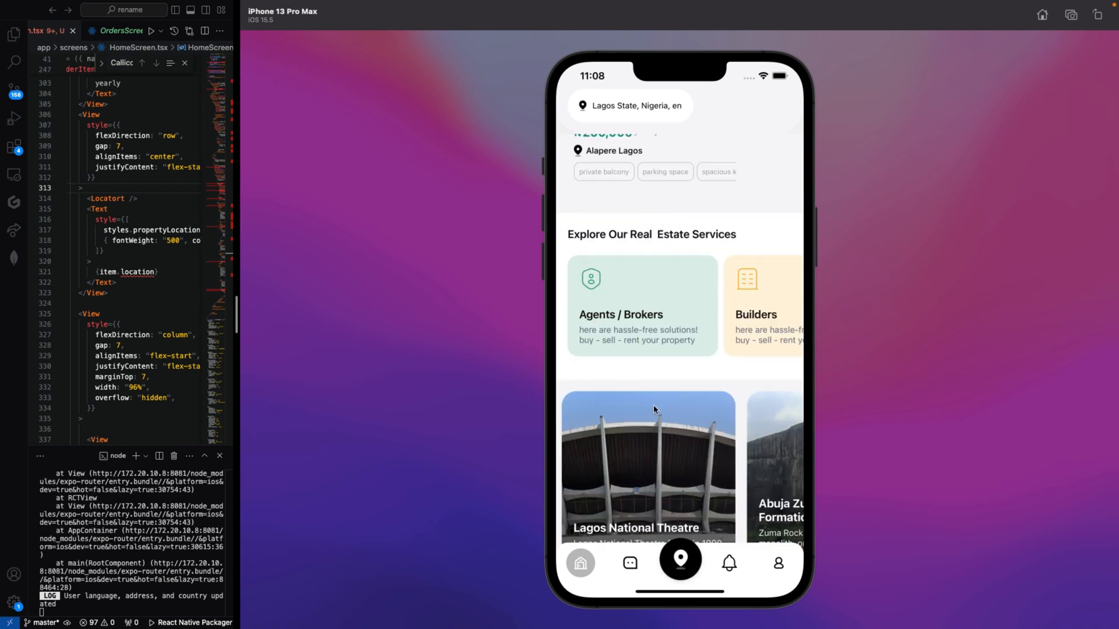
{"action": "scroll", "scroll_direction": "down", "scroll_amount": 3}
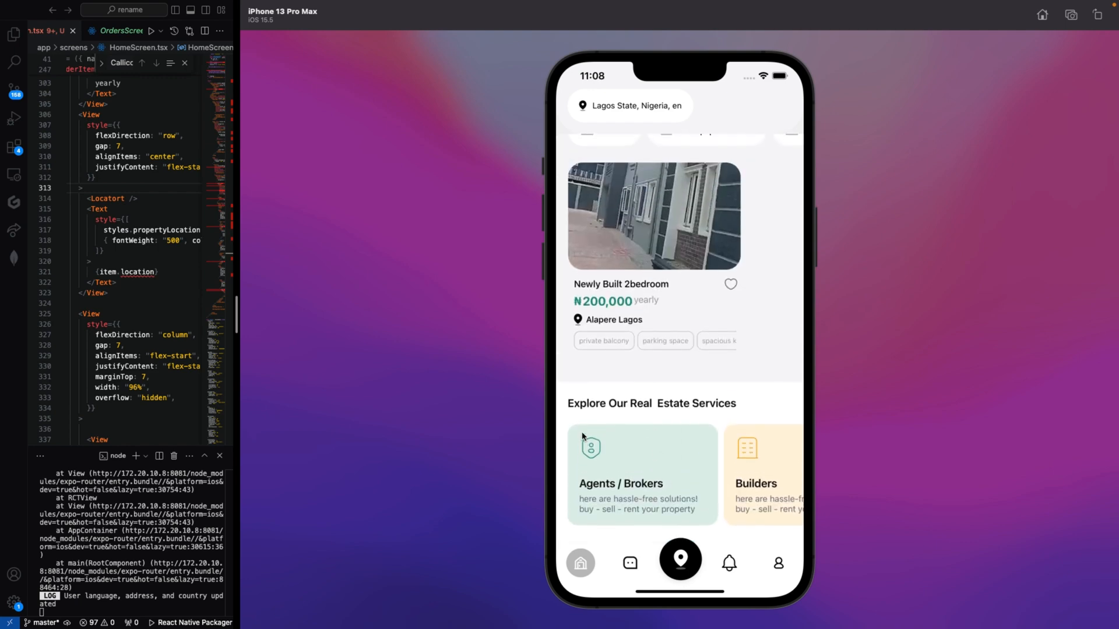
{"action": "scroll", "scroll_direction": "down", "scroll_amount": 3}
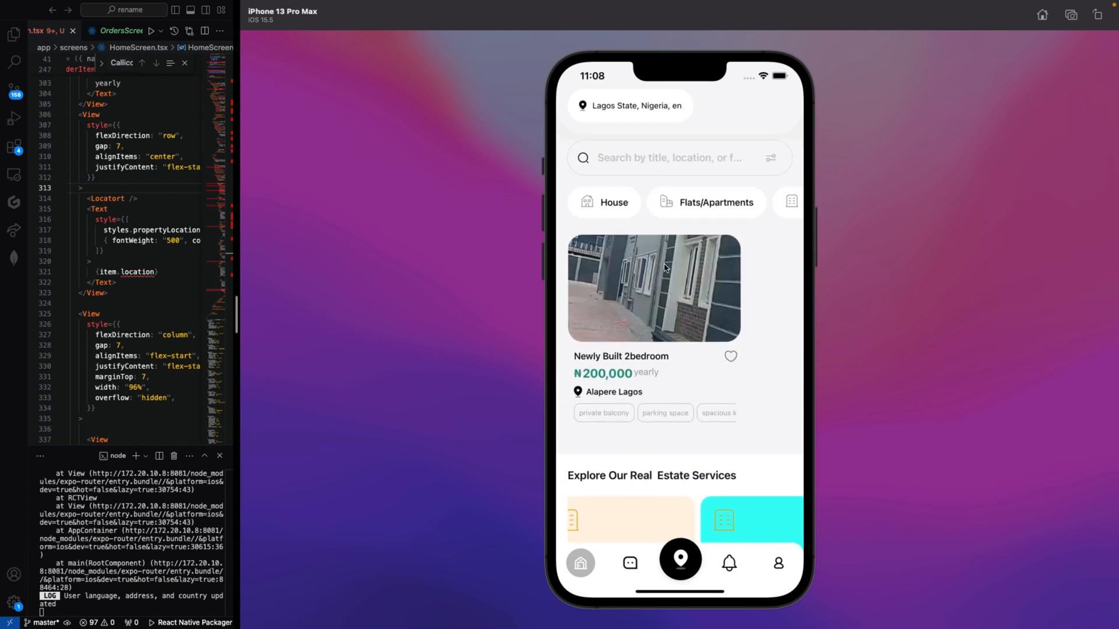
- Filter by House, Flats/Apartments and Real Estate, then type 'Hr' in search
{"action": "left_click", "coordinate": [604, 202]}
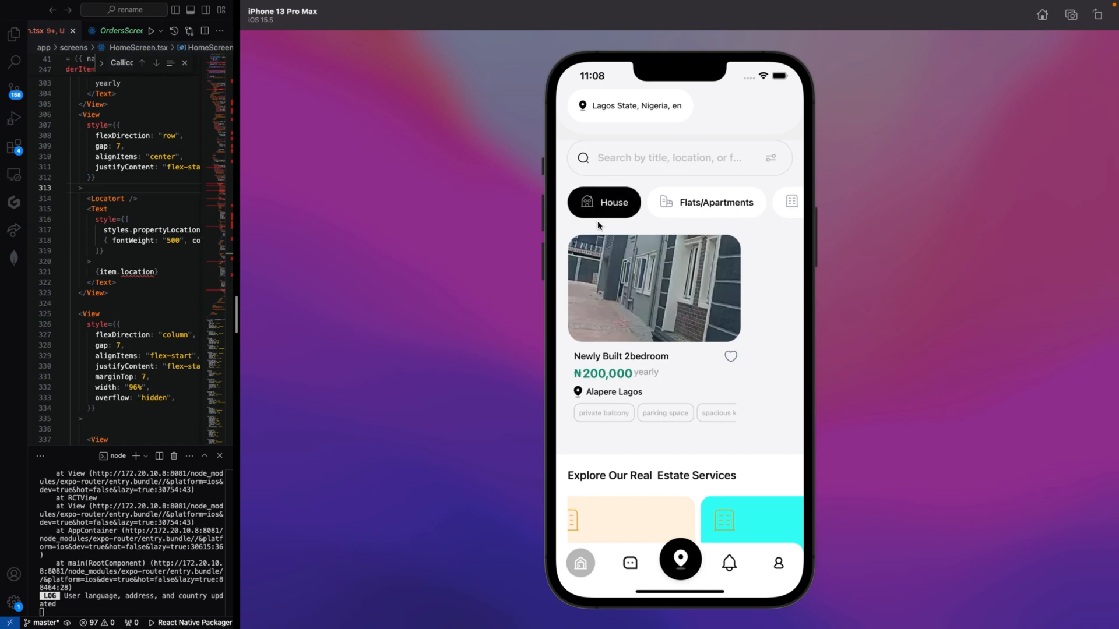
{"action": "left_click", "coordinate": [626, 209]}
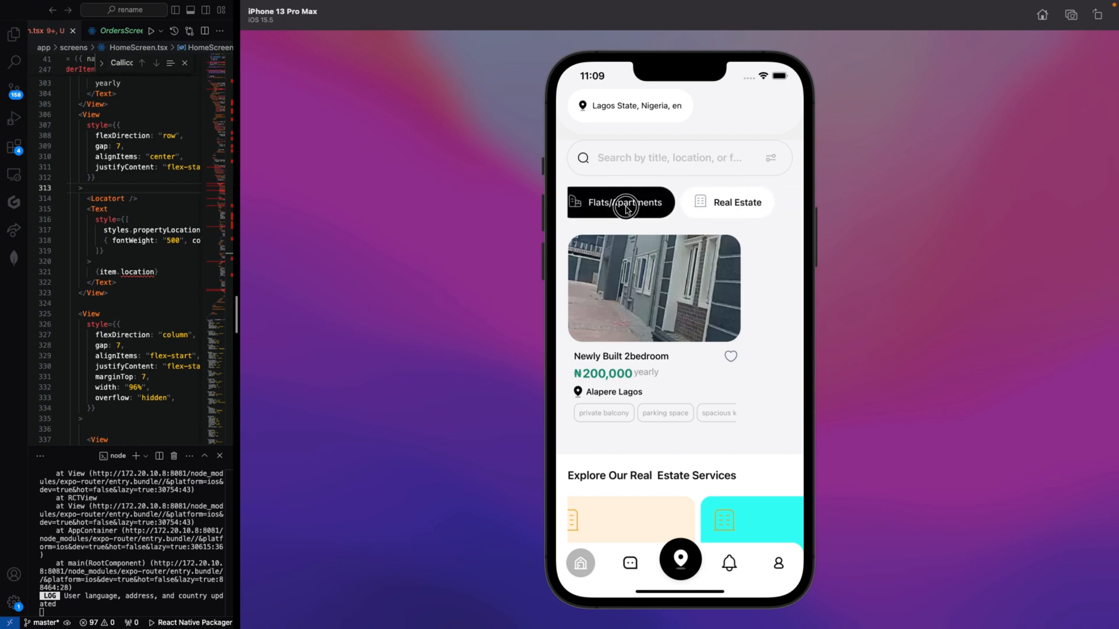
{"action": "left_click", "coordinate": [737, 202]}
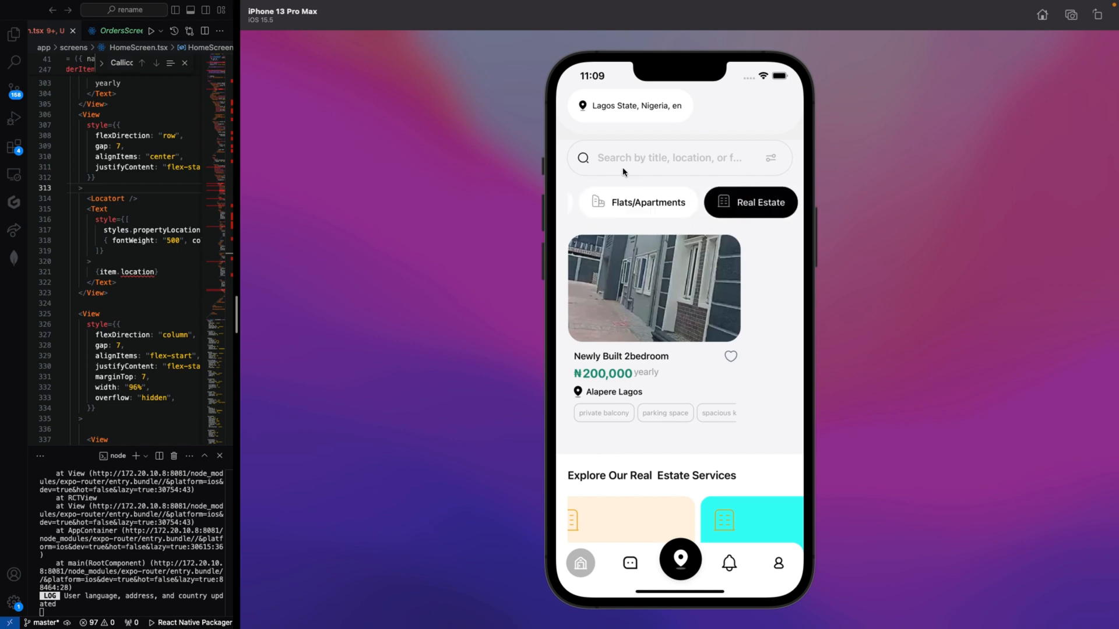
{"action": "left_click", "coordinate": [645, 158]}
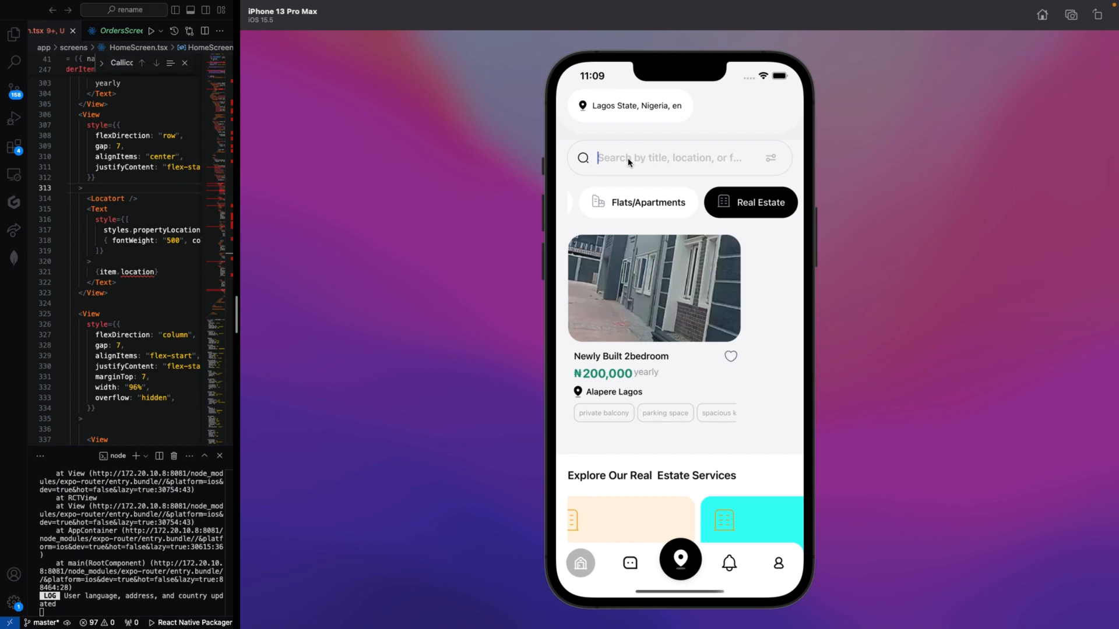
{"action": "type", "text": "Hr"}
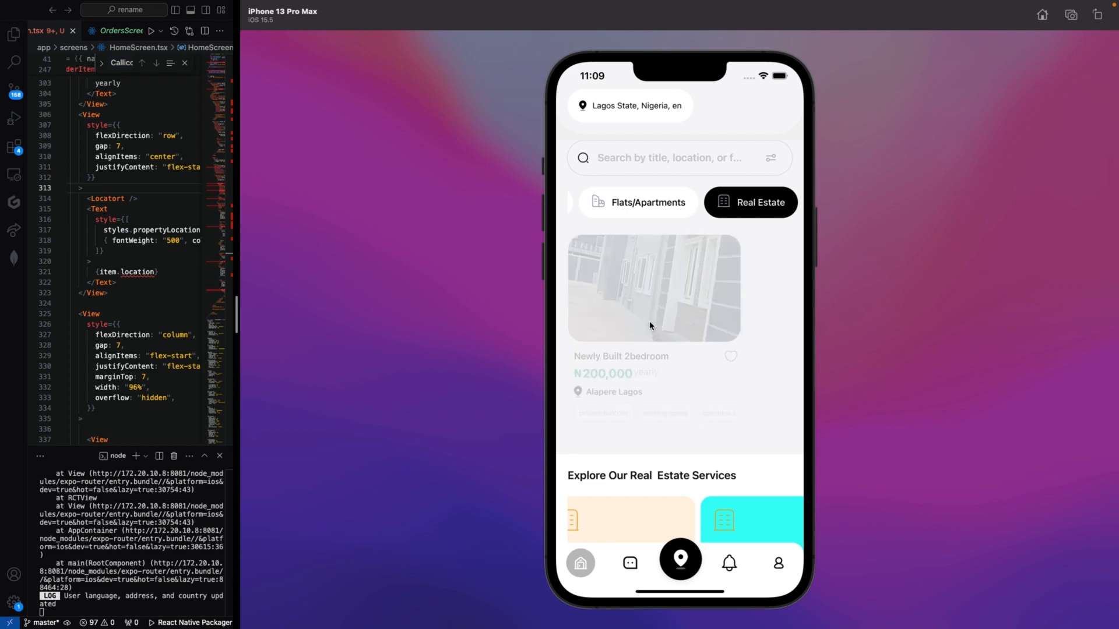
- Browse the Newly Built 2bedroom listing's features and About section, then filter by House
{"action": "left_click", "coordinate": [653, 287]}
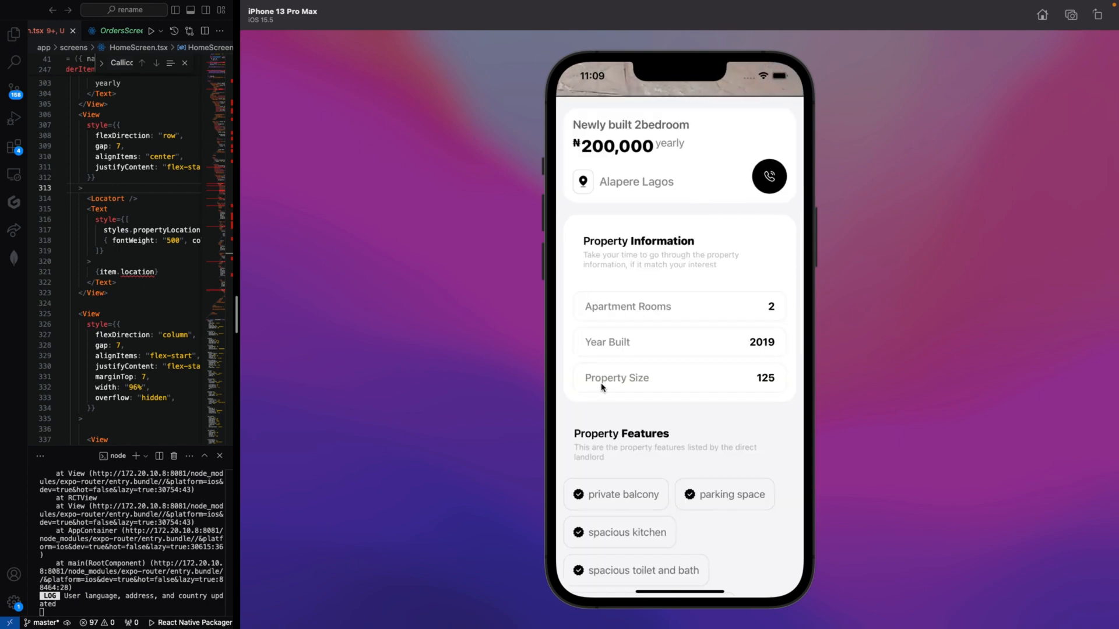
{"action": "scroll", "scroll_direction": "down", "scroll_amount": 3}
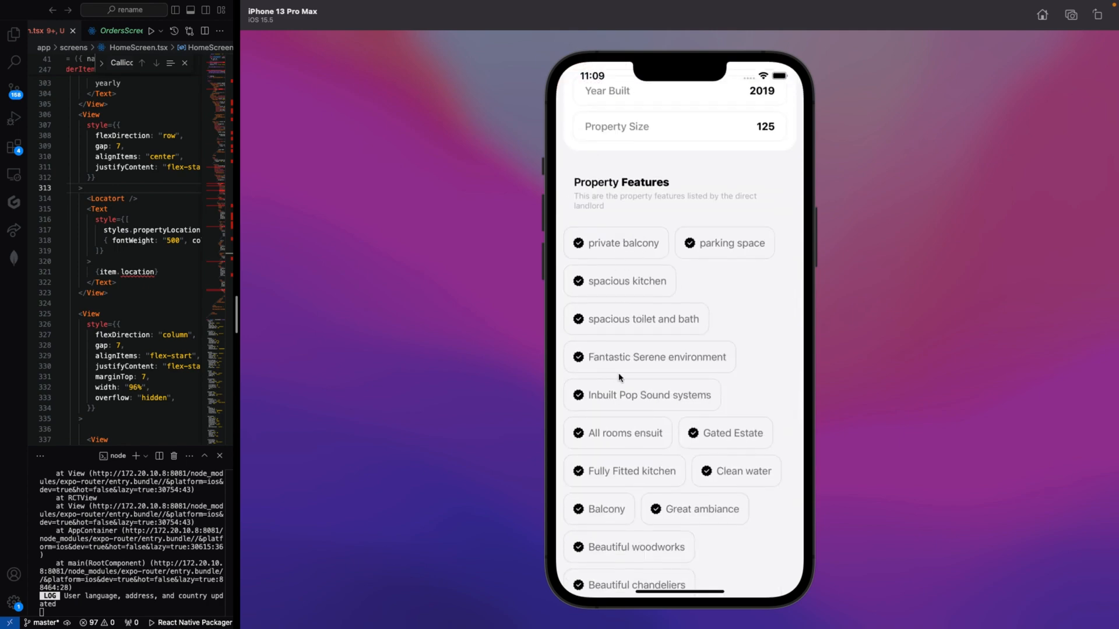
{"action": "scroll", "scroll_direction": "down", "scroll_amount": 3}
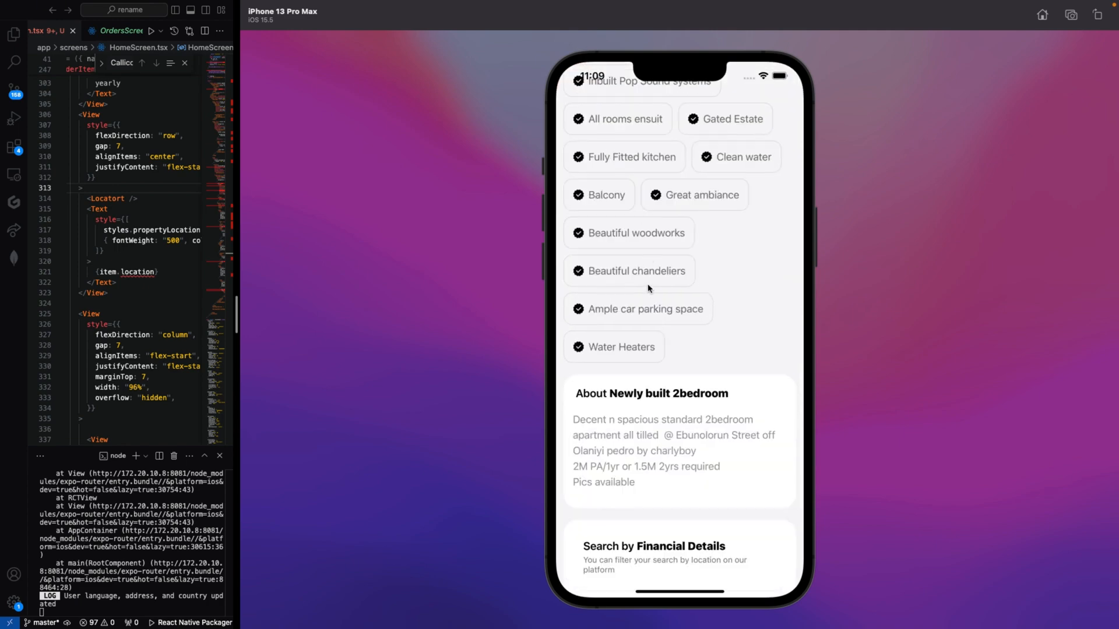
{"action": "scroll", "scroll_direction": "down", "scroll_amount": 3}
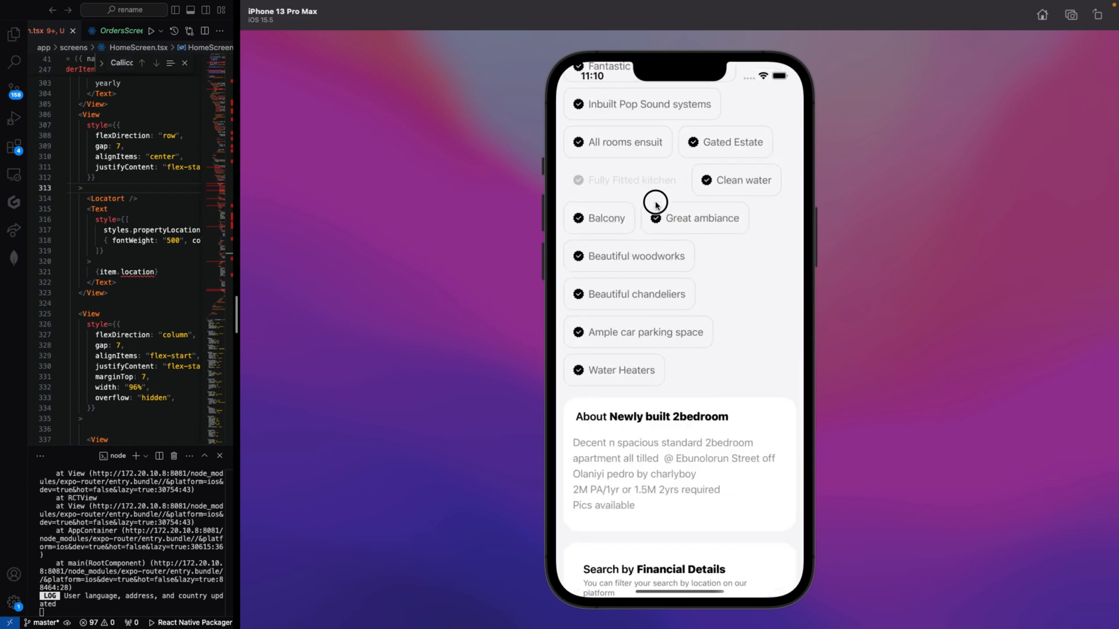
{"action": "scroll", "scroll_direction": "down", "scroll_amount": 3}
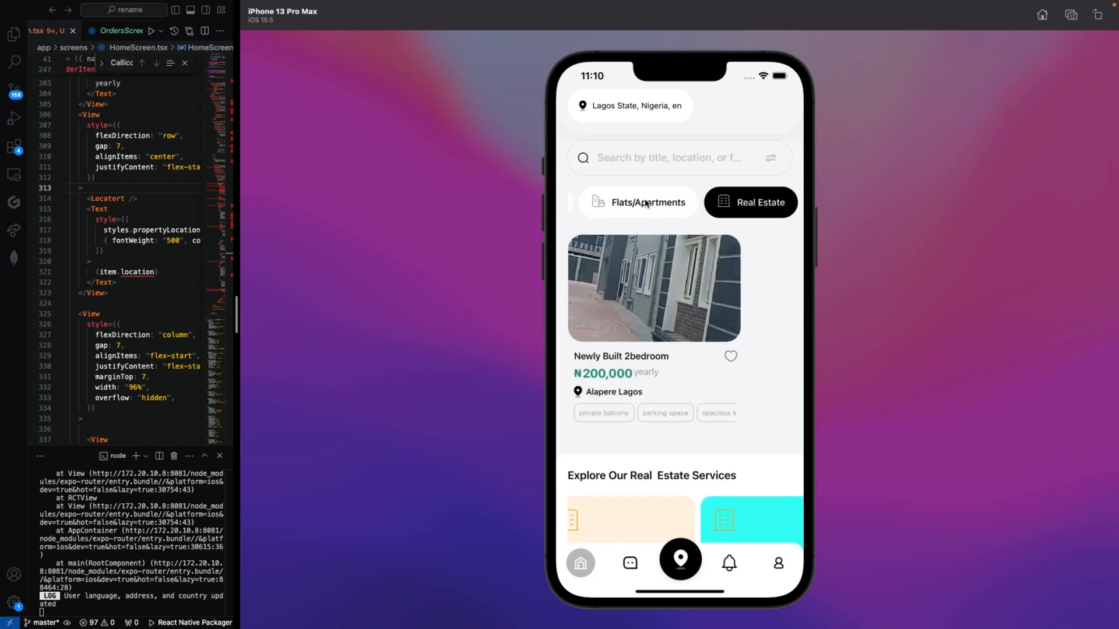
{"action": "left_click", "coordinate": [645, 202]}
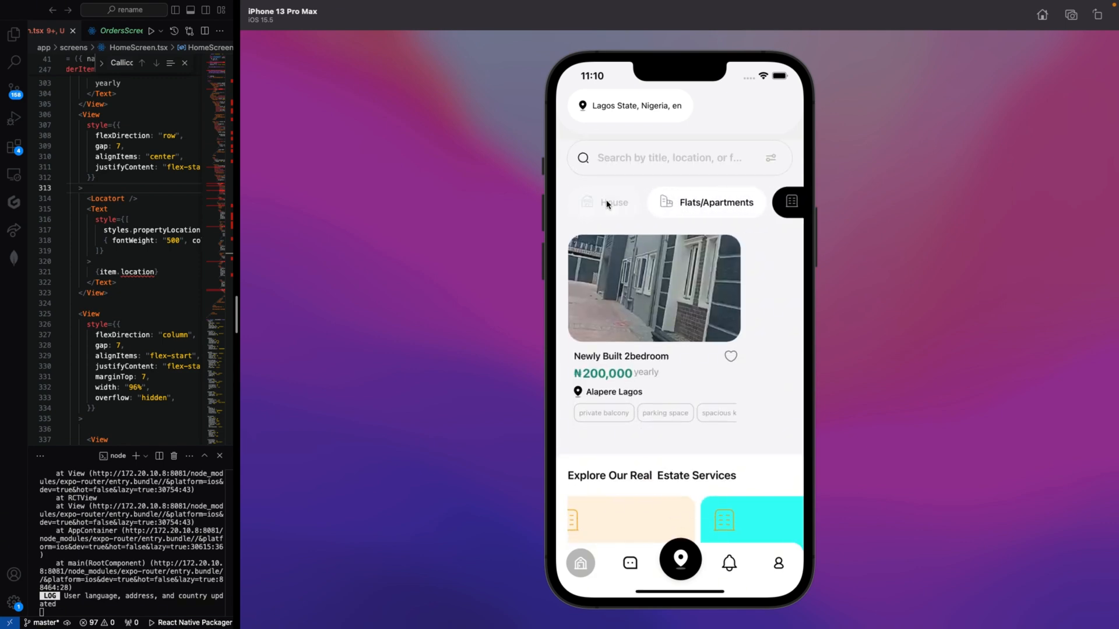
{"action": "left_click", "coordinate": [604, 202]}
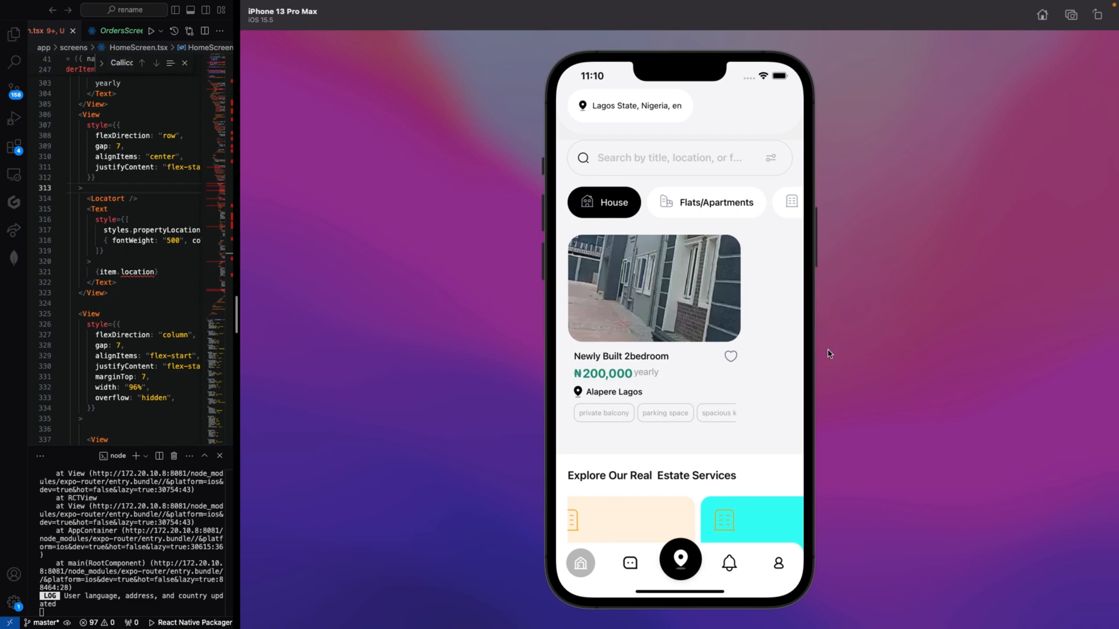
{"action": "mouse_move", "coordinate": [835, 365]}
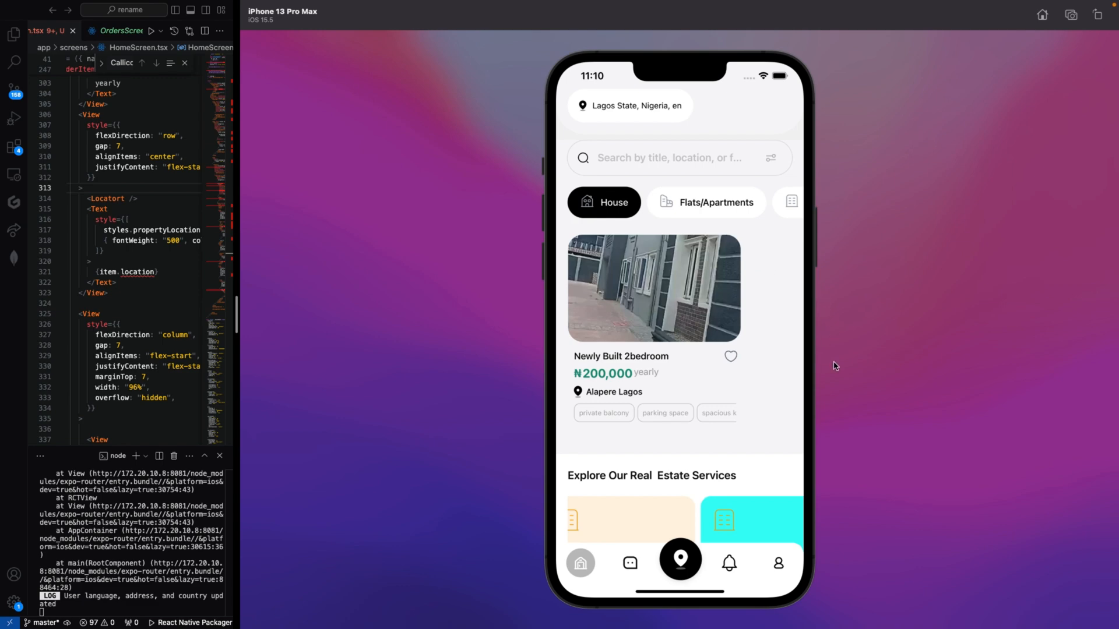
{"action": "mouse_move", "coordinate": [778, 319]}
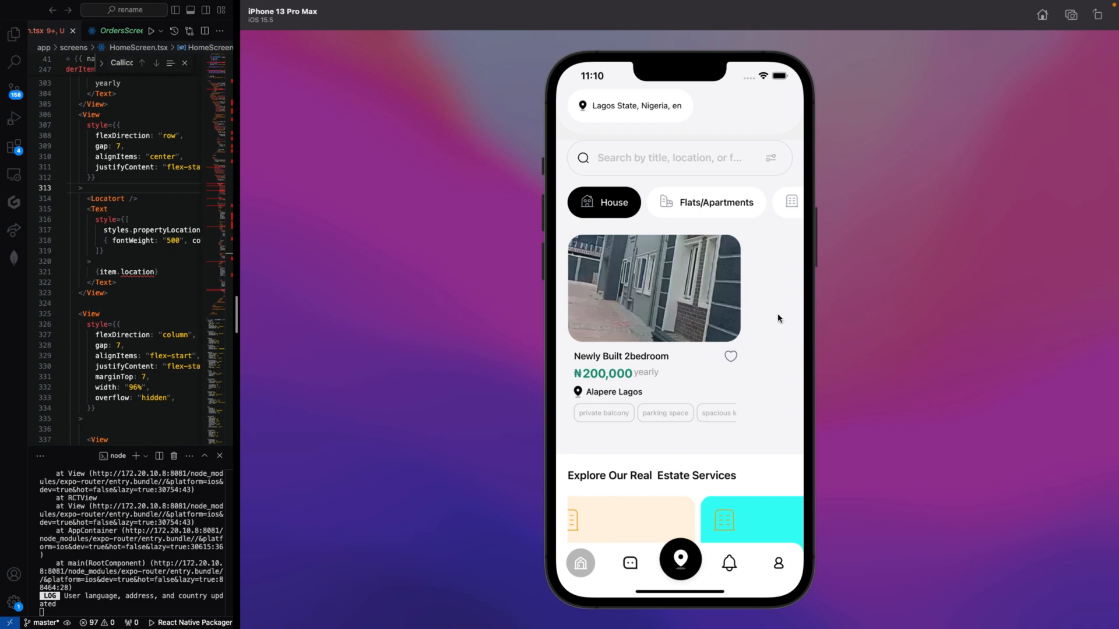
{"action": "mouse_move", "coordinate": [820, 260]}
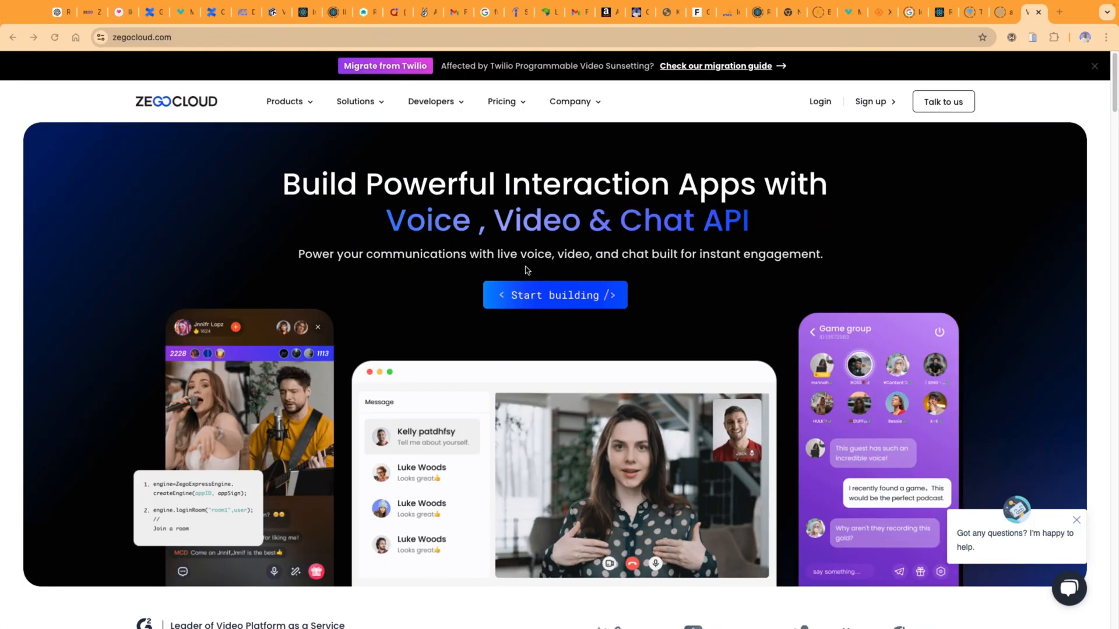
- Bring up the ZEGOCLOUD homepage about voice, video and chat APIs in Chrome
{"action": "left_click", "coordinate": [939, 13]}
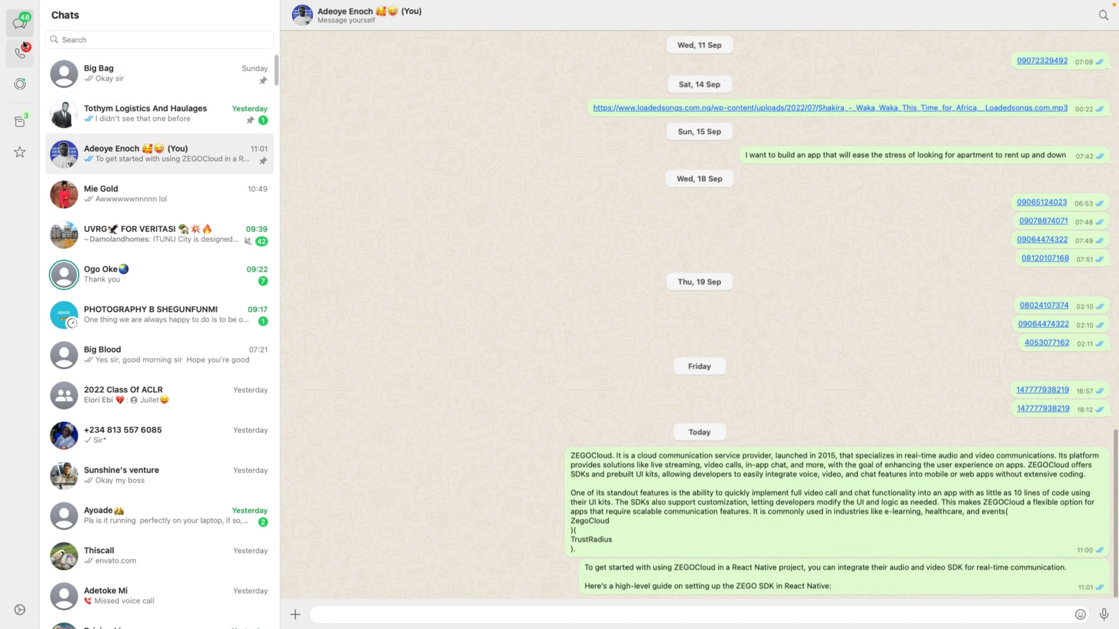
- Open the archived apartment pictures updates group and play an apartment video
{"action": "left_click", "coordinate": [20, 121]}
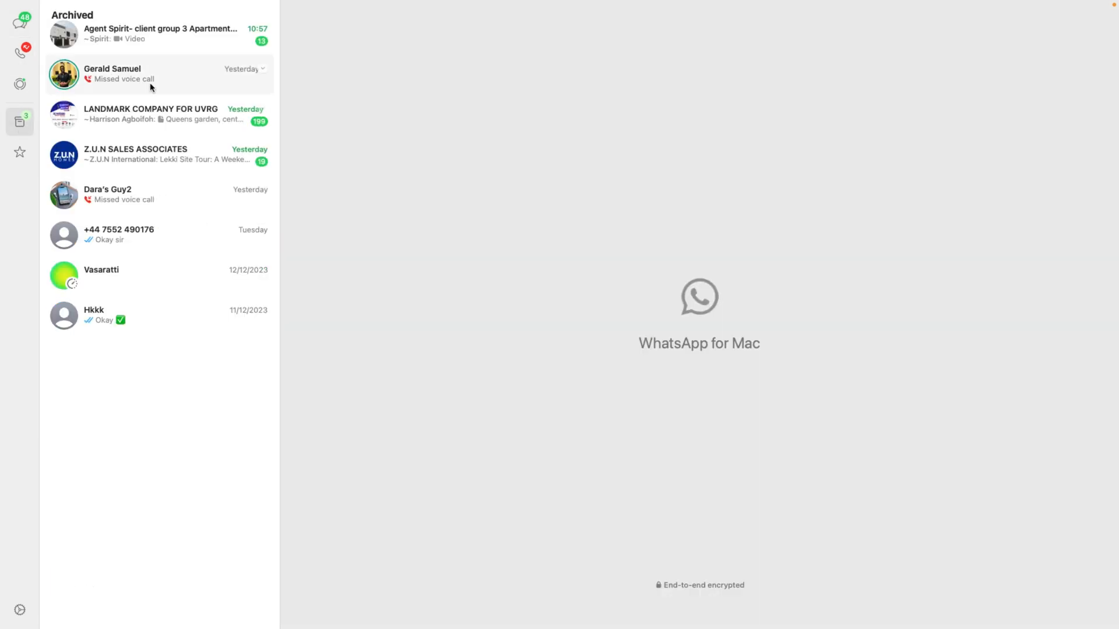
{"action": "left_click", "coordinate": [160, 34]}
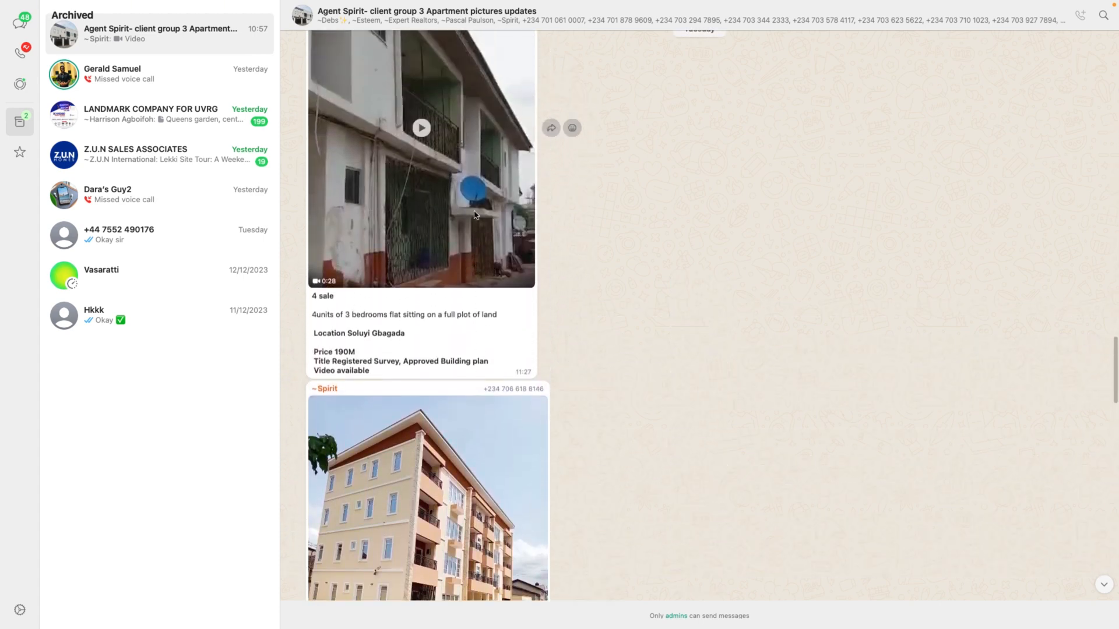
{"action": "scroll", "scroll_direction": "down", "scroll_amount": 3}
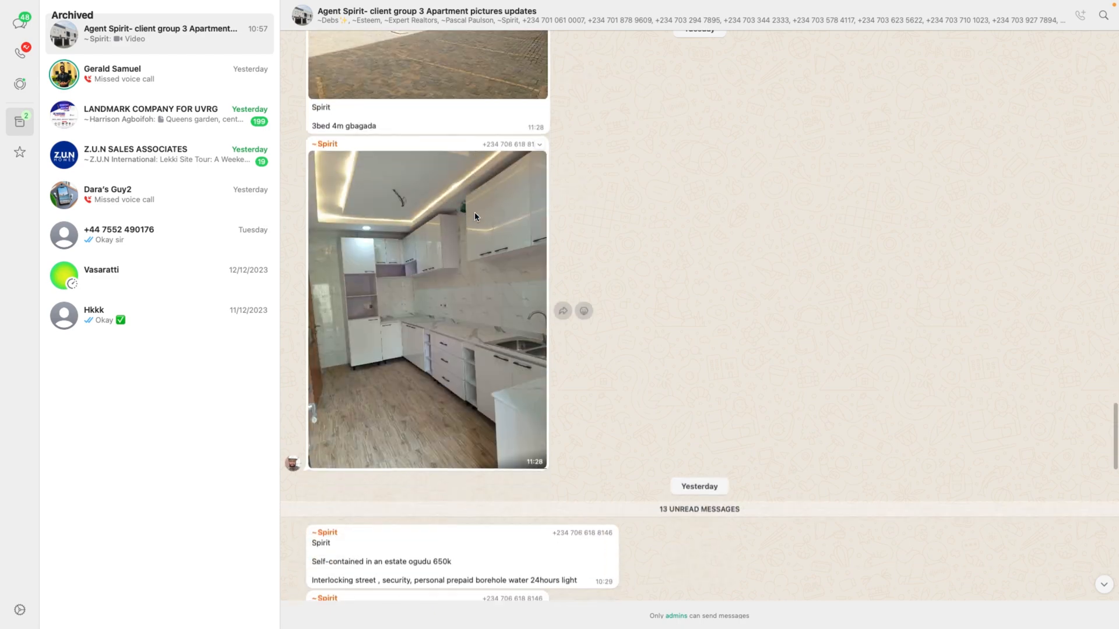
{"action": "scroll", "scroll_direction": "down", "scroll_amount": 3}
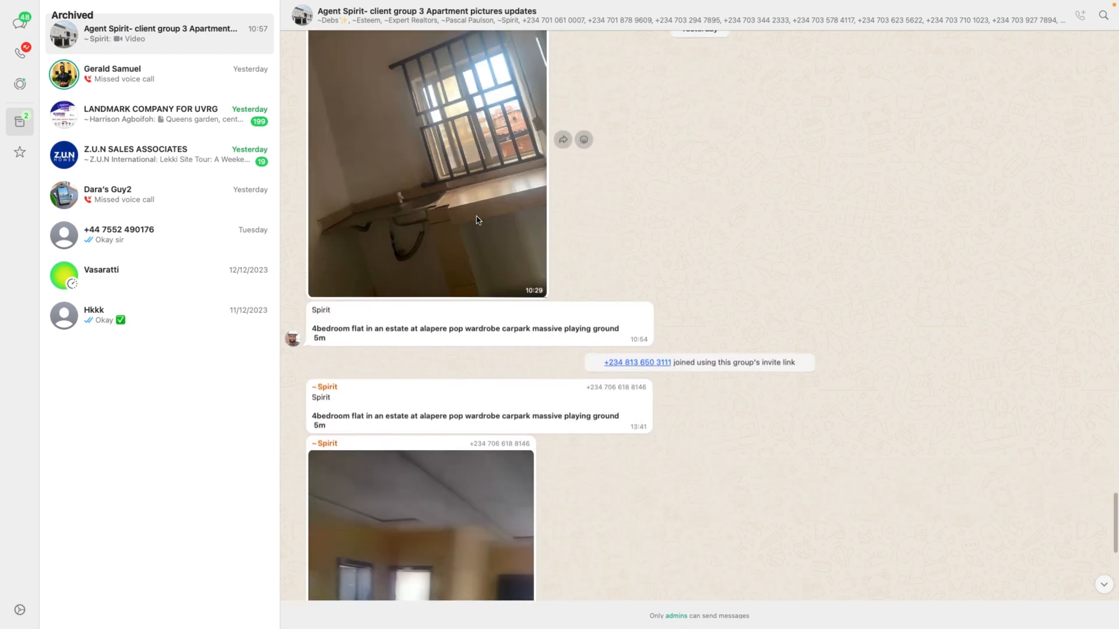
{"action": "scroll", "scroll_direction": "down", "scroll_amount": 3}
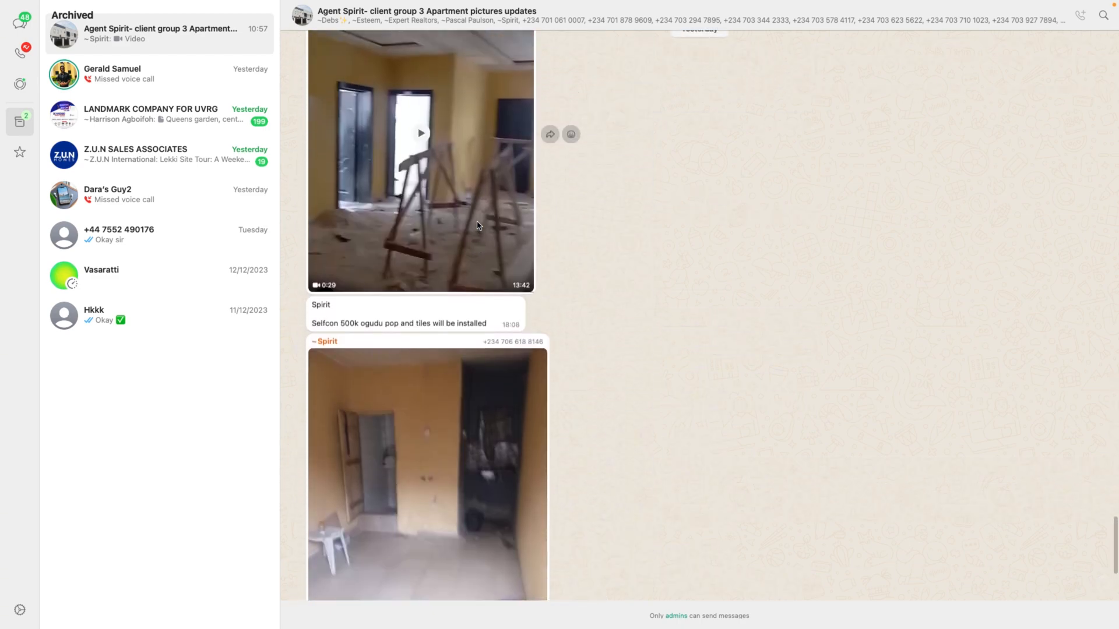
{"action": "left_click", "coordinate": [420, 133]}
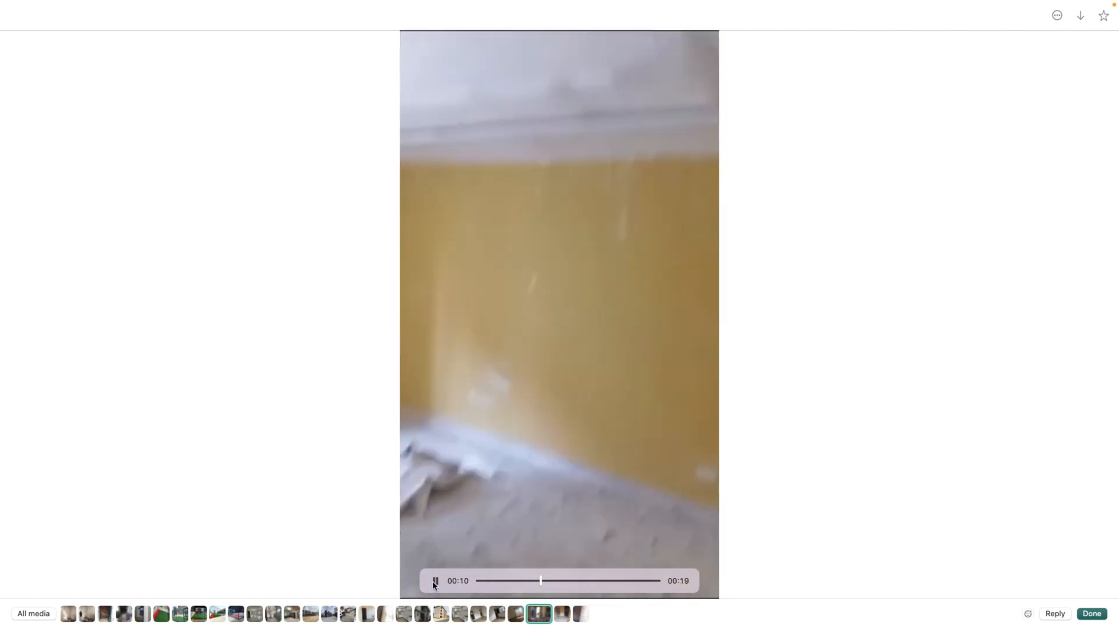
- Save the apartment video to Downloads and scroll the localhost Add Property form
{"action": "right_click", "coordinate": [532, 239]}
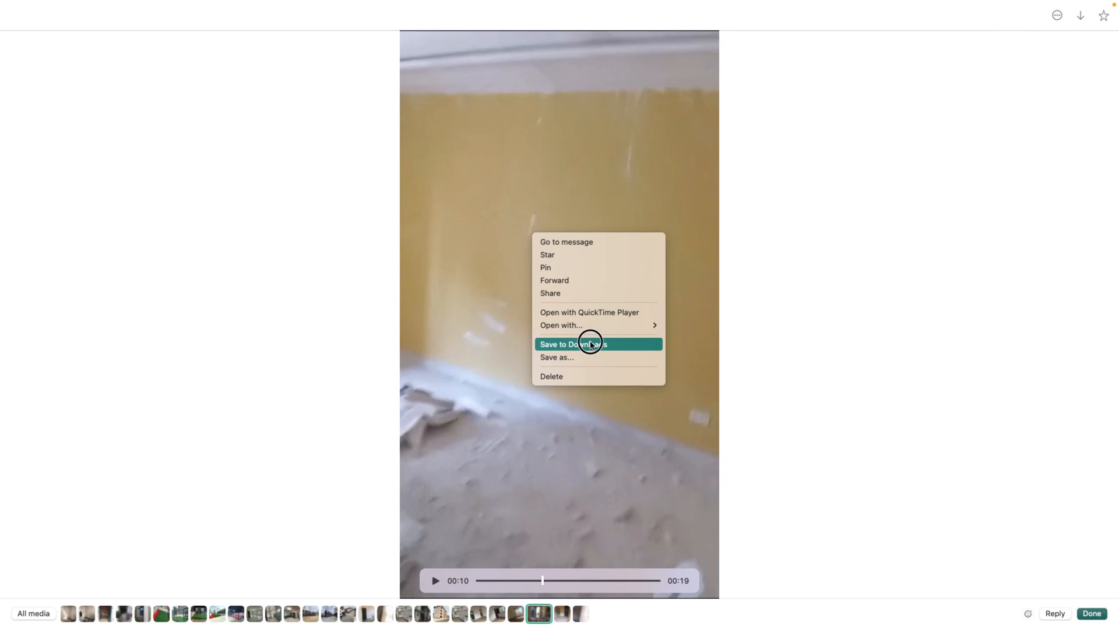
{"action": "left_click", "coordinate": [572, 344]}
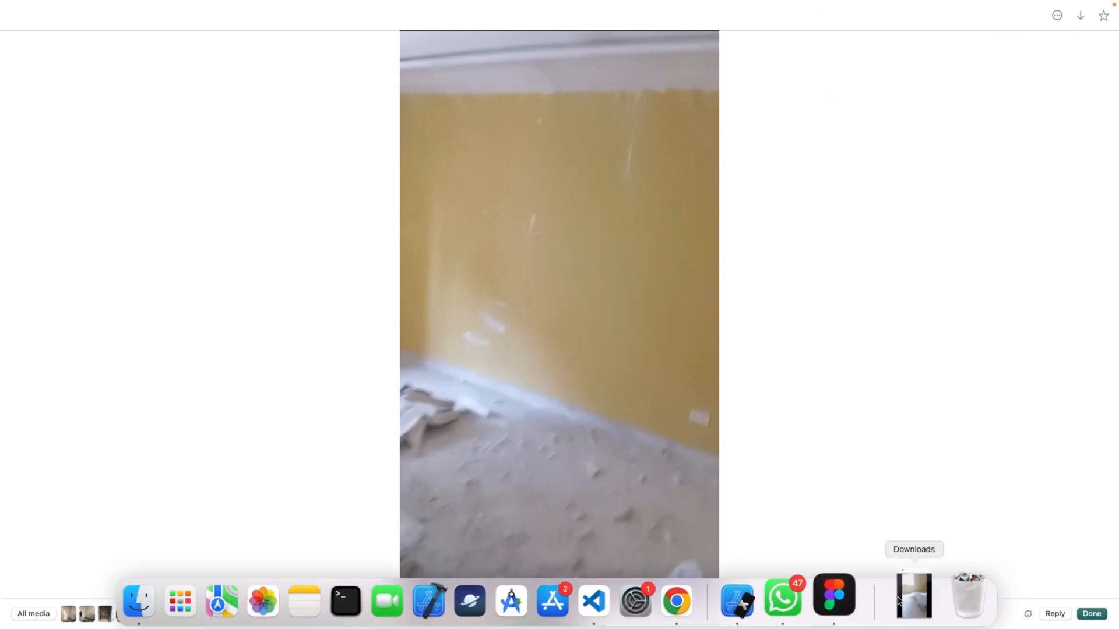
{"action": "left_click", "coordinate": [912, 596]}
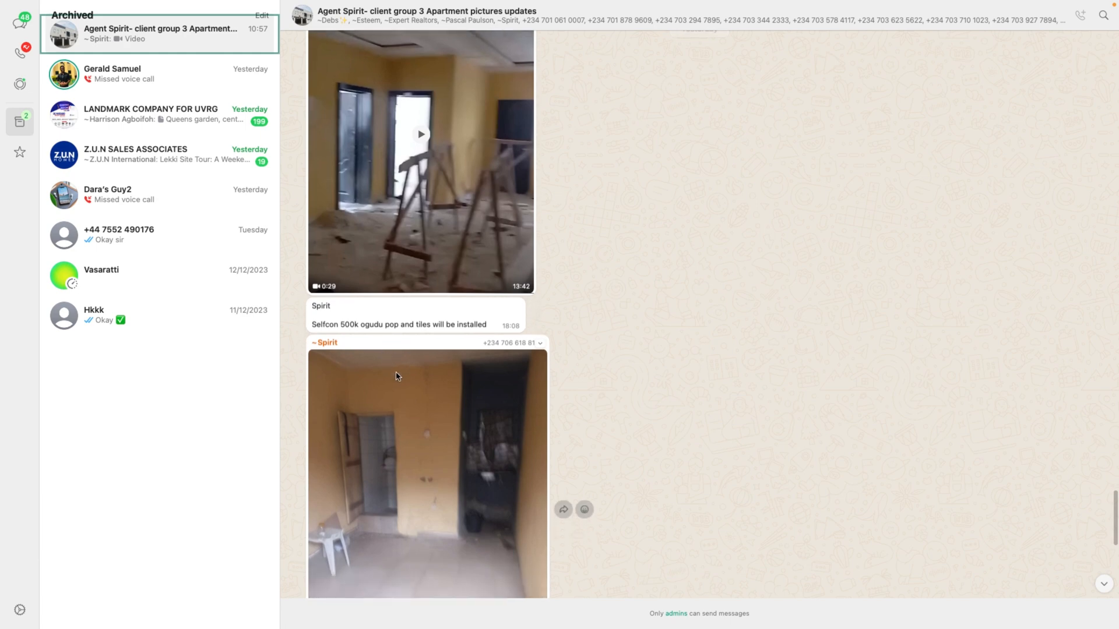
{"action": "scroll", "scroll_direction": "down", "scroll_amount": 3}
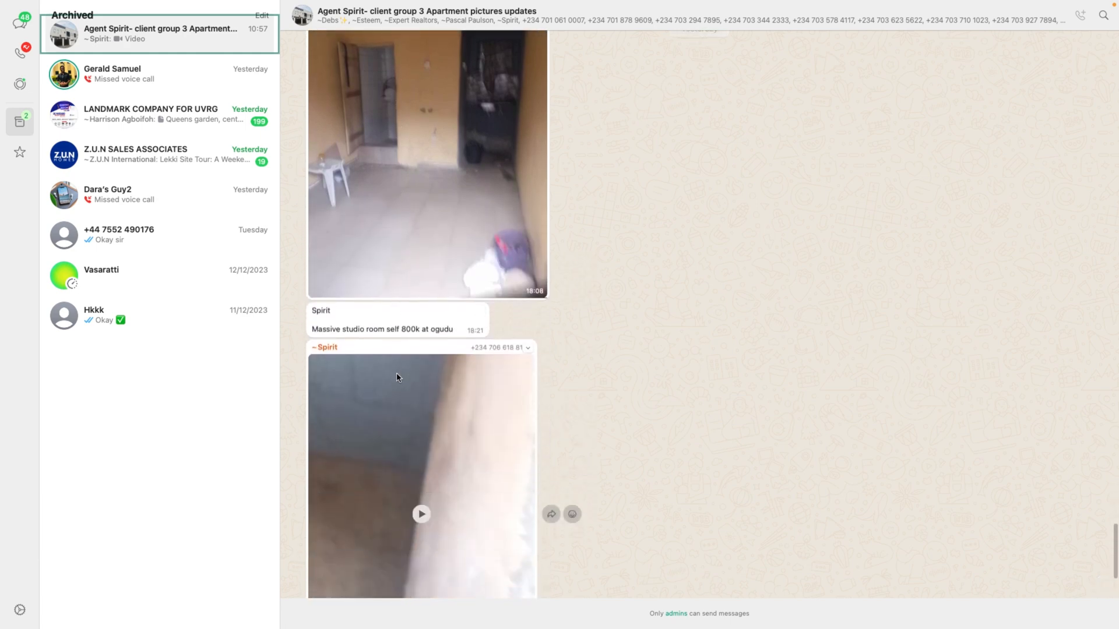
{"action": "scroll", "scroll_direction": "down", "scroll_amount": 3}
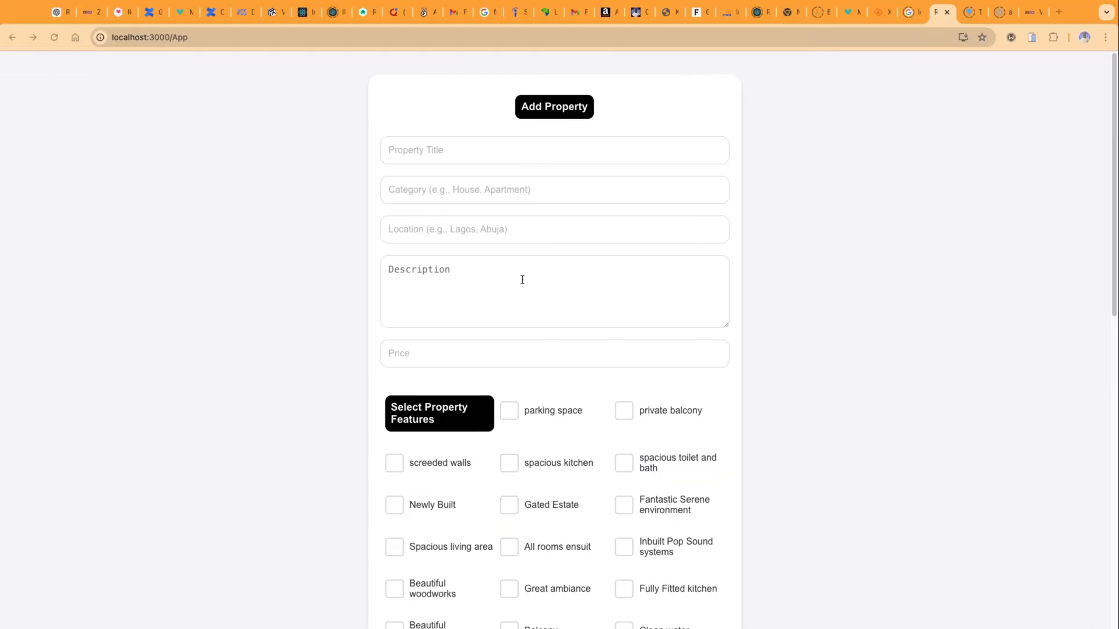
- Enter the property title 'Newly Self-Contain Apartment'
{"action": "left_click", "coordinate": [553, 150]}
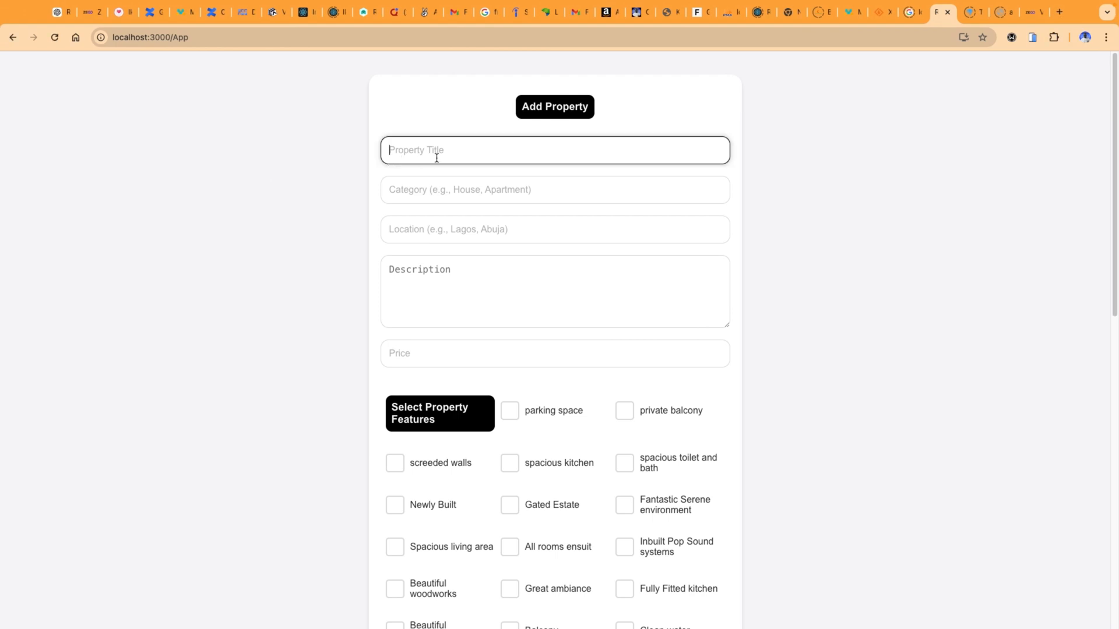
{"action": "type", "text": "Newly Self"}
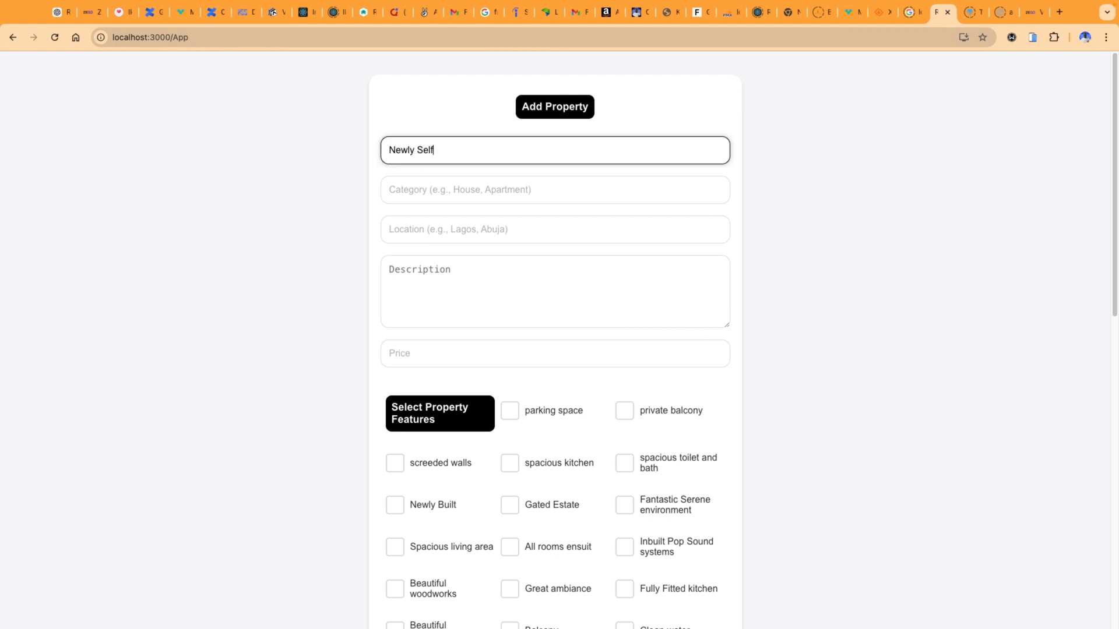
{"action": "type", "text": "Contain Ap"}
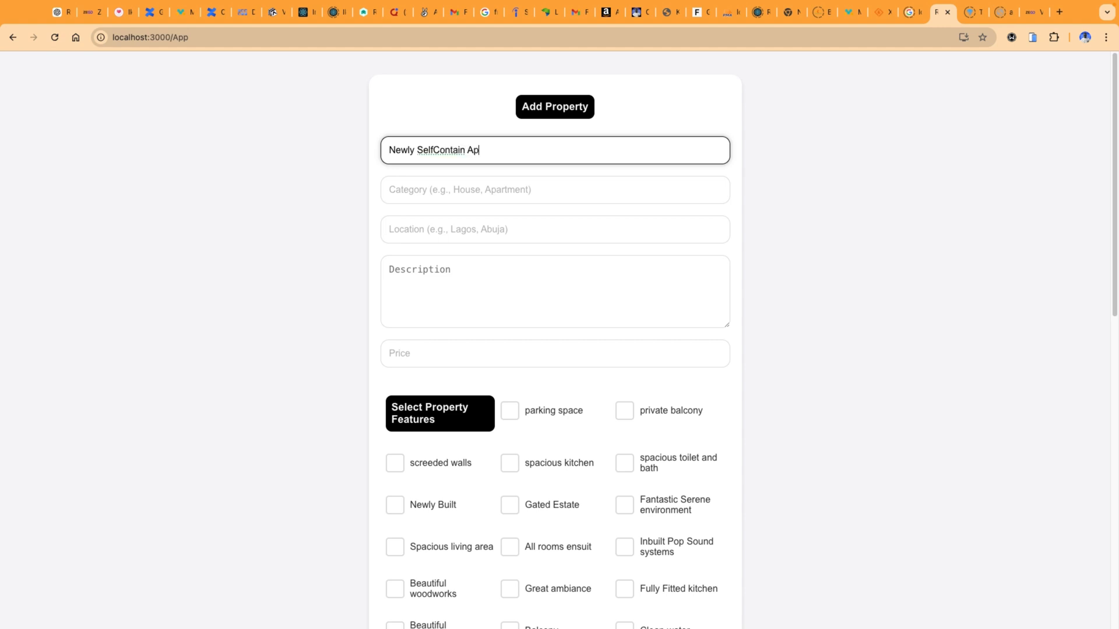
{"action": "type", "text": "artmeny"}
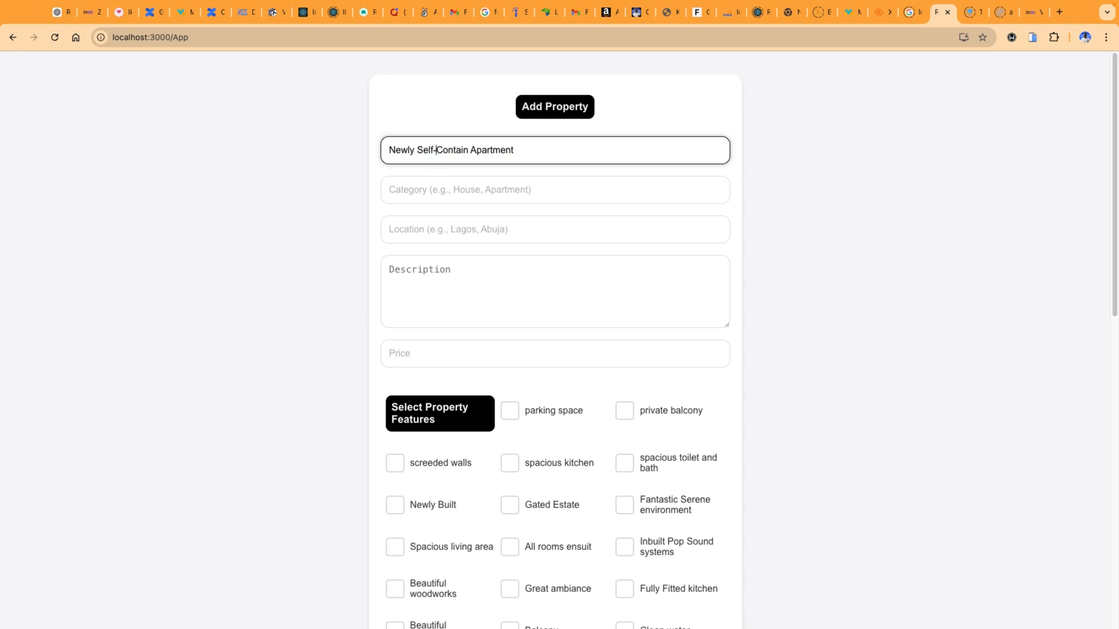
- Set the category to Apartment and the location to Ogudu Lagos State
{"action": "left_click", "coordinate": [554, 190]}
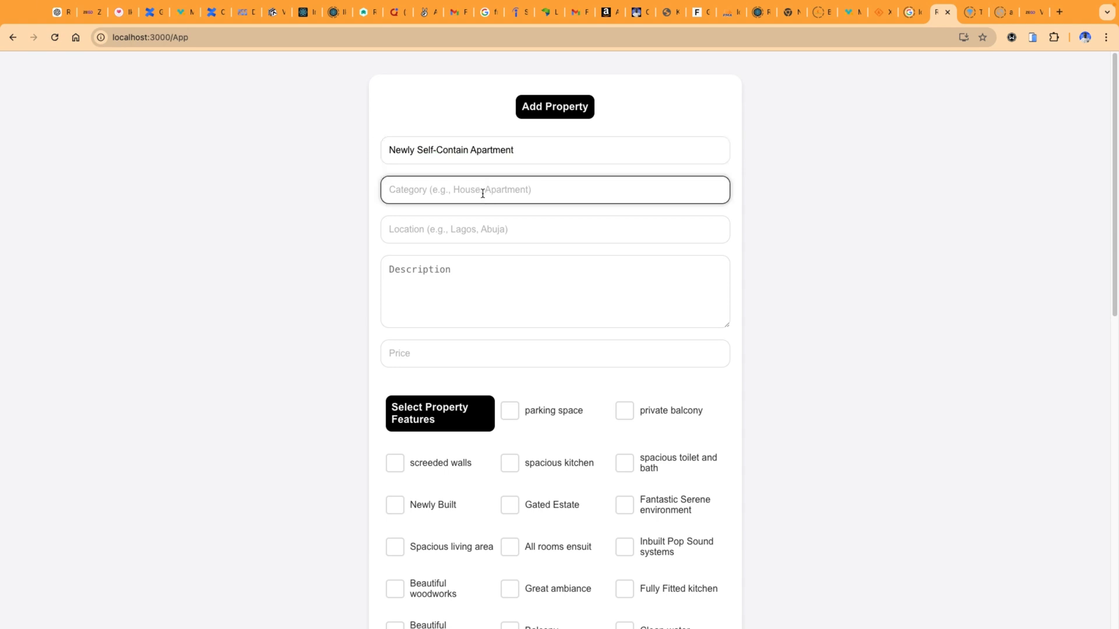
{"action": "type", "text": "Apartmeny"}
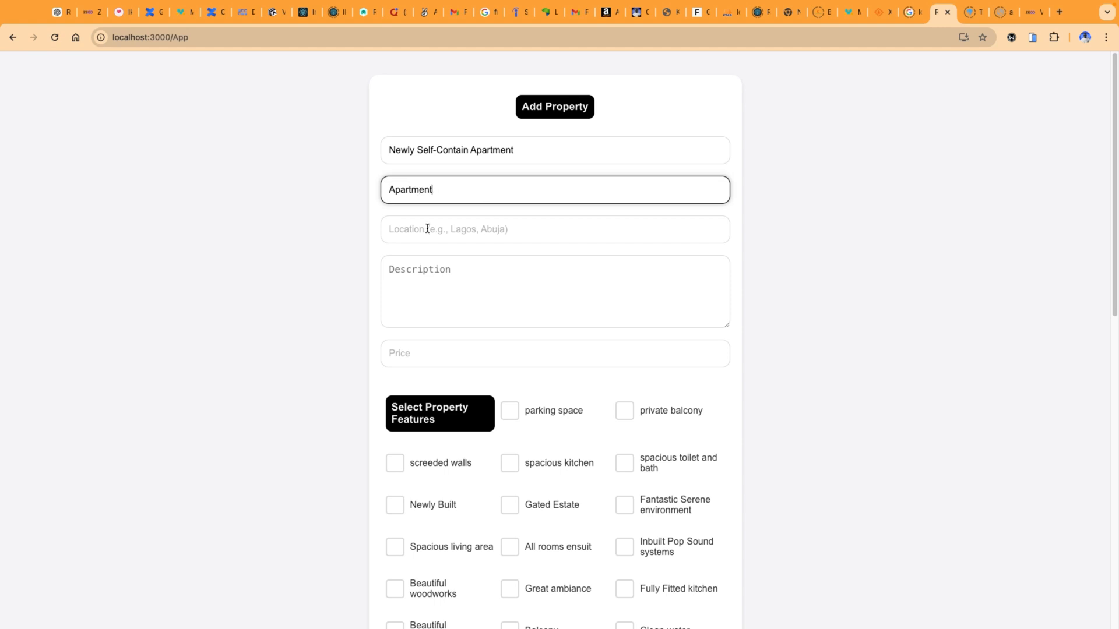
{"action": "type", "text": "O"}
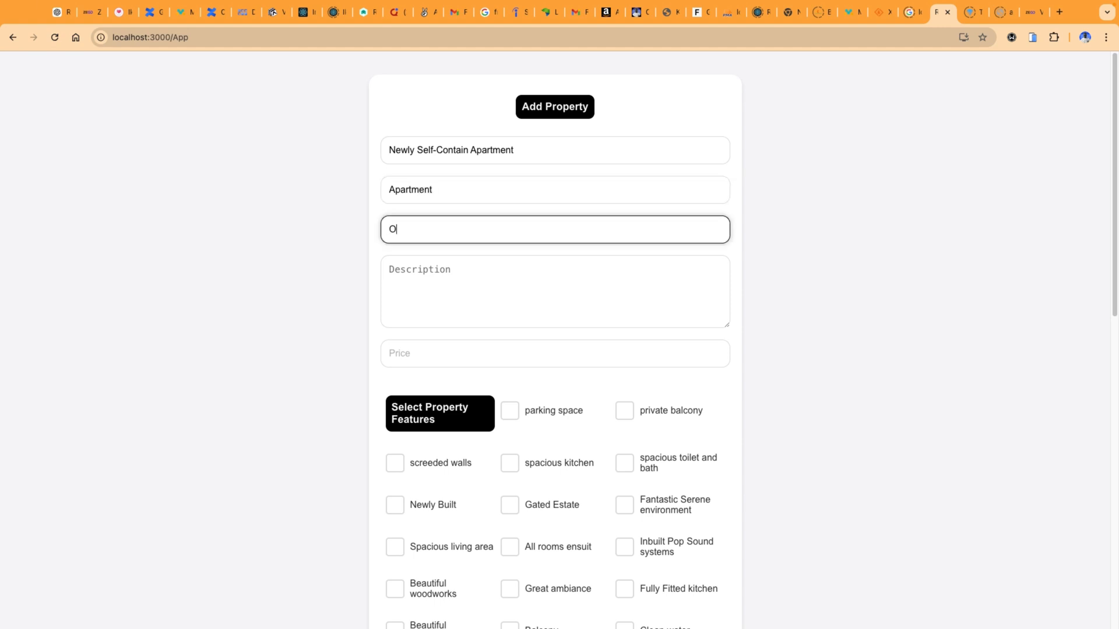
{"action": "type", "text": "gudu la"}
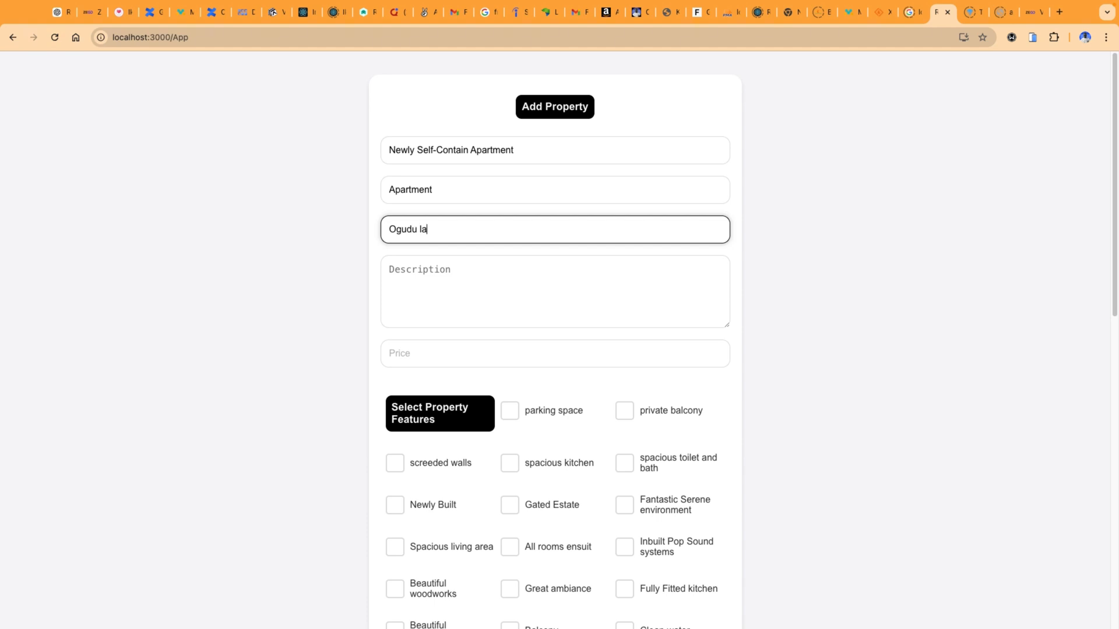
{"action": "key", "text": "Backspace"}
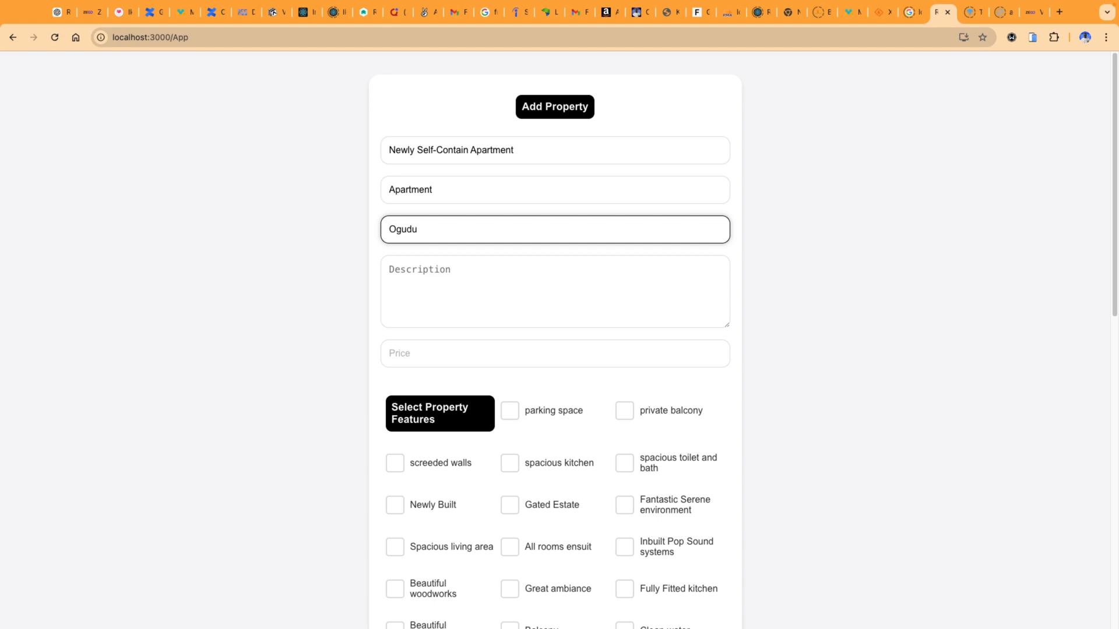
{"action": "type", "text": "Lagos"}
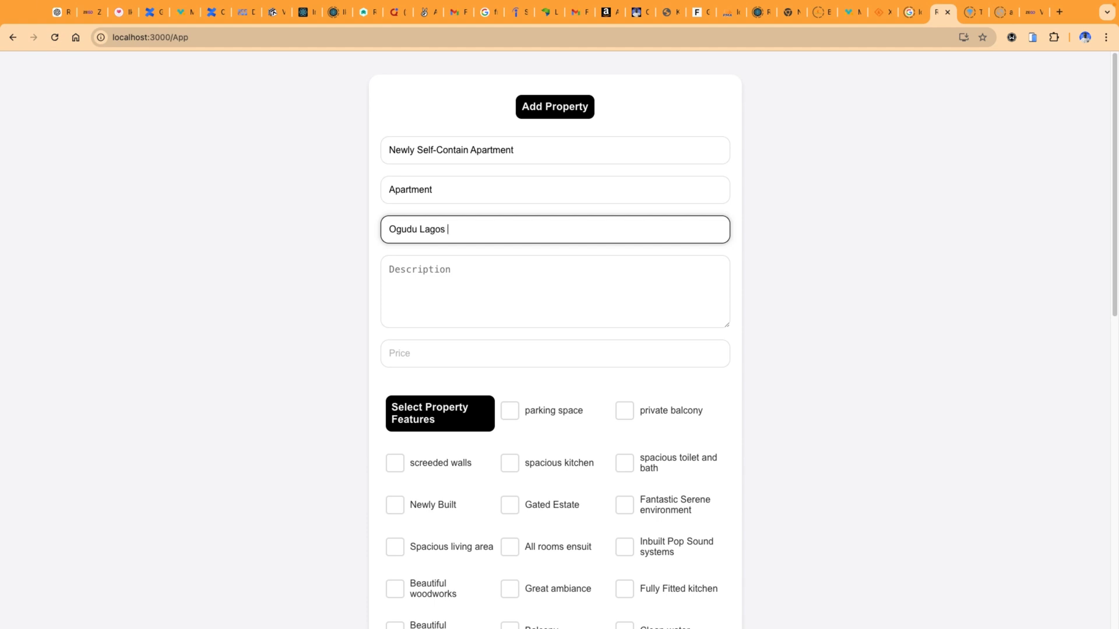
{"action": "type", "text": "State"}
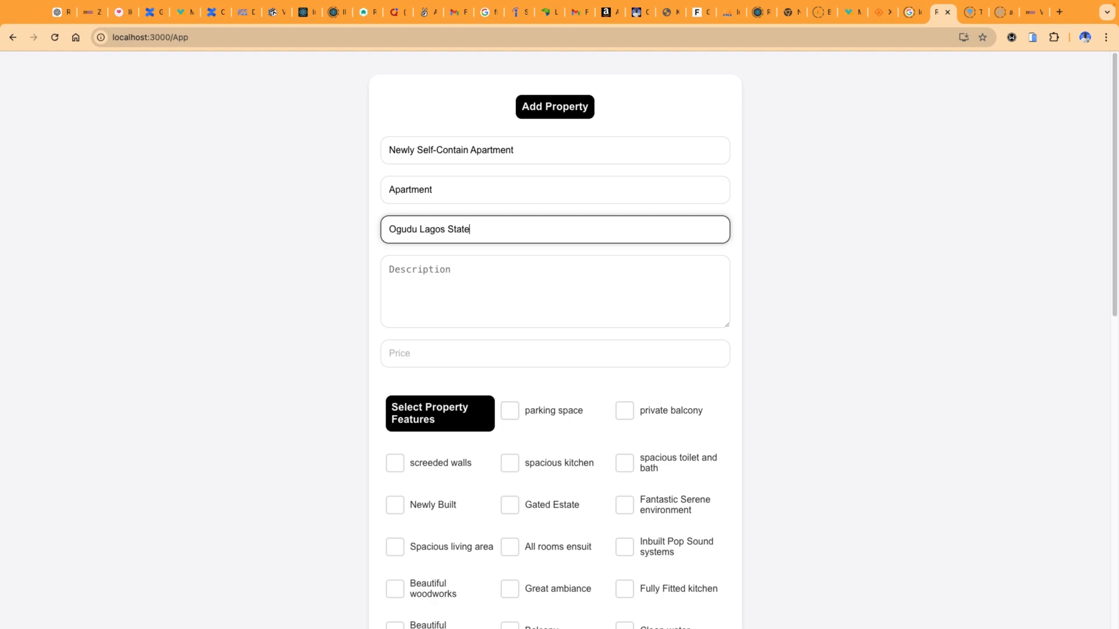
{"action": "left_click", "coordinate": [555, 292]}
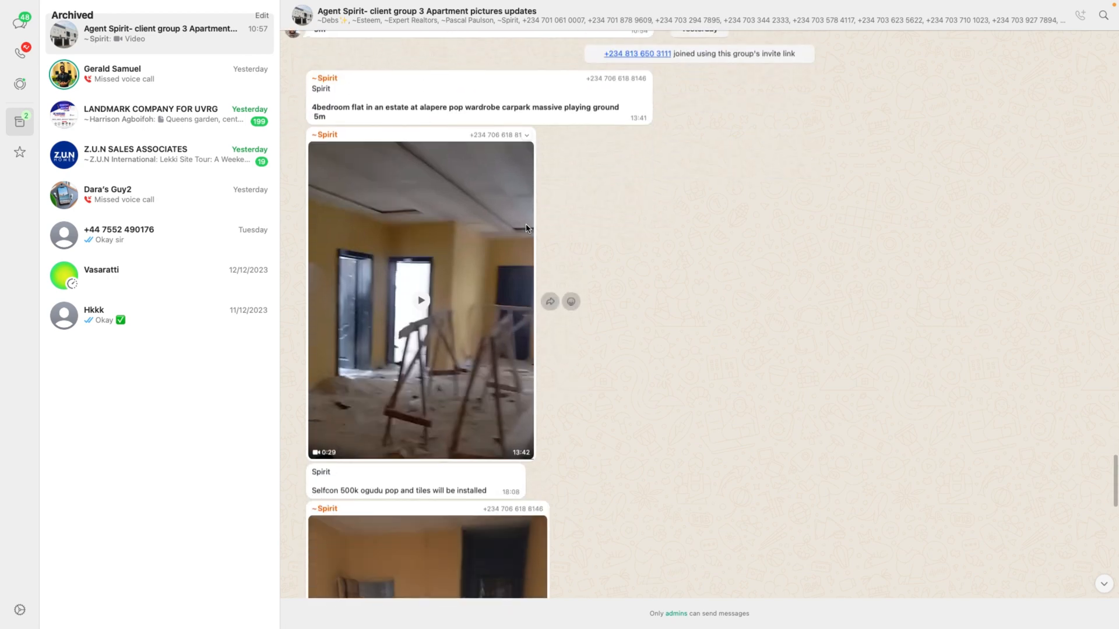
- Scroll the WhatsApp chat down to the Selfcon 500k ogudu message
{"action": "scroll", "scroll_direction": "down", "scroll_amount": 3}
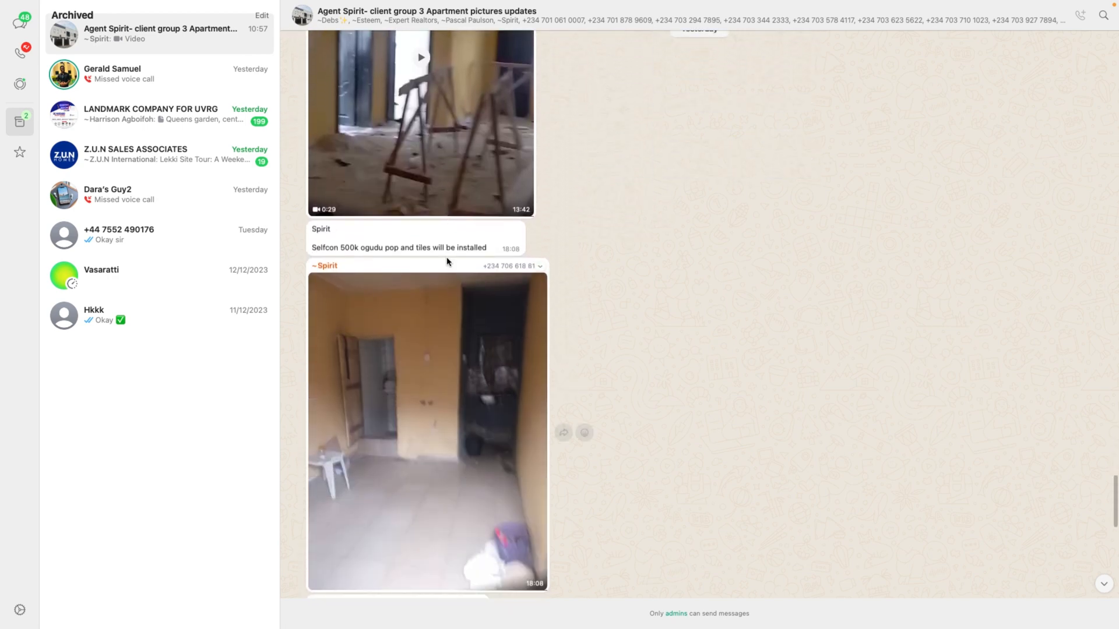
{"action": "scroll", "scroll_direction": "down", "scroll_amount": 3}
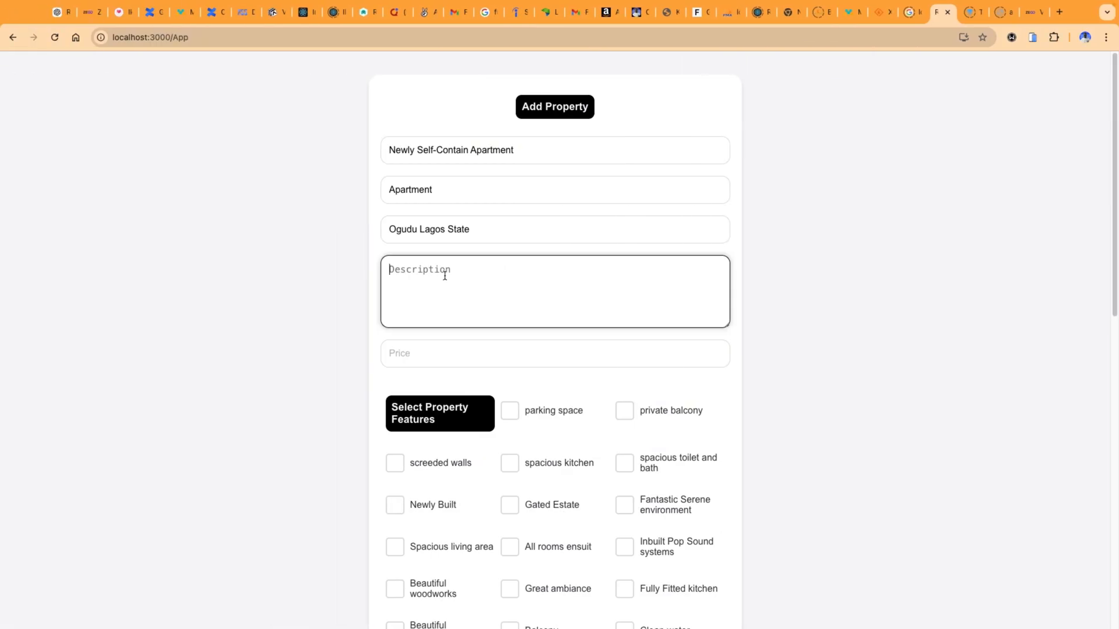
- Enter description 'A self contain apartment in ogudu lagos state' and price 500000
{"action": "type", "text": "A"}
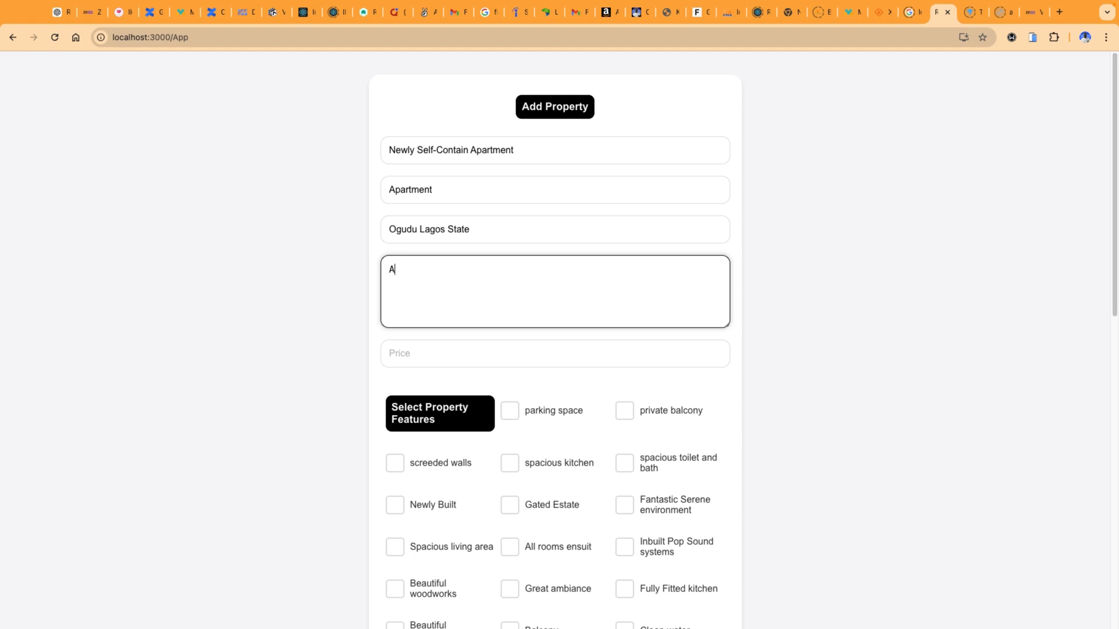
{"action": "type", "text": "sel"}
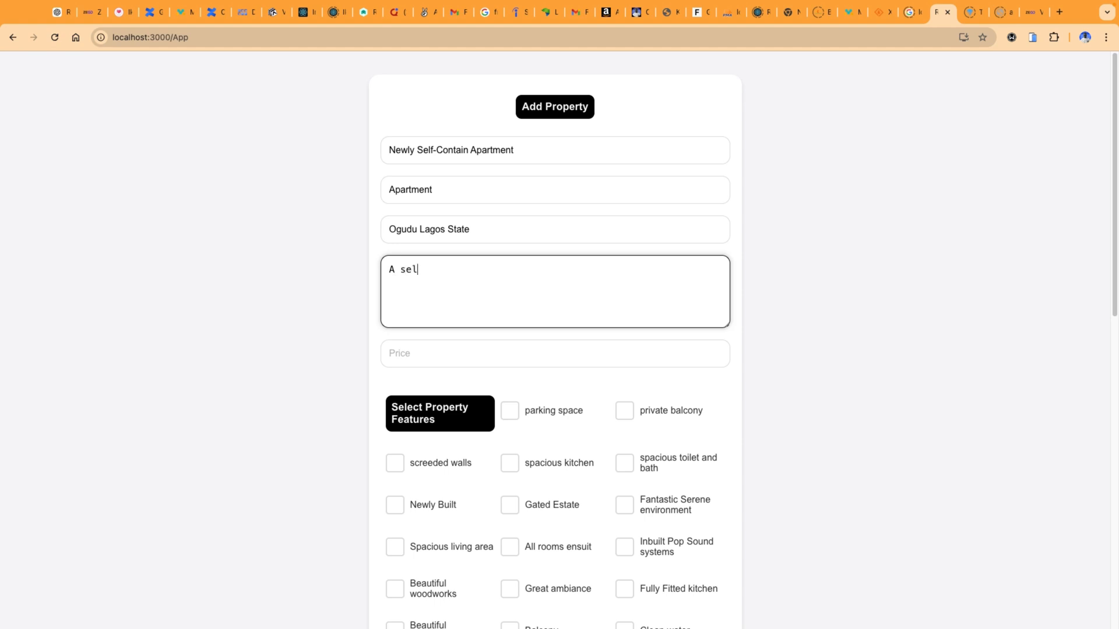
{"action": "type", "text": "f contai"}
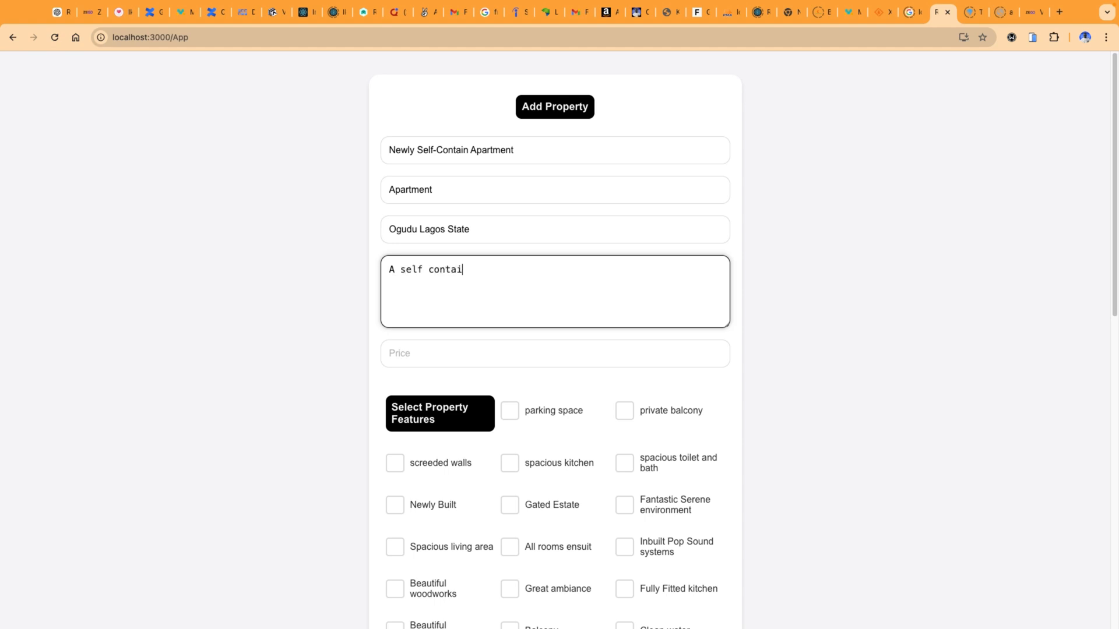
{"action": "type", "text": "n apartment in"}
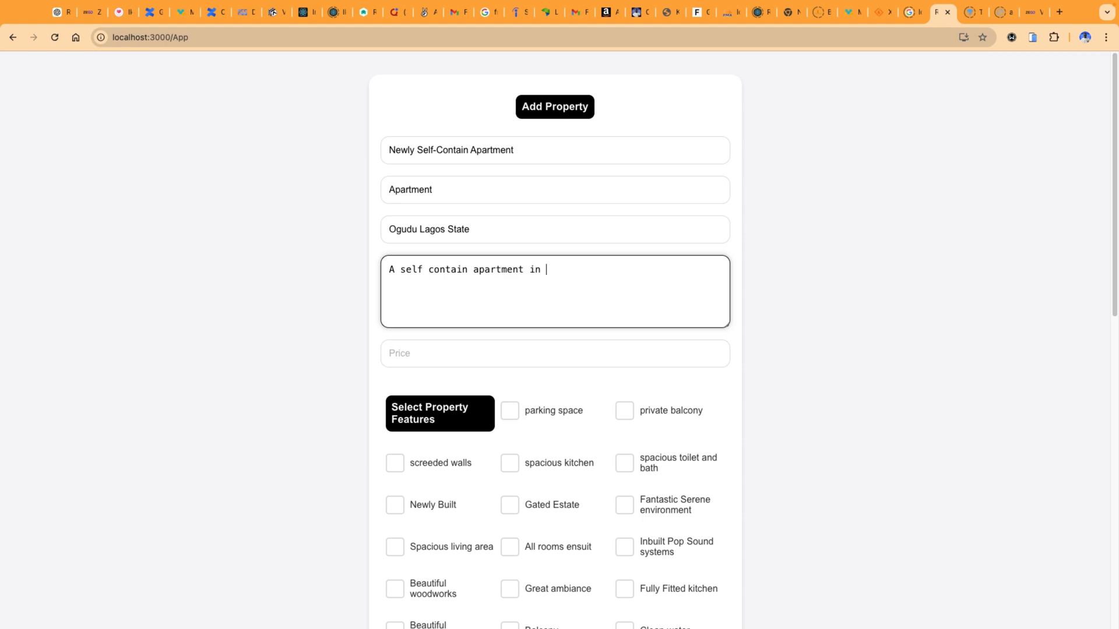
{"action": "type", "text": "ogudu lagos state"}
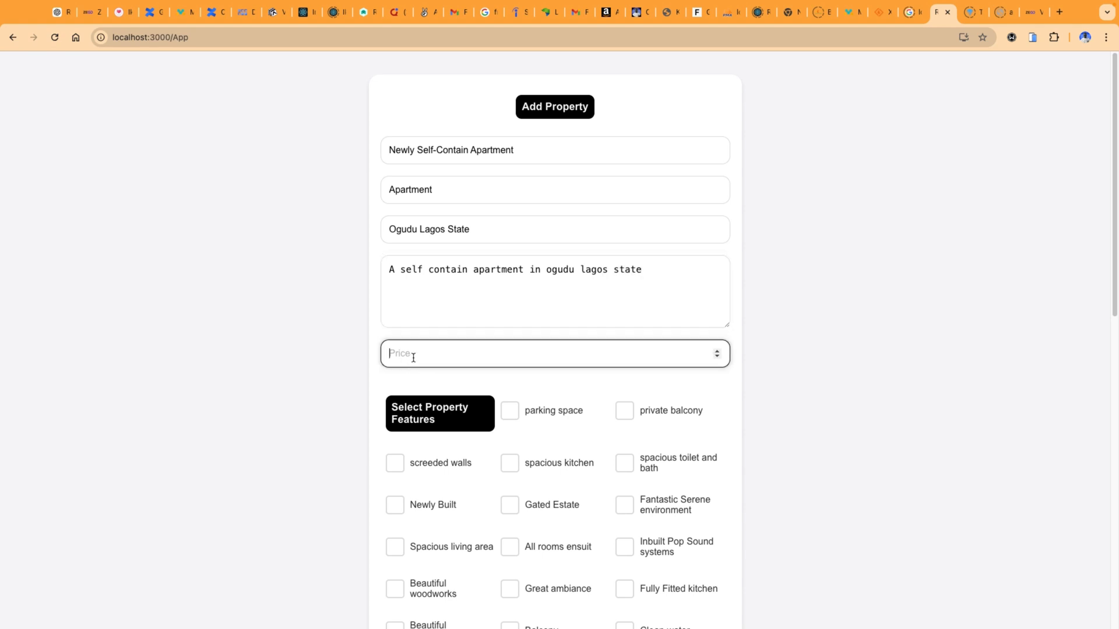
{"action": "type", "text": "5"}
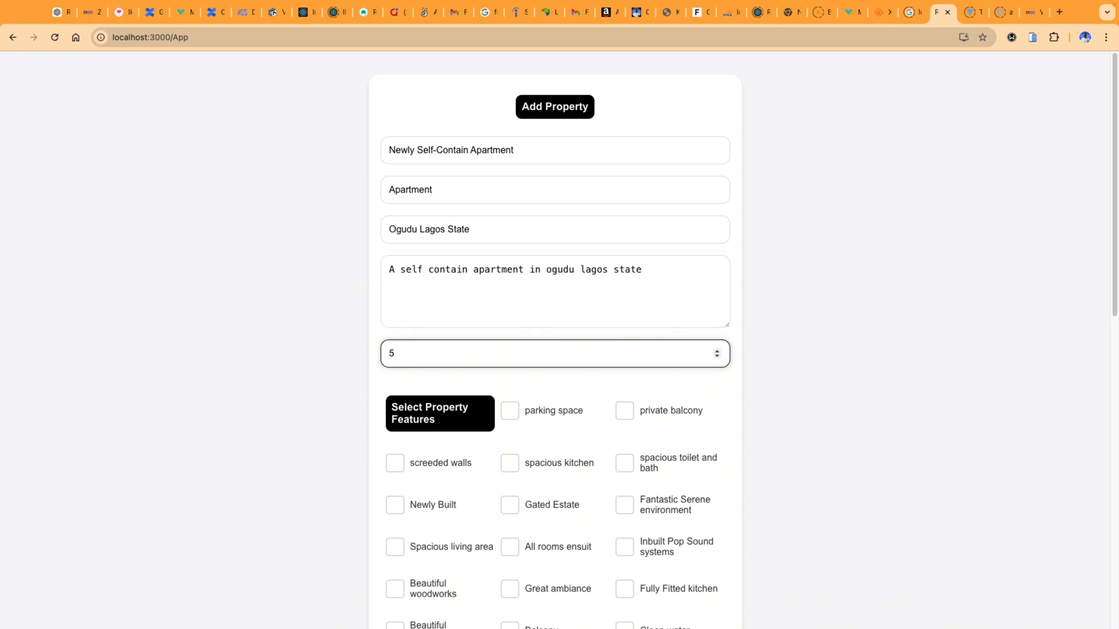
{"action": "type", "text": "00000"}
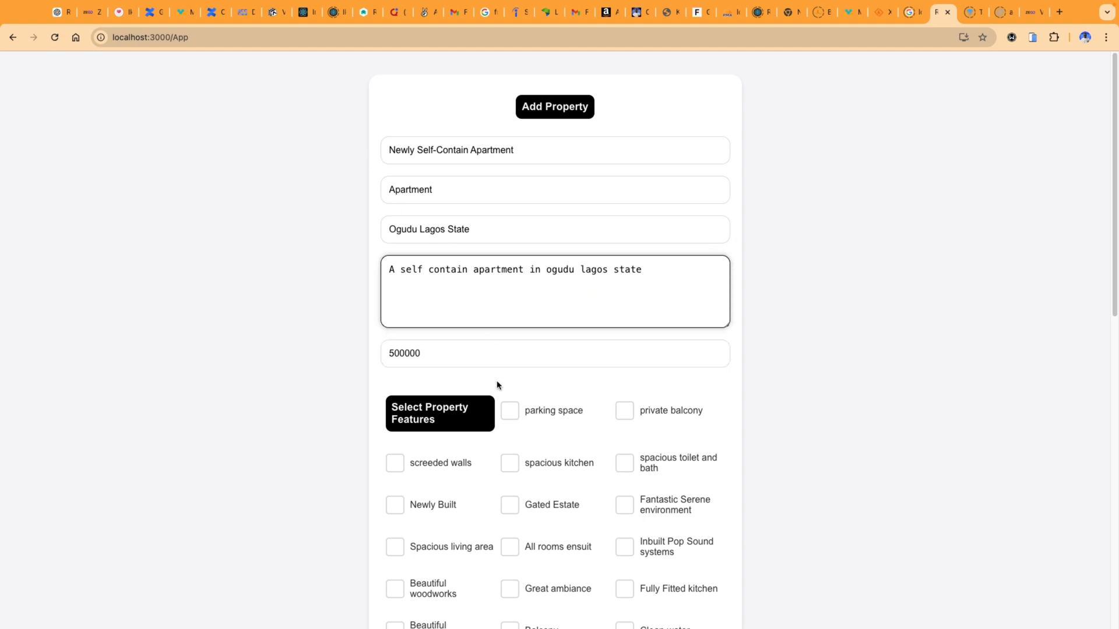
- Tick Pop Ceiling, Inbuilt Pop Sound systems, Security House, Clean water, Fully Fitted kitchen, Gated Estate
{"action": "scroll", "scroll_direction": "down", "scroll_amount": 3}
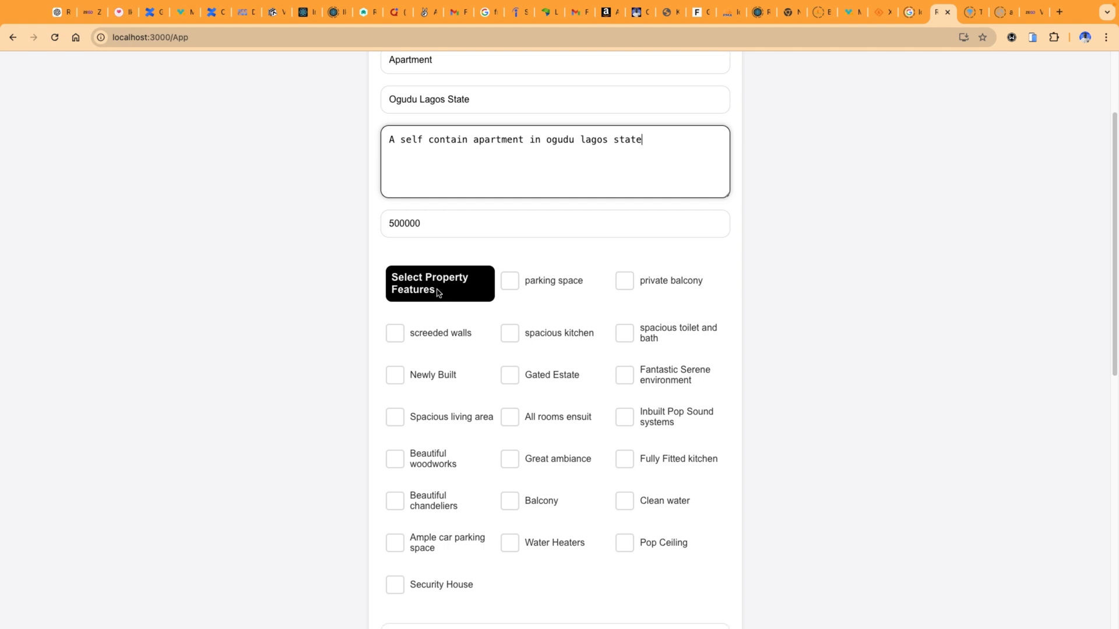
{"action": "scroll", "scroll_direction": "down", "scroll_amount": 3}
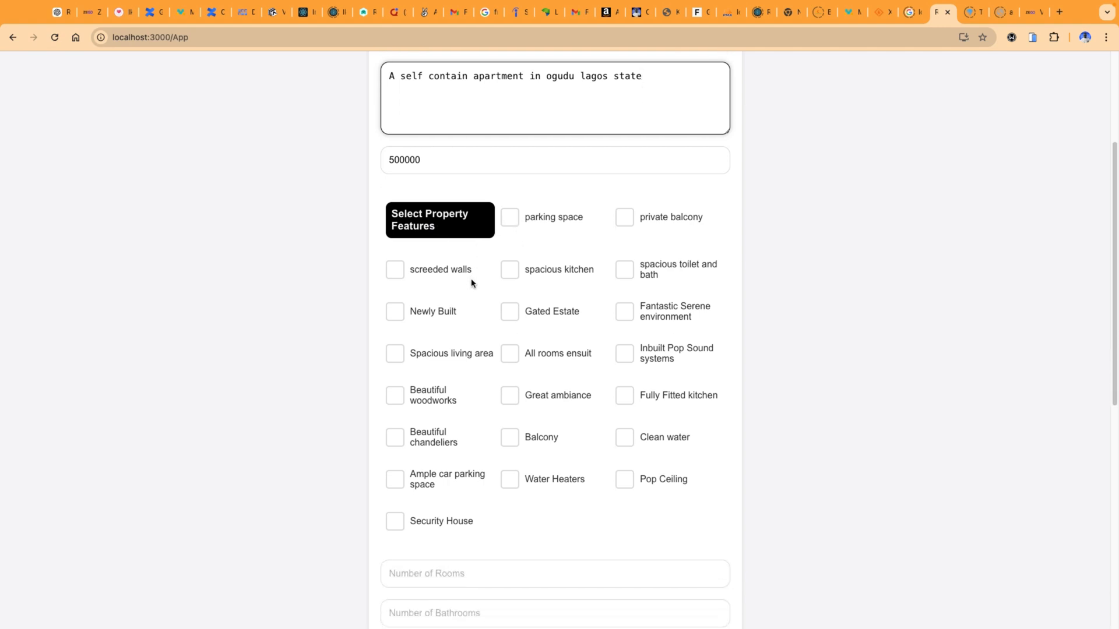
{"action": "mouse_move", "coordinate": [481, 315]}
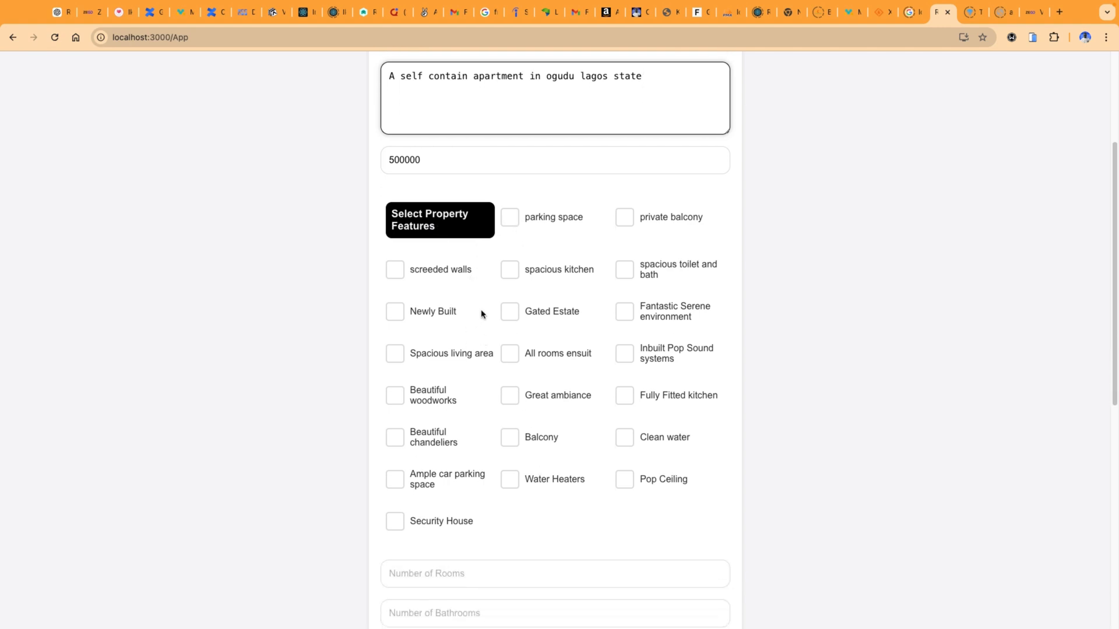
{"action": "left_click", "coordinate": [623, 479]}
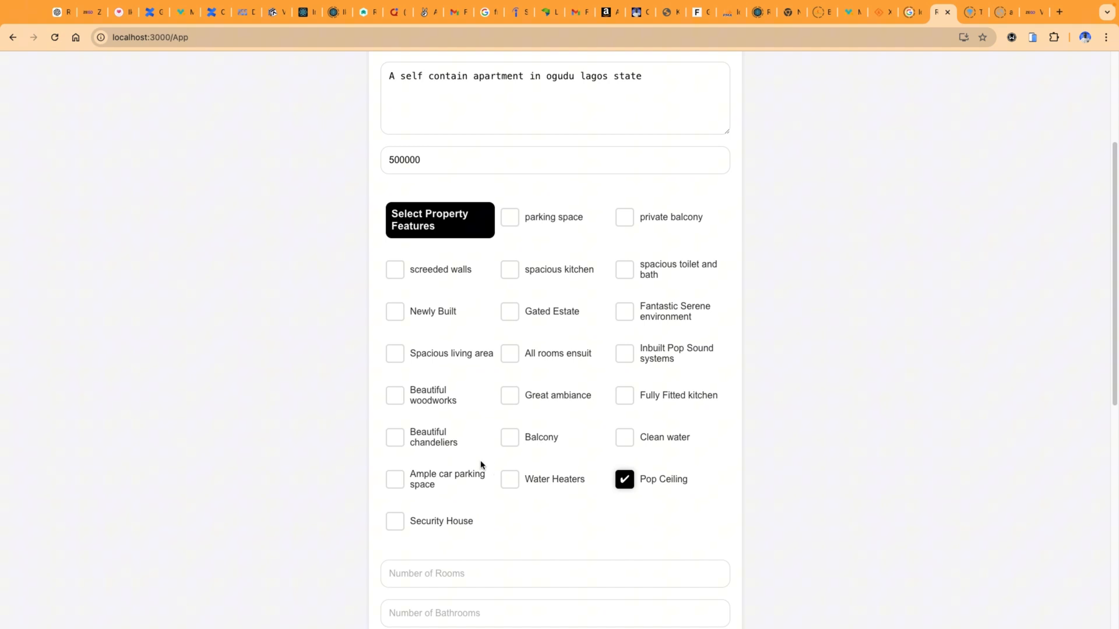
{"action": "mouse_move", "coordinate": [640, 298]}
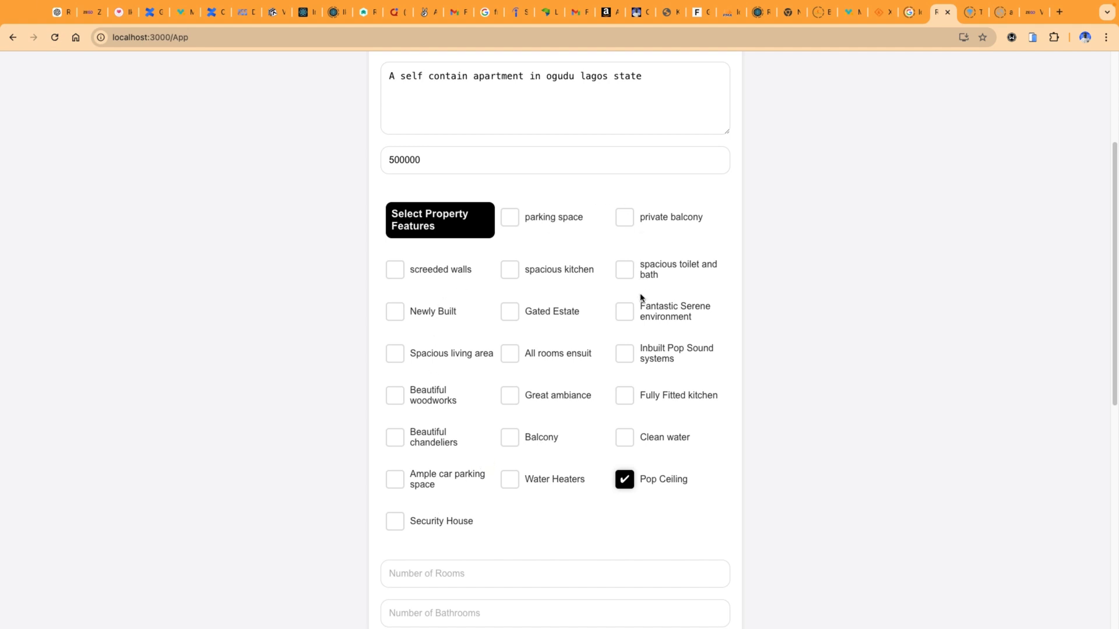
{"action": "mouse_move", "coordinate": [405, 486]}
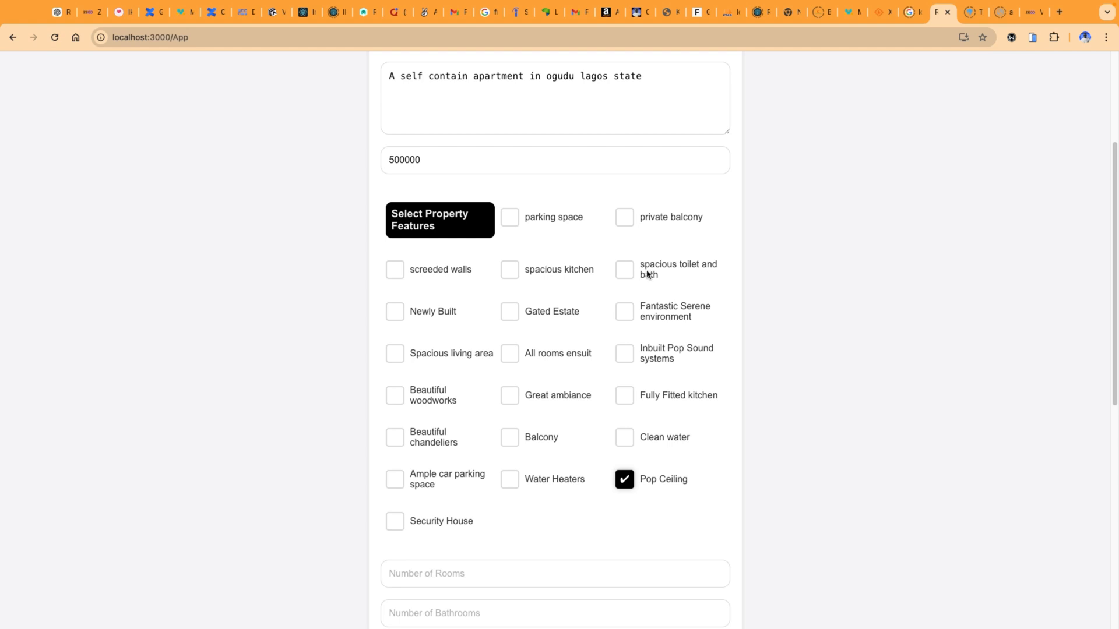
{"action": "mouse_move", "coordinate": [512, 365]}
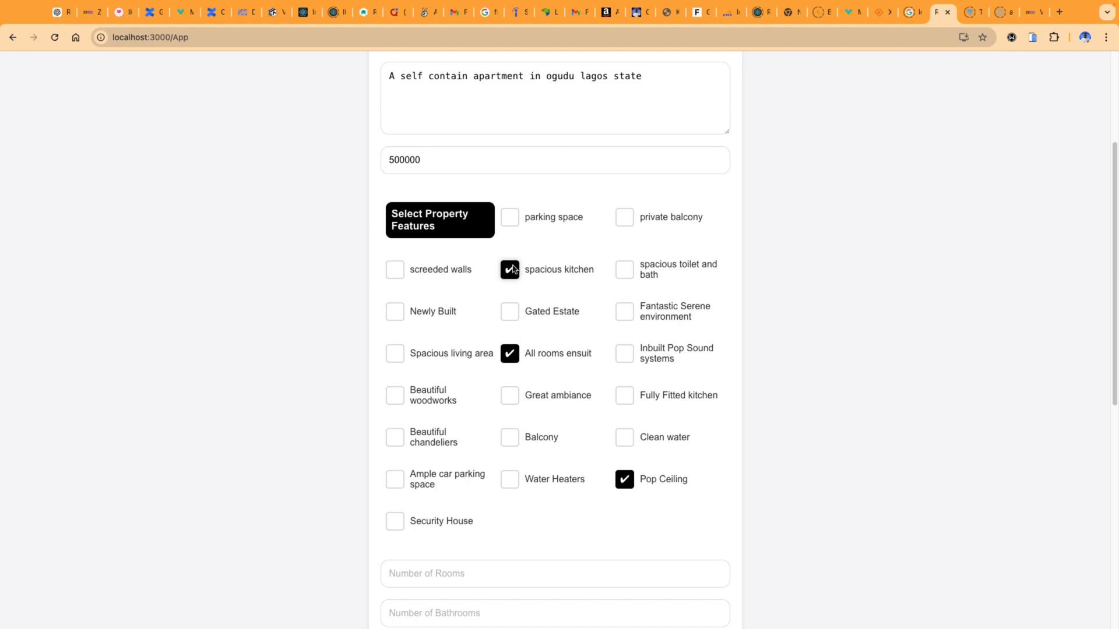
{"action": "left_click", "coordinate": [395, 312]}
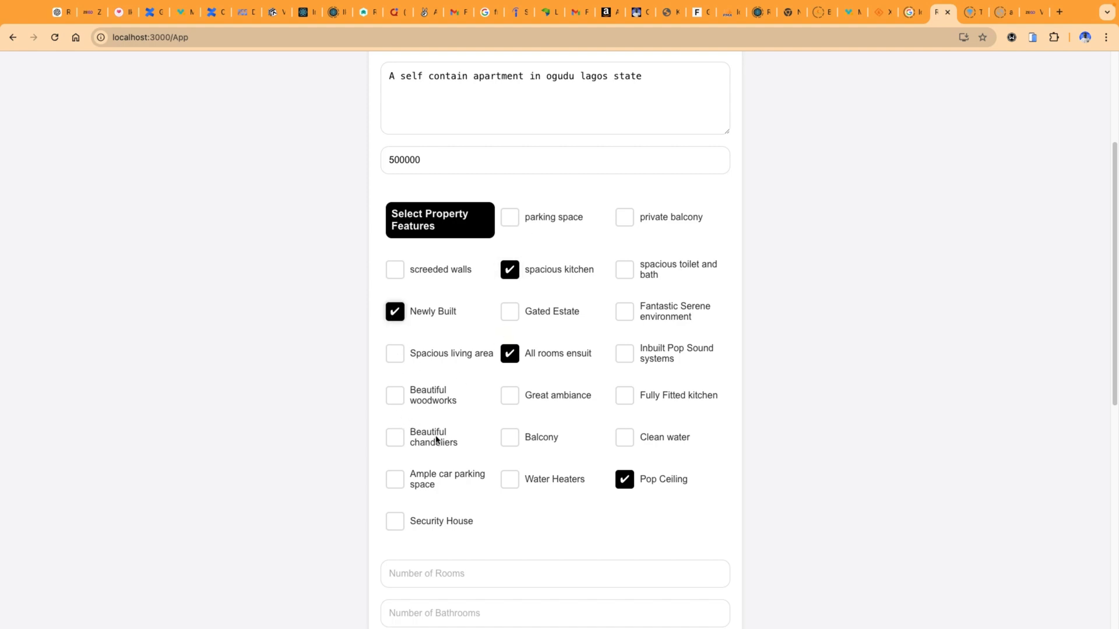
{"action": "left_click", "coordinate": [395, 521]}
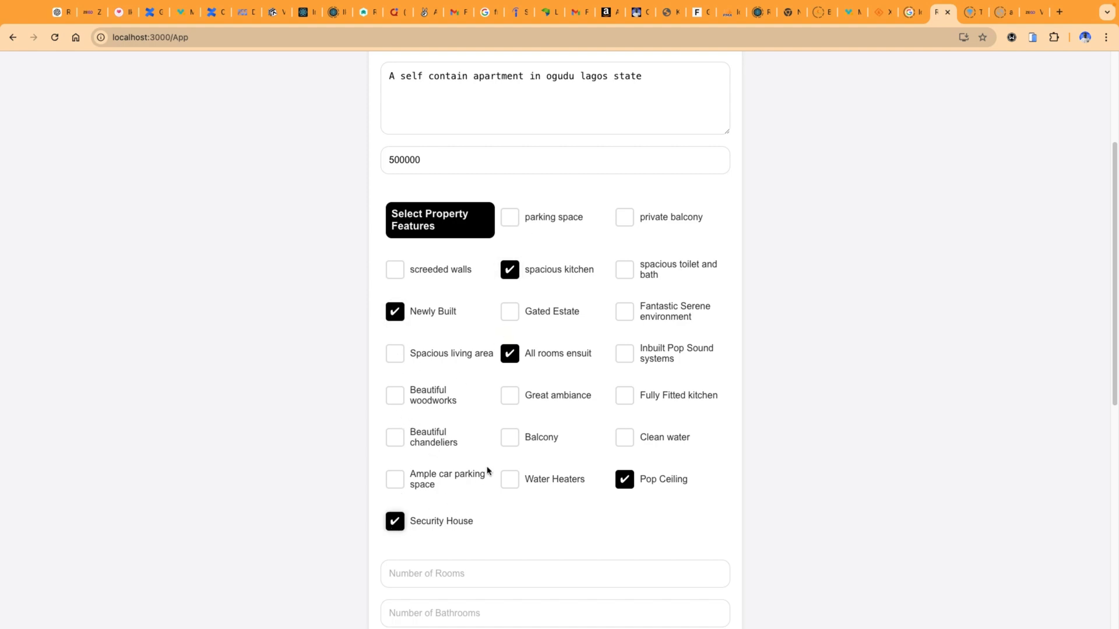
{"action": "left_click", "coordinate": [624, 437]}
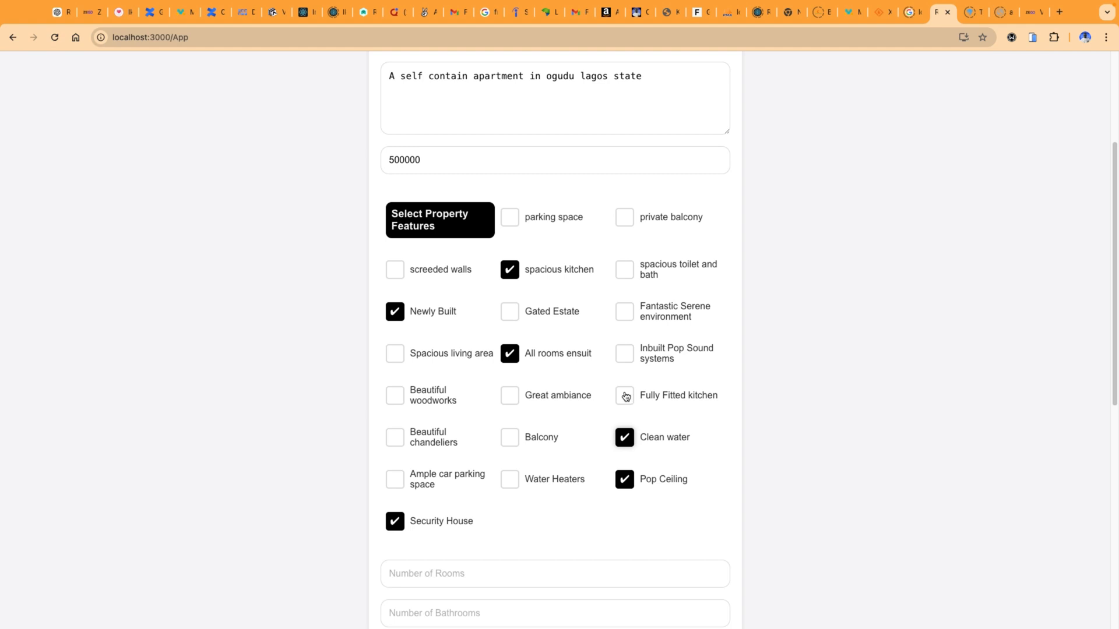
{"action": "left_click", "coordinate": [624, 395]}
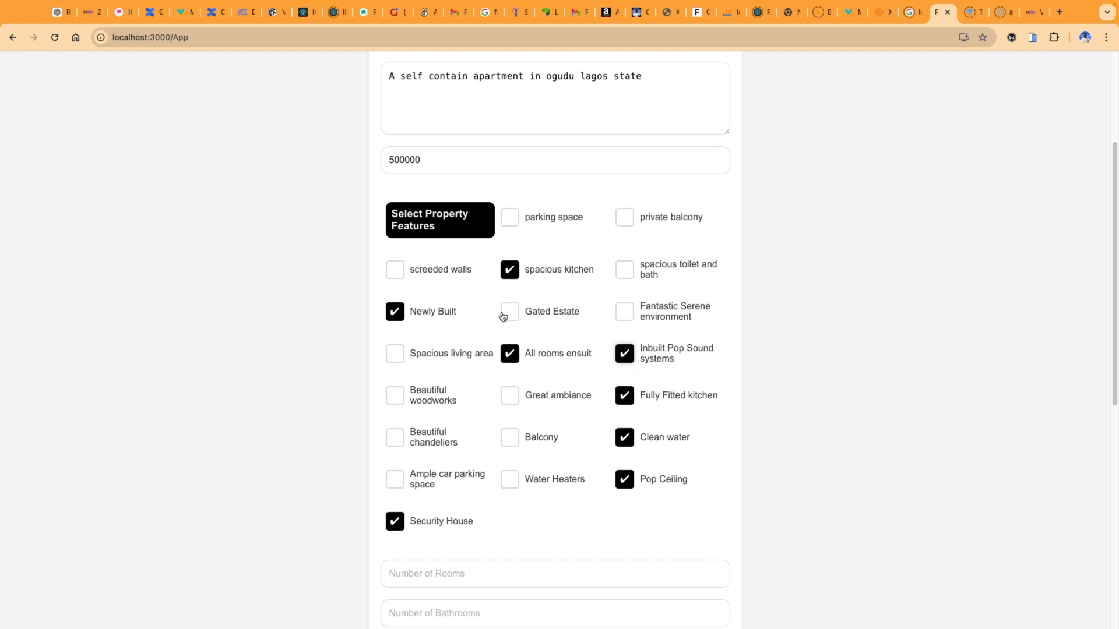
{"action": "left_click", "coordinate": [510, 311]}
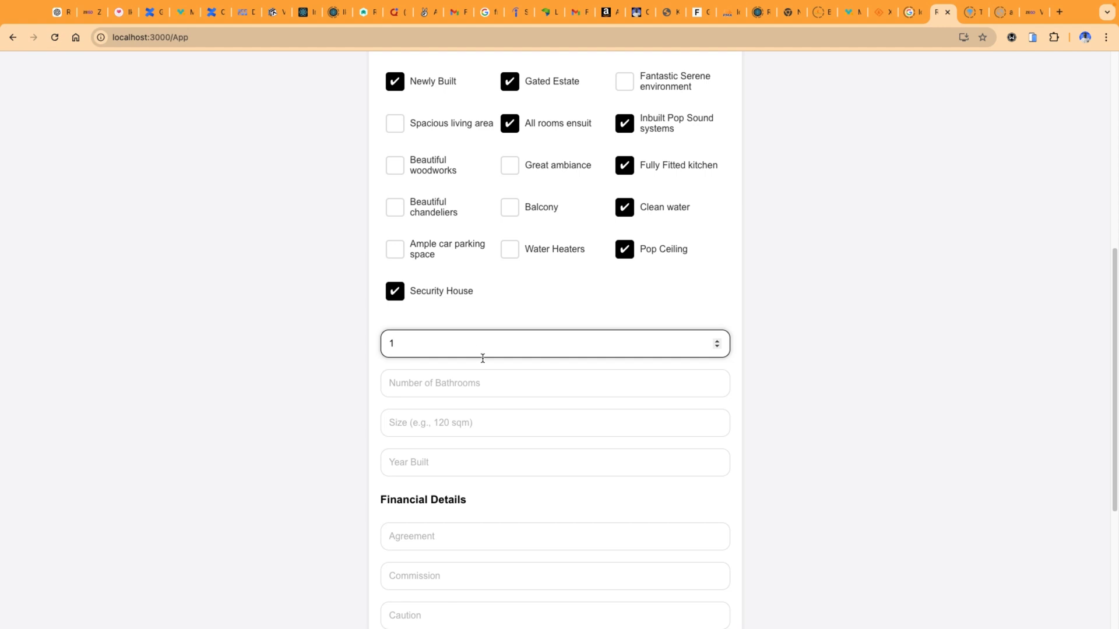
- Enter 1 room, 1 bathroom, size 120 and year built 2019
{"action": "type", "text": "1"}
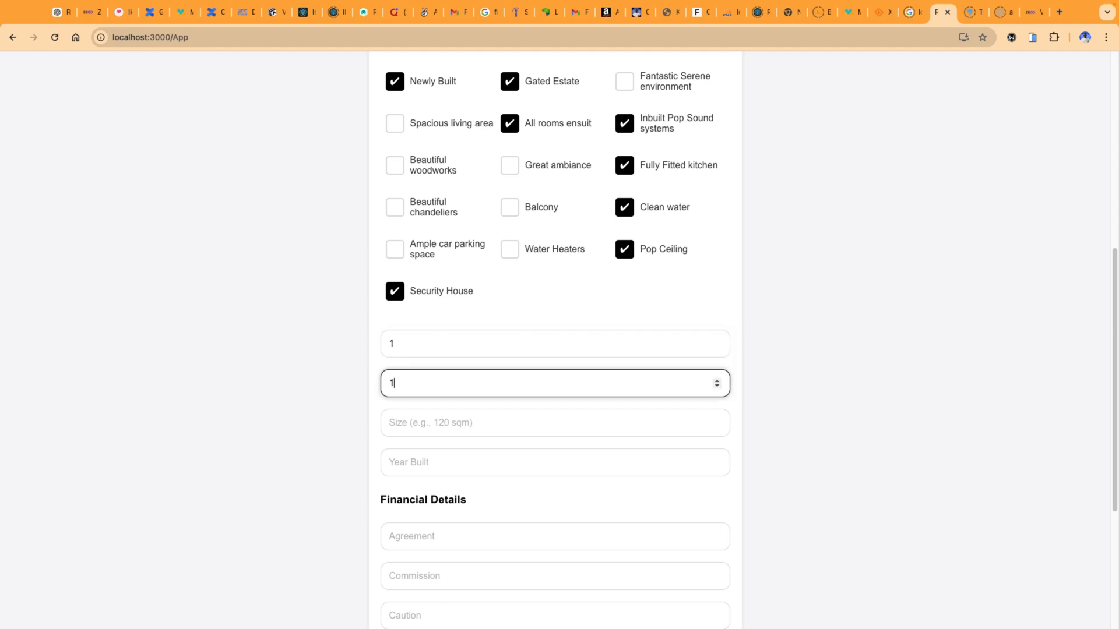
{"action": "left_click", "coordinate": [554, 423]}
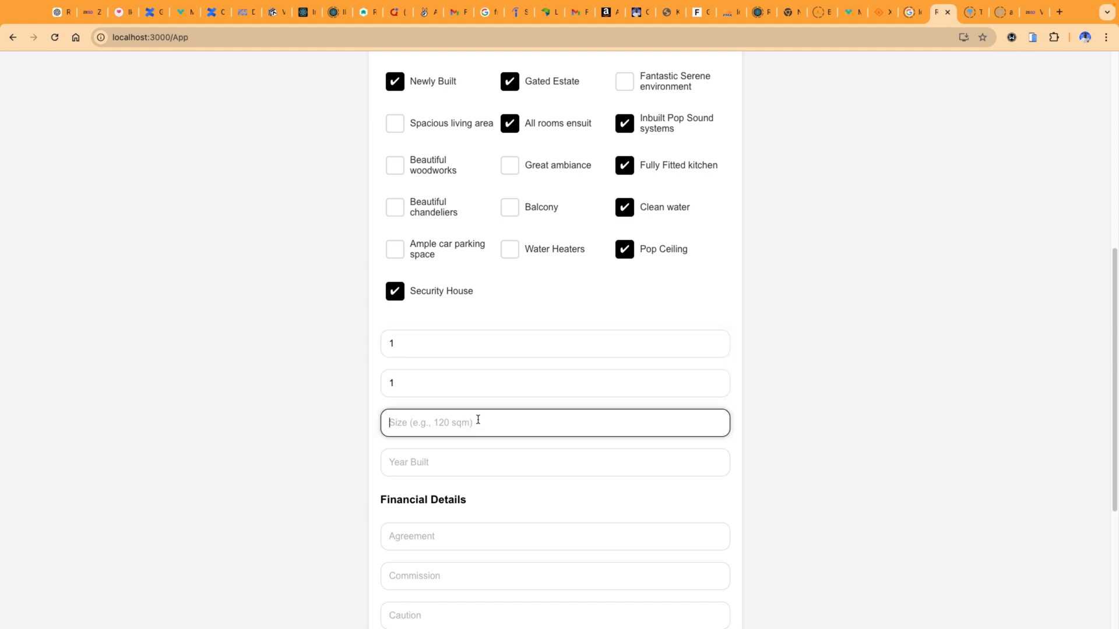
{"action": "type", "text": "120"}
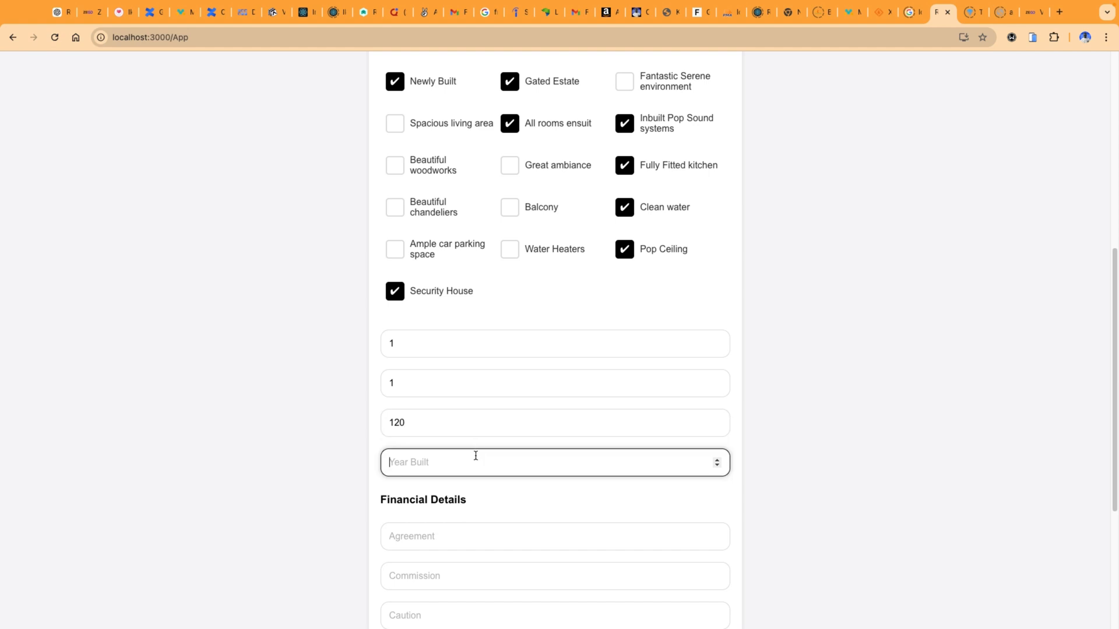
{"action": "type", "text": "2019"}
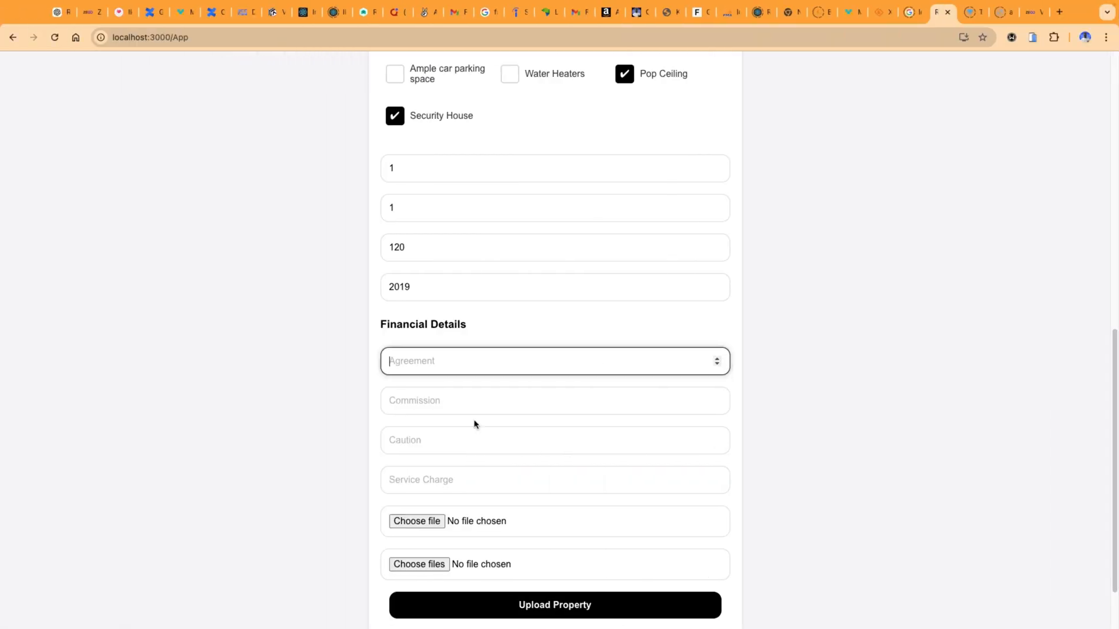
- Set caution 10000 and service charge 20000, and attach the WhatsApp video
{"action": "left_click", "coordinate": [554, 480]}
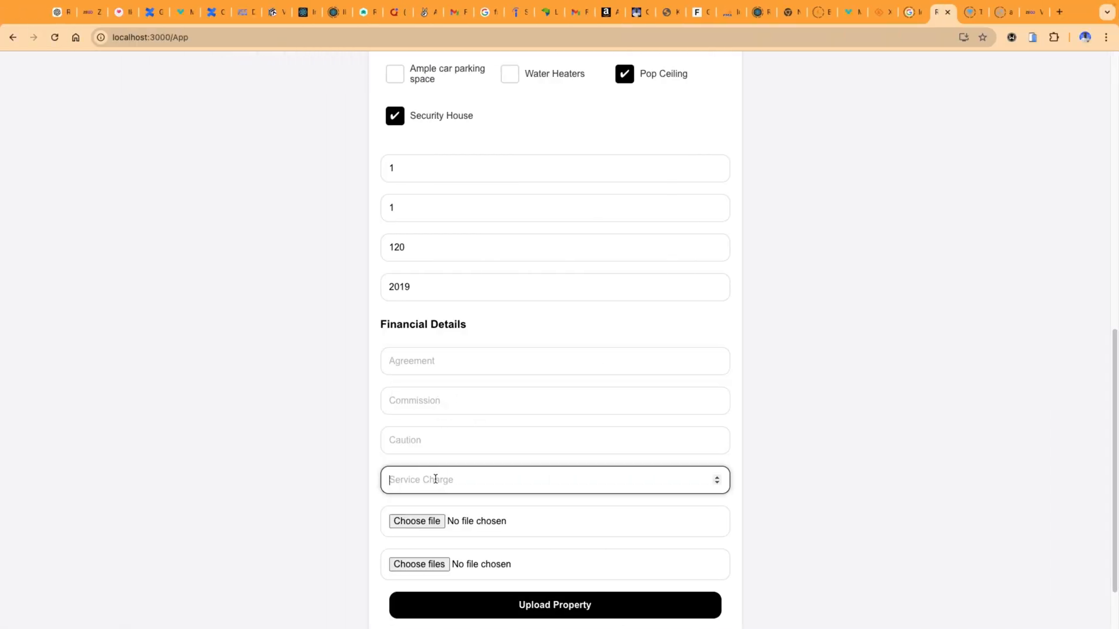
{"action": "type", "text": "100"}
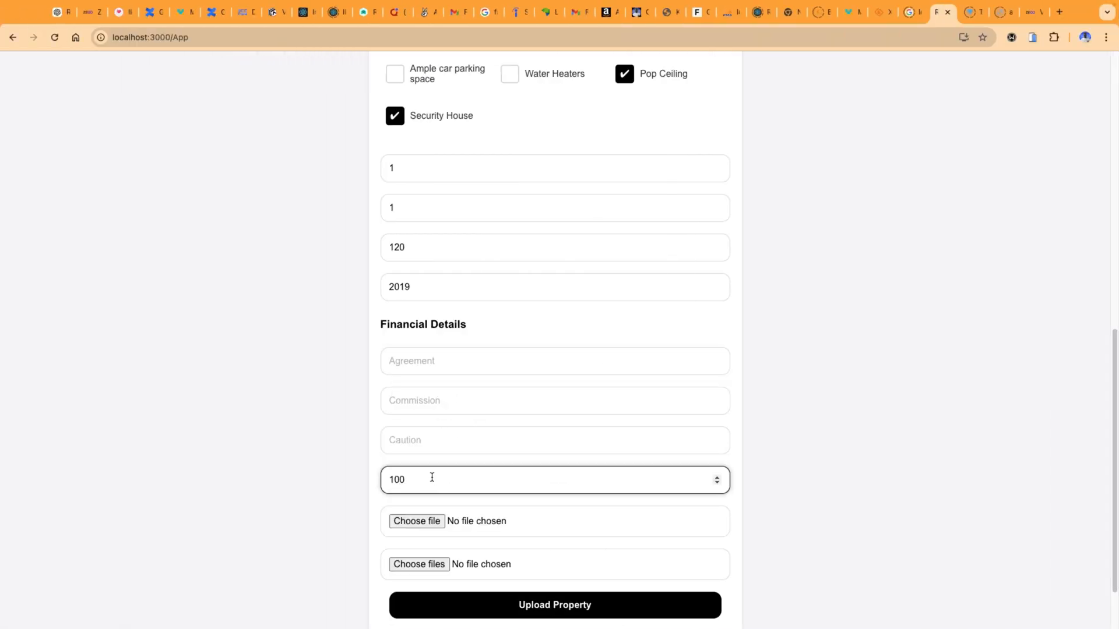
{"action": "type", "text": "20000"}
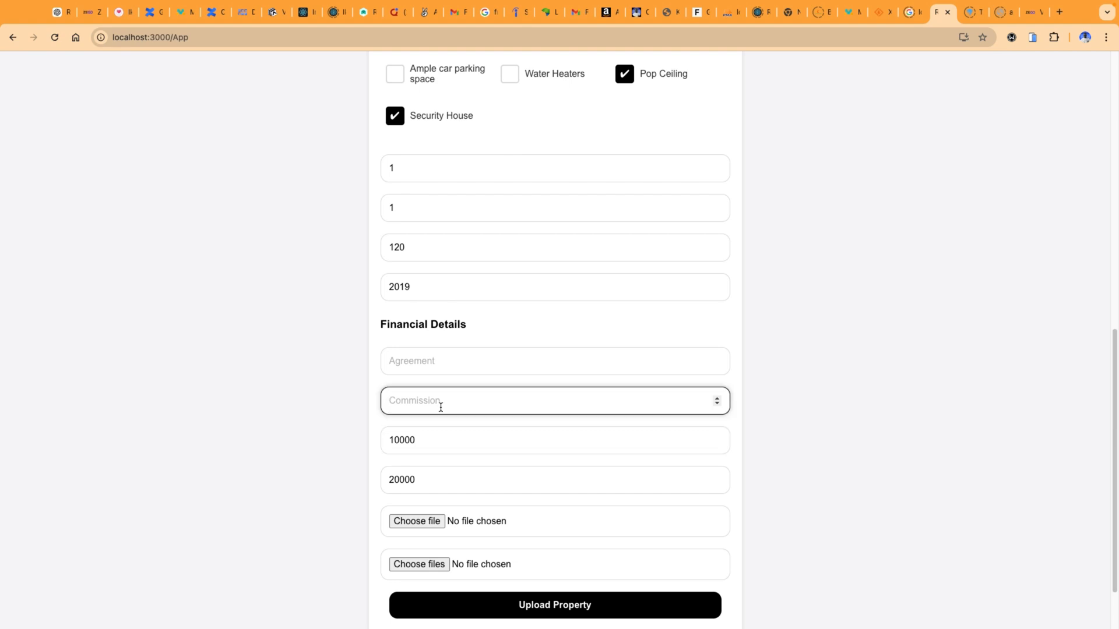
{"action": "type", "text": "-5"}
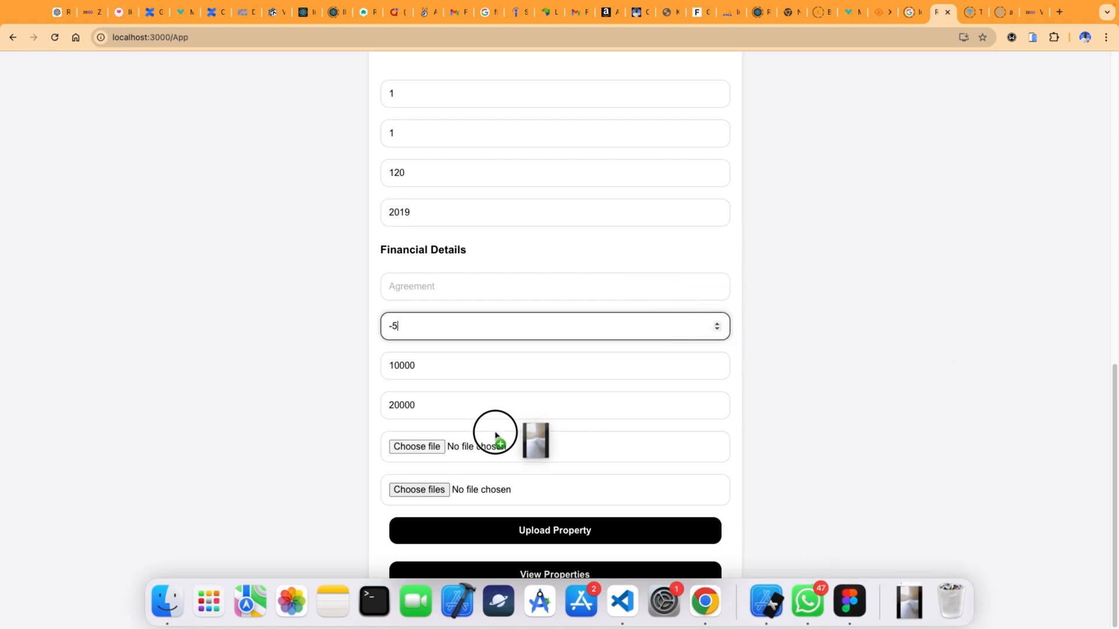
{"action": "left_click", "coordinate": [416, 447]}
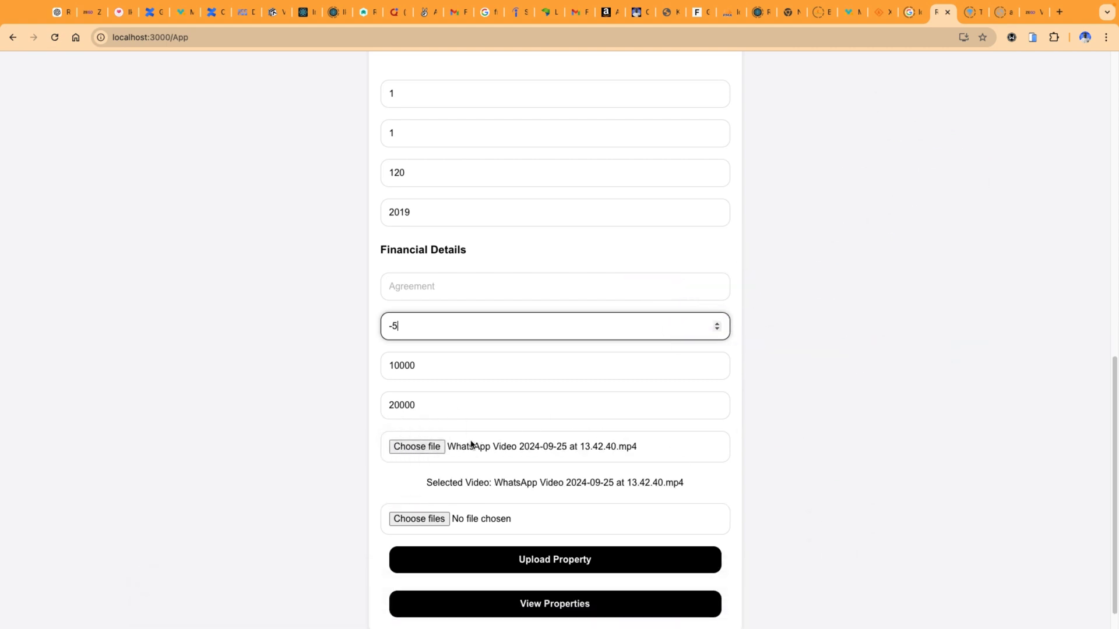
{"action": "scroll", "scroll_direction": "down", "scroll_amount": 3}
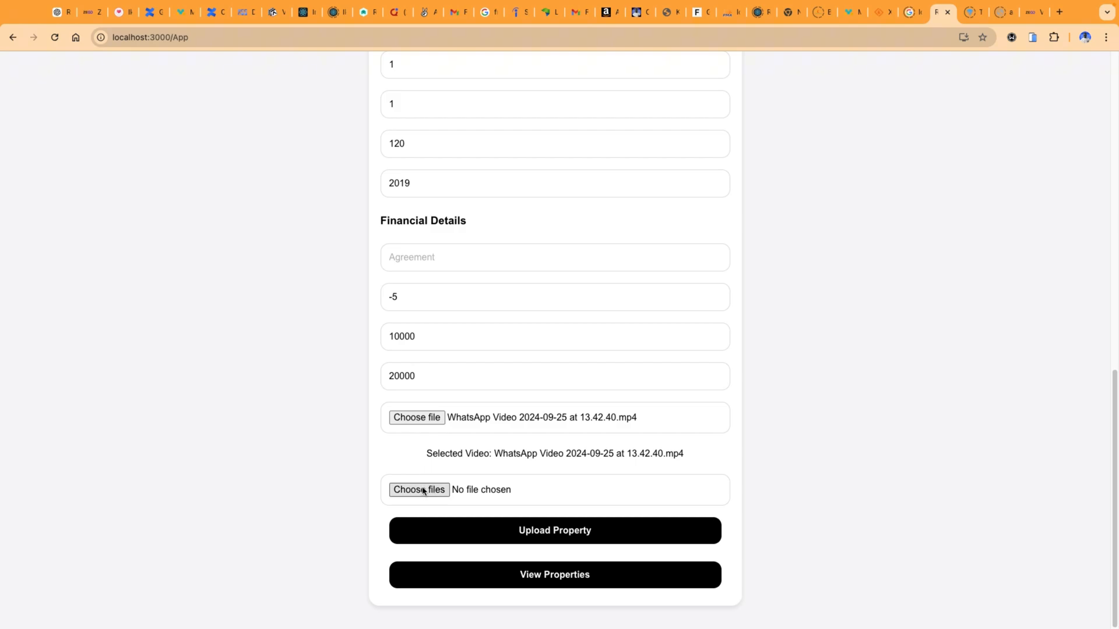
- Select 03_bigcity.jpg from Downloads as the property's image
{"action": "left_click", "coordinate": [419, 490]}
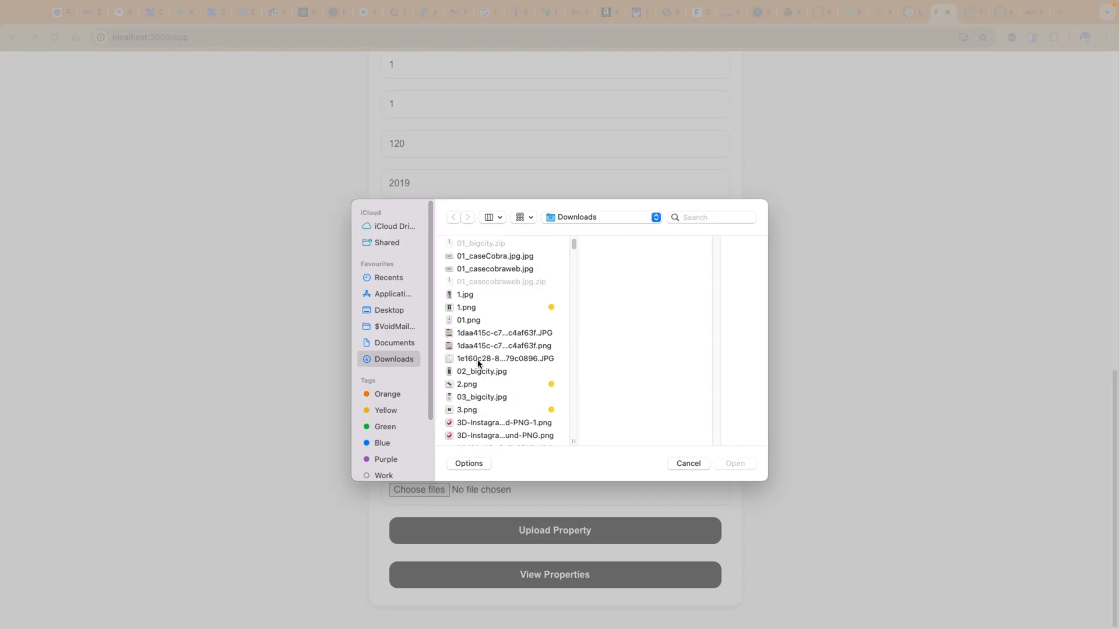
{"action": "left_click", "coordinate": [467, 384]}
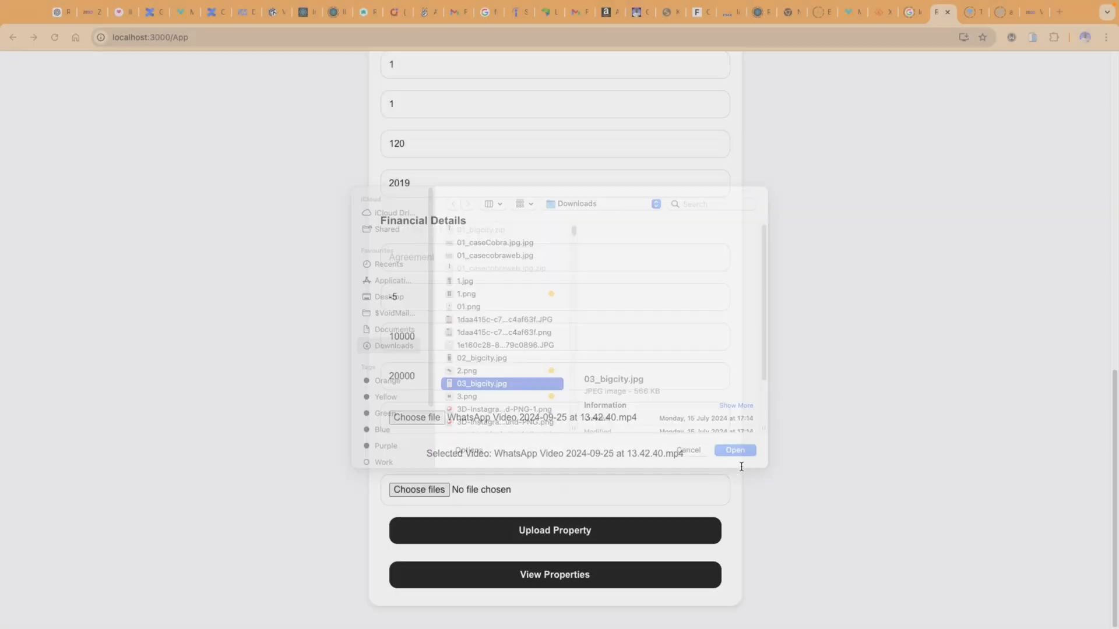
{"action": "left_click", "coordinate": [734, 451]}
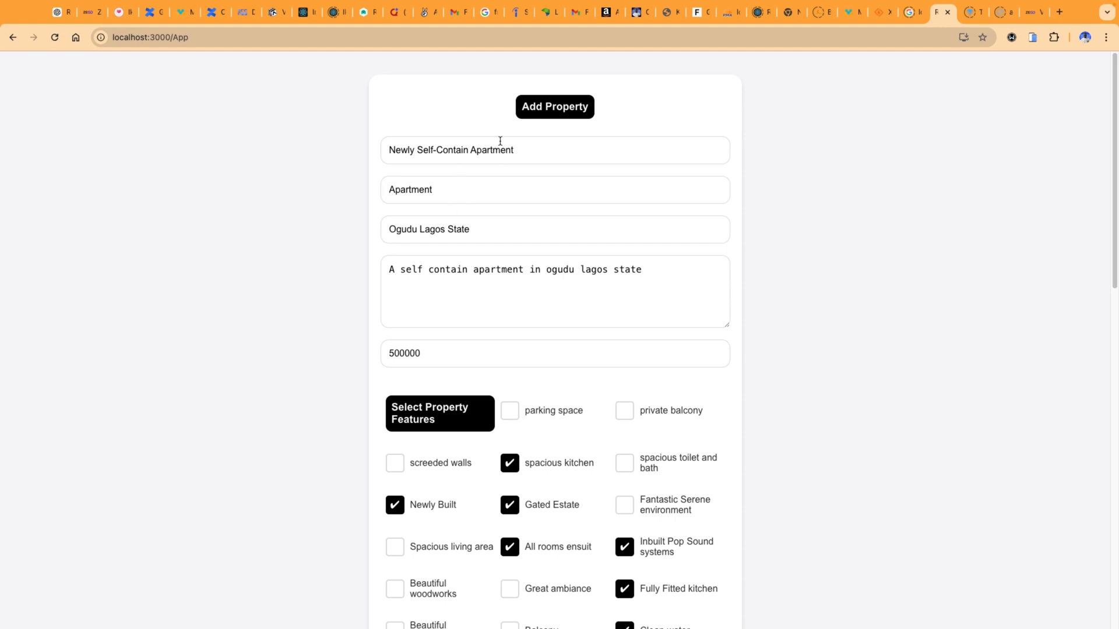
- Upload the property, dismiss the success alert and view the listed properties
{"action": "scroll", "scroll_direction": "down", "scroll_amount": 3}
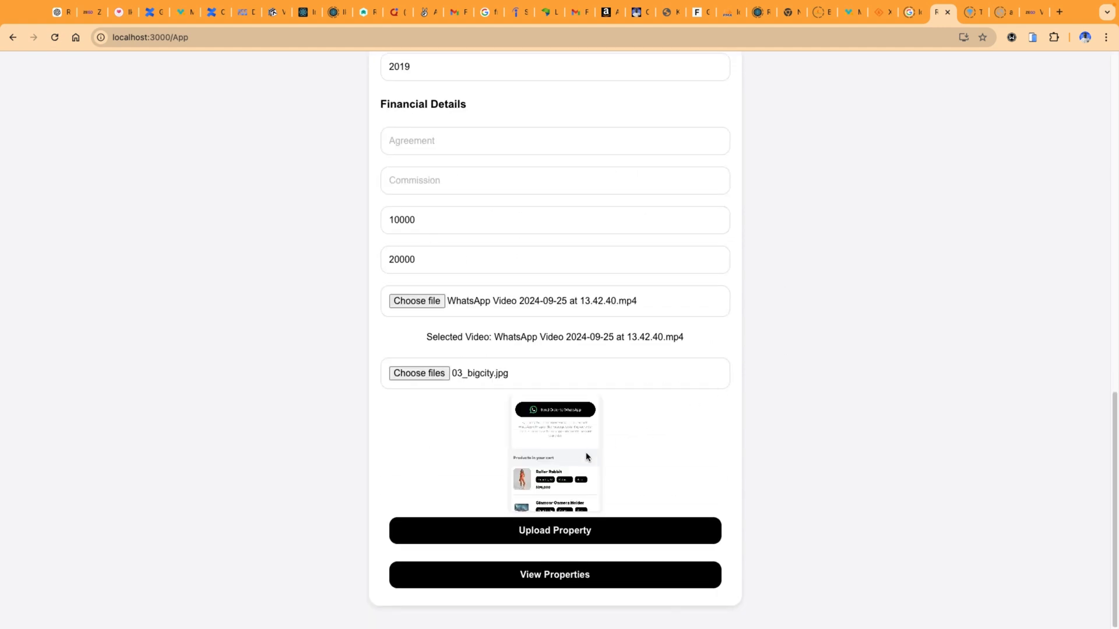
{"action": "left_click", "coordinate": [554, 530]}
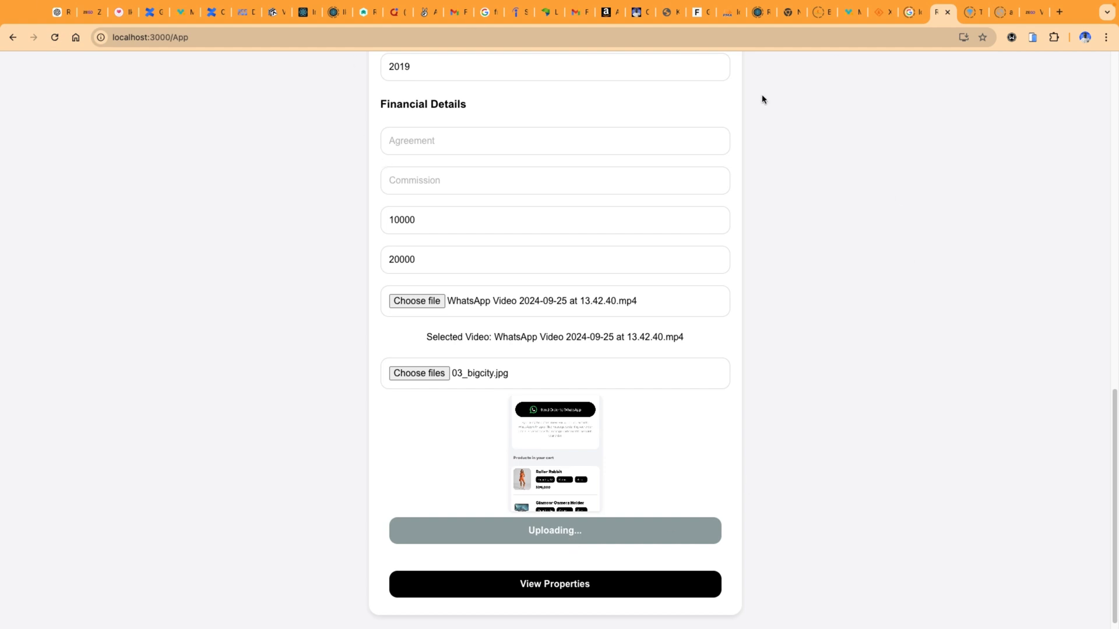
{"action": "mouse_move", "coordinate": [523, 566]}
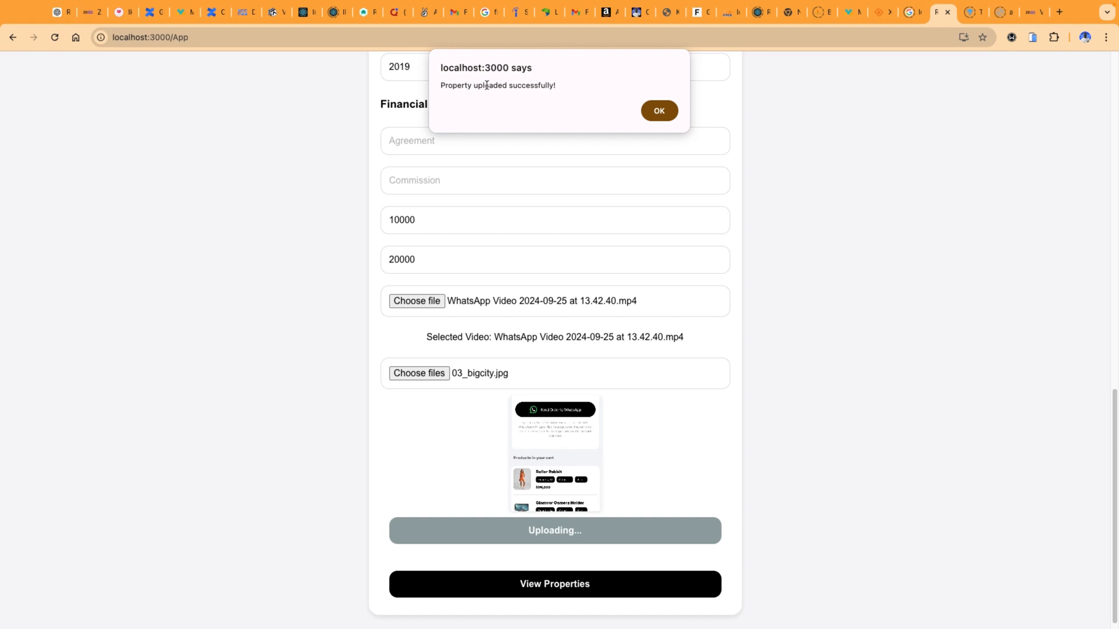
{"action": "left_click", "coordinate": [657, 111]}
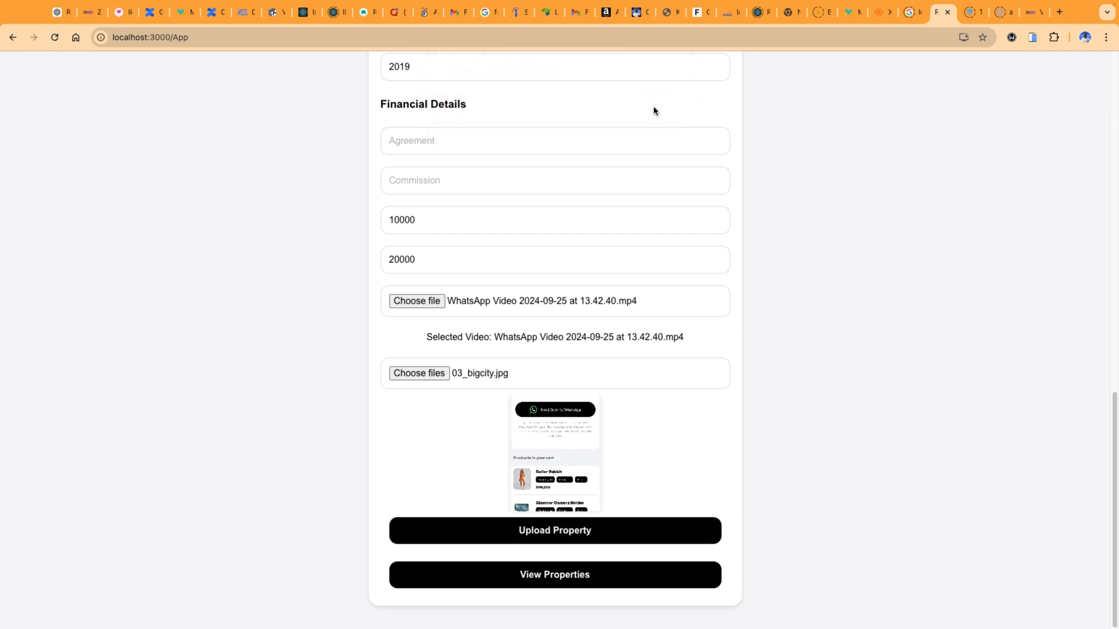
{"action": "left_click", "coordinate": [554, 575]}
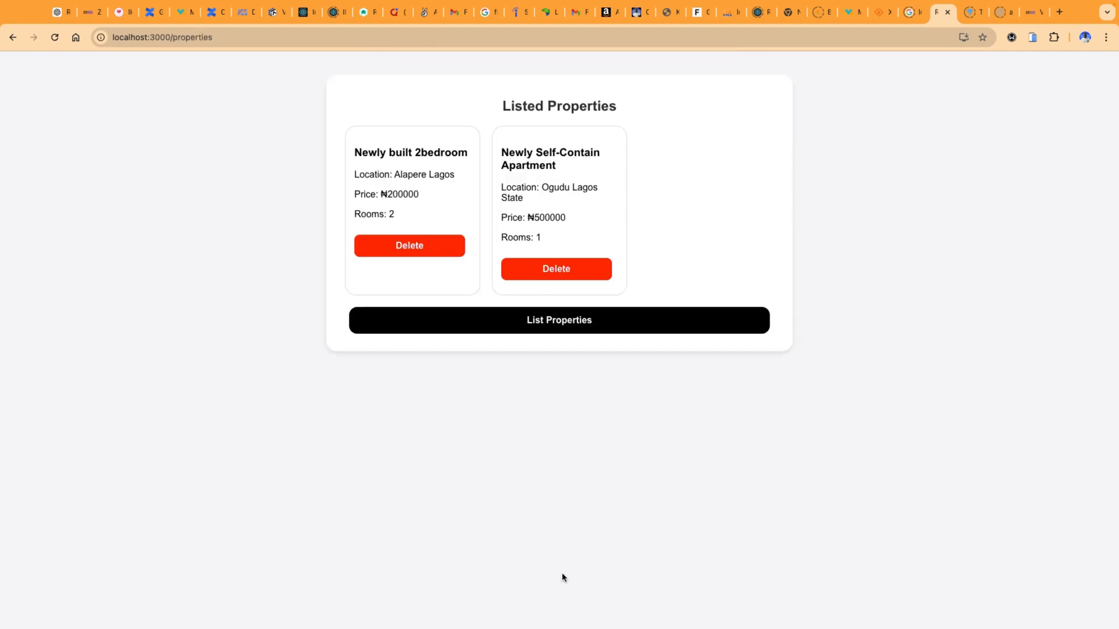
{"action": "mouse_move", "coordinate": [467, 172]}
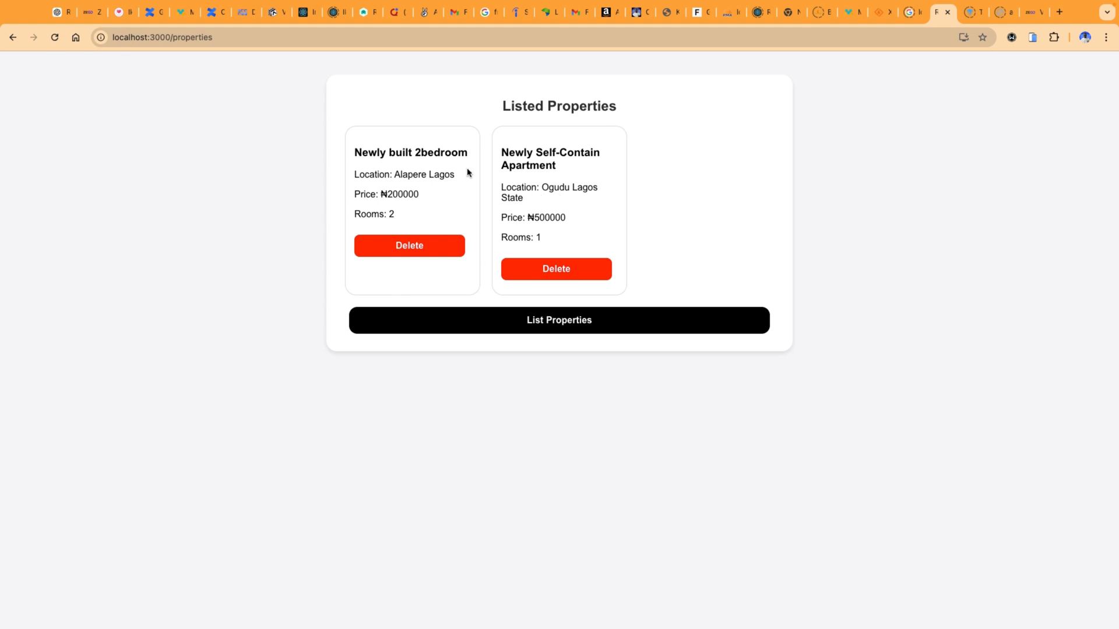
{"action": "mouse_move", "coordinate": [342, 215]}
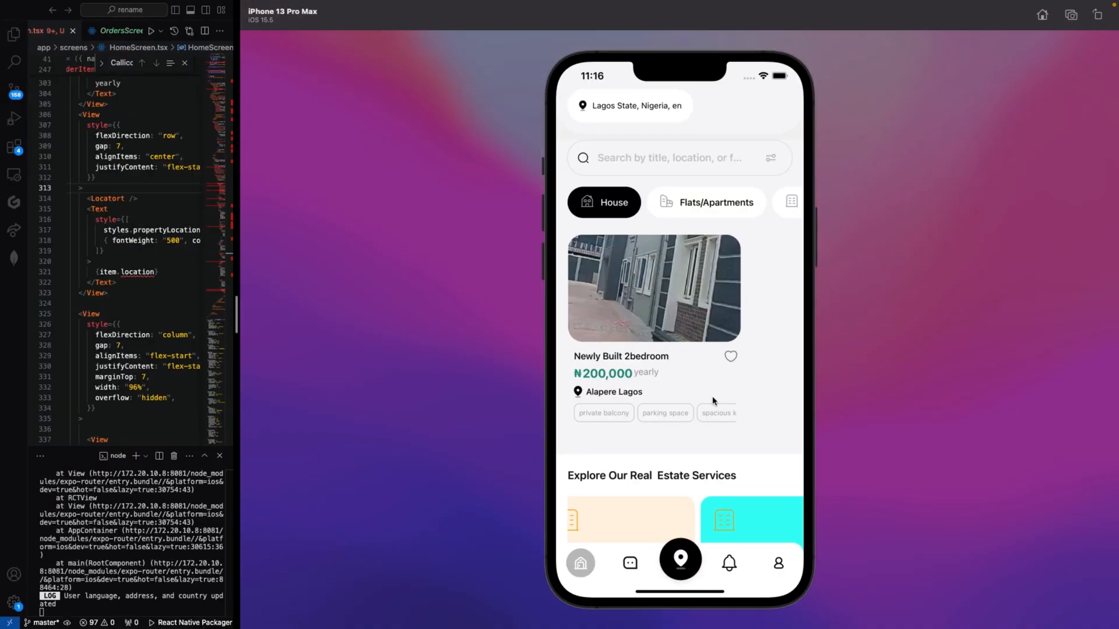
{"action": "mouse_move", "coordinate": [763, 295]}
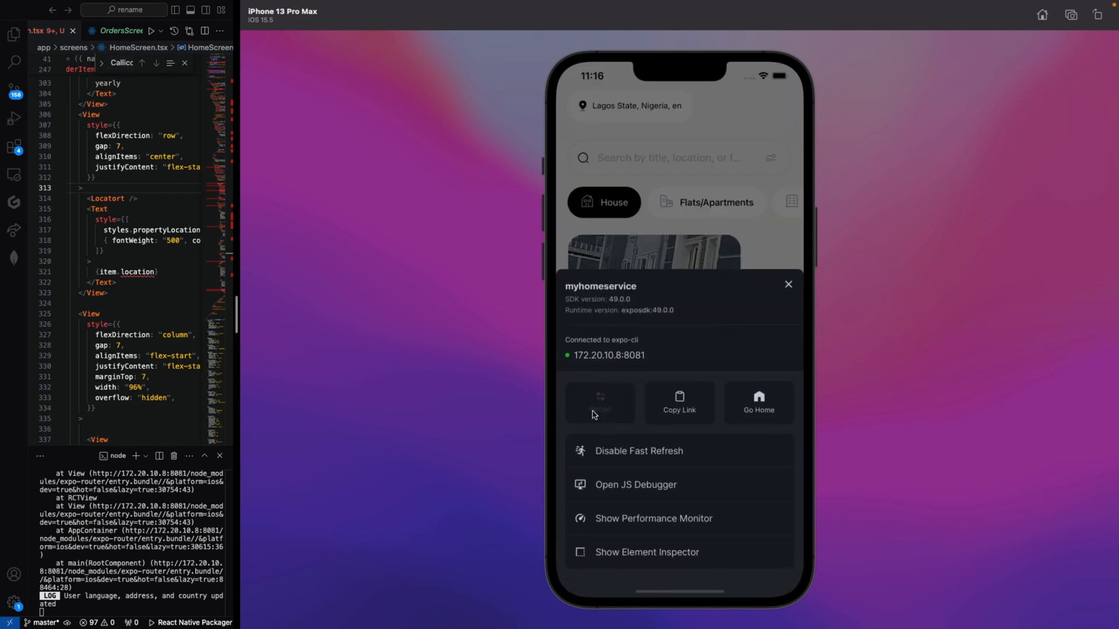
- Reload the app and swipe the carousel to the Newly Self-Contain Apartment
{"action": "left_click", "coordinate": [600, 401]}
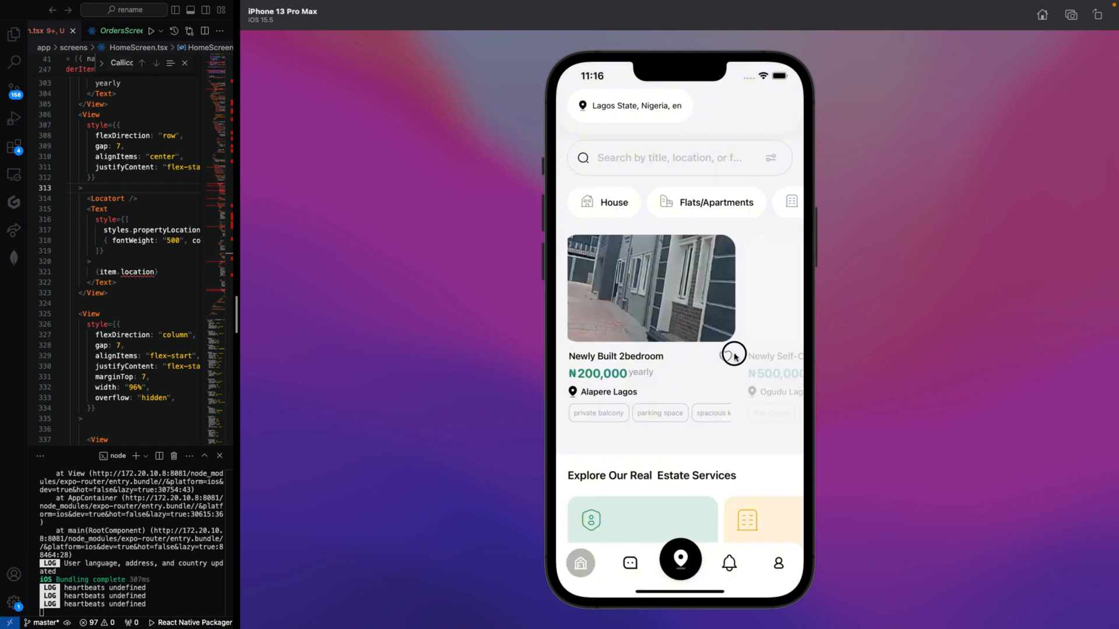
{"action": "scroll", "scroll_direction": "left", "scroll_amount": 3}
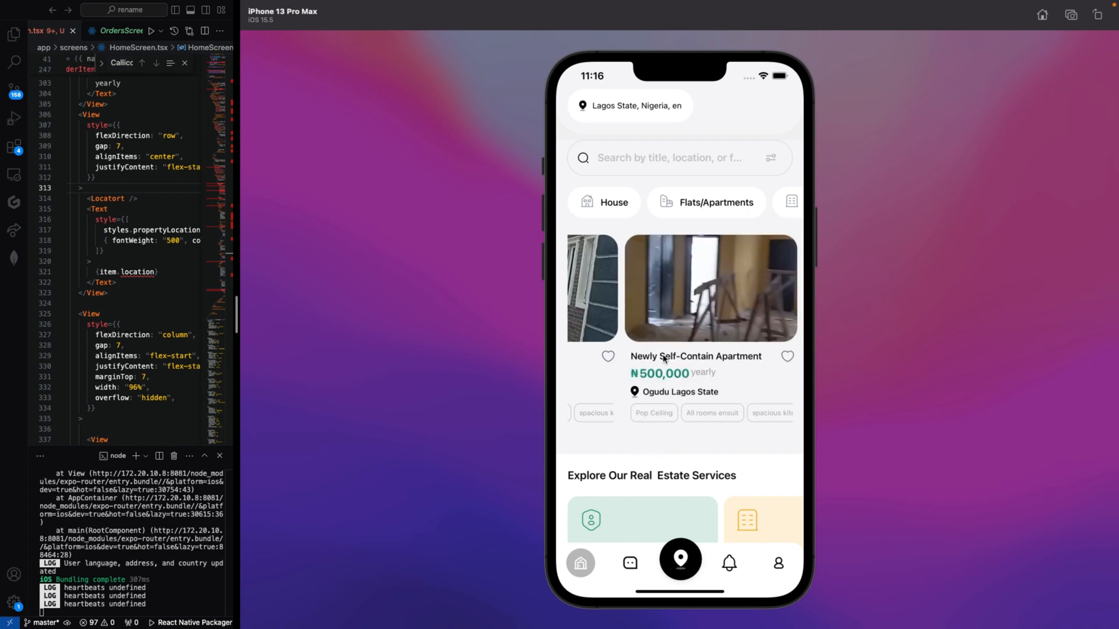
- Browse the self-contain apartment's details down to fees and Contact Property Owner, then return home
{"action": "left_click", "coordinate": [709, 288]}
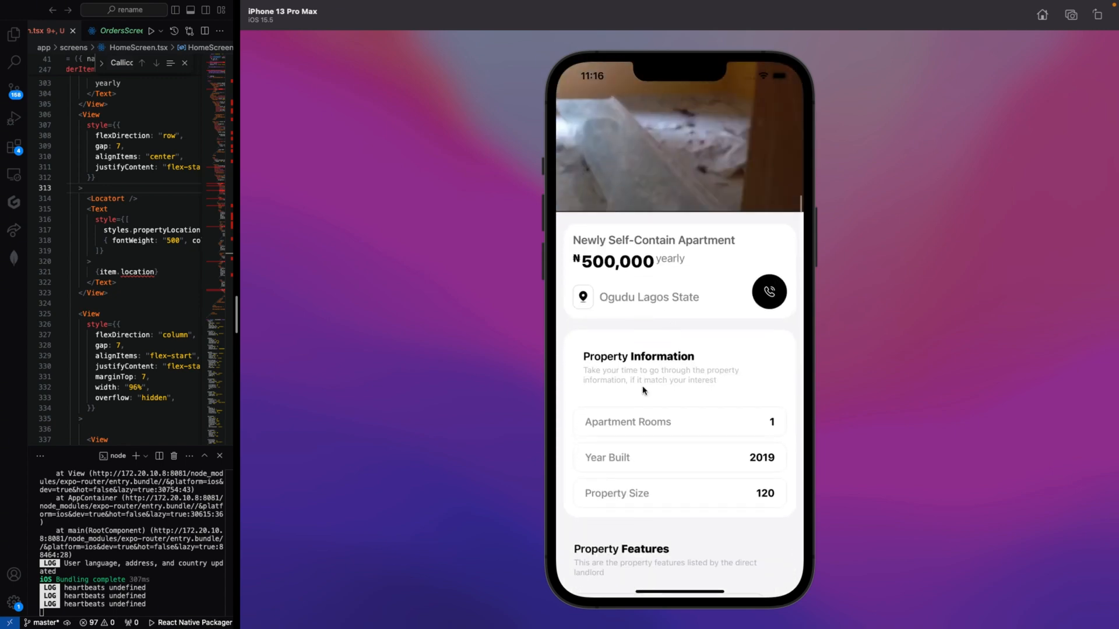
{"action": "scroll", "scroll_direction": "down", "scroll_amount": 3}
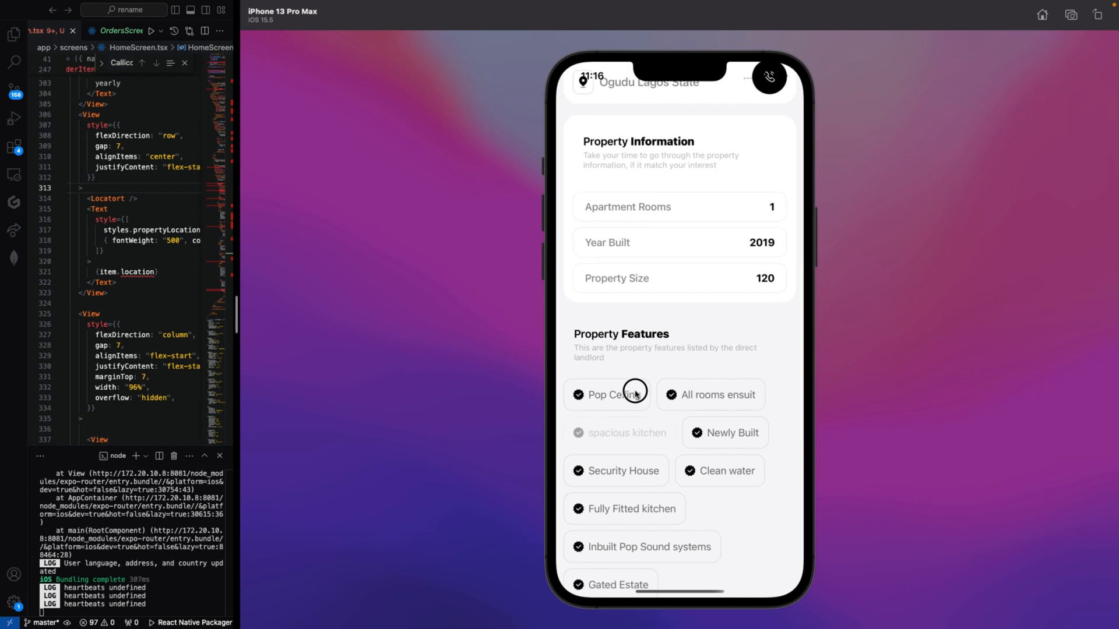
{"action": "scroll", "scroll_direction": "down", "scroll_amount": 3}
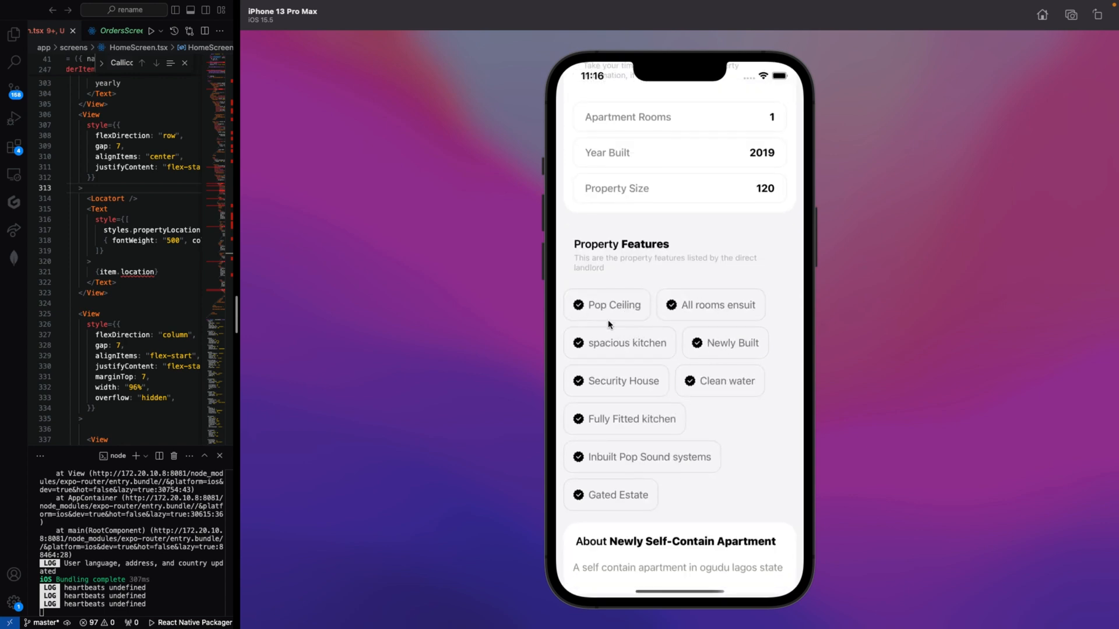
{"action": "scroll", "scroll_direction": "down", "scroll_amount": 3}
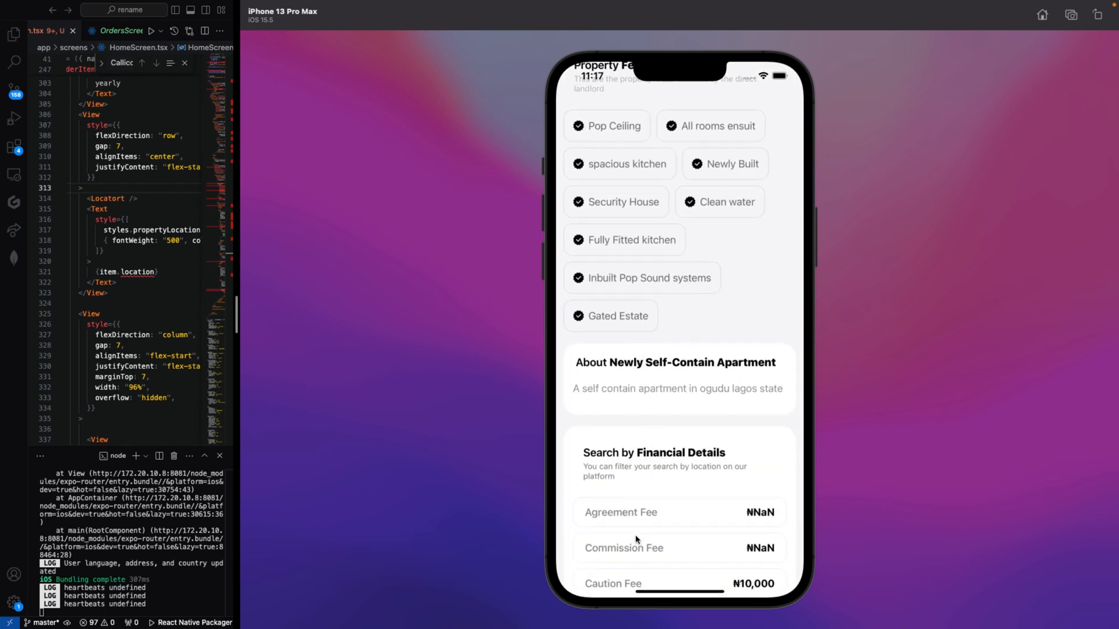
{"action": "scroll", "scroll_direction": "down", "scroll_amount": 3}
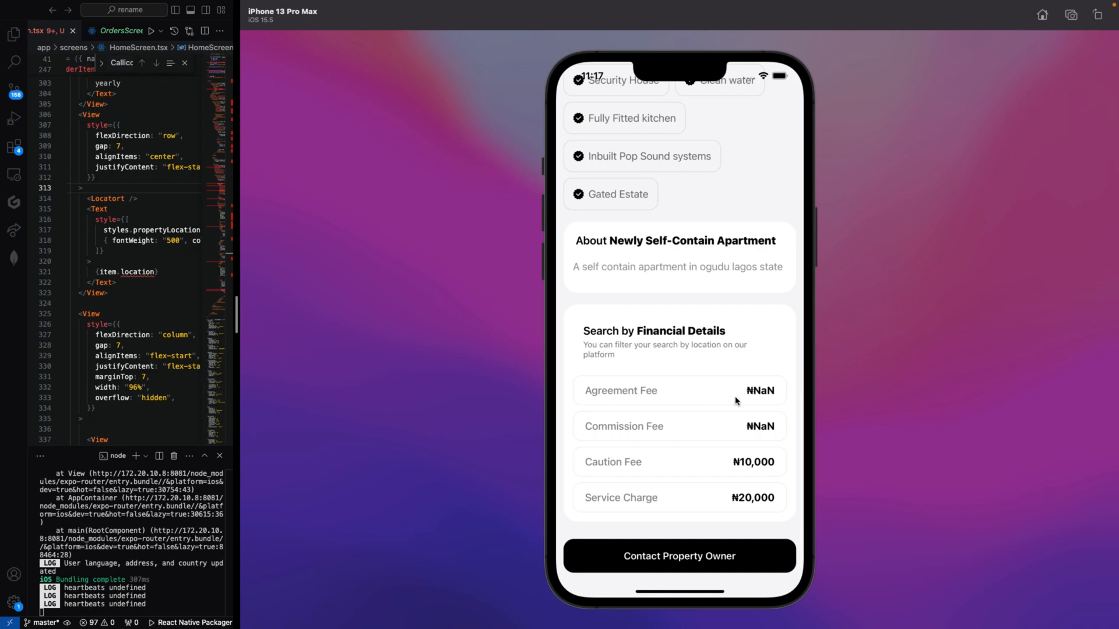
{"action": "mouse_move", "coordinate": [767, 473]}
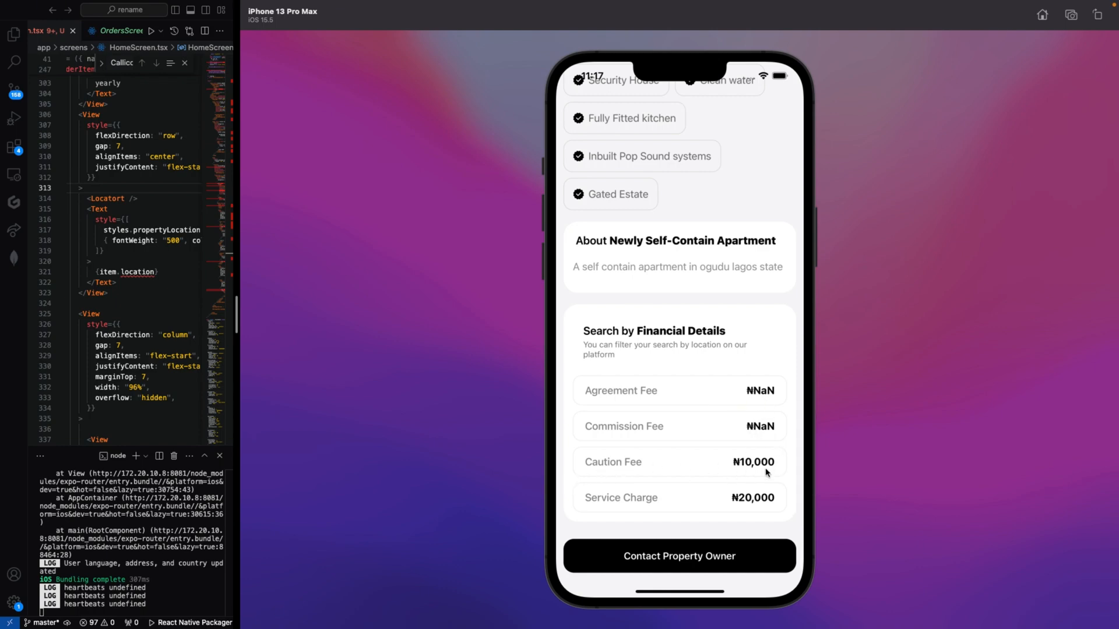
{"action": "scroll", "scroll_direction": "down", "scroll_amount": 3}
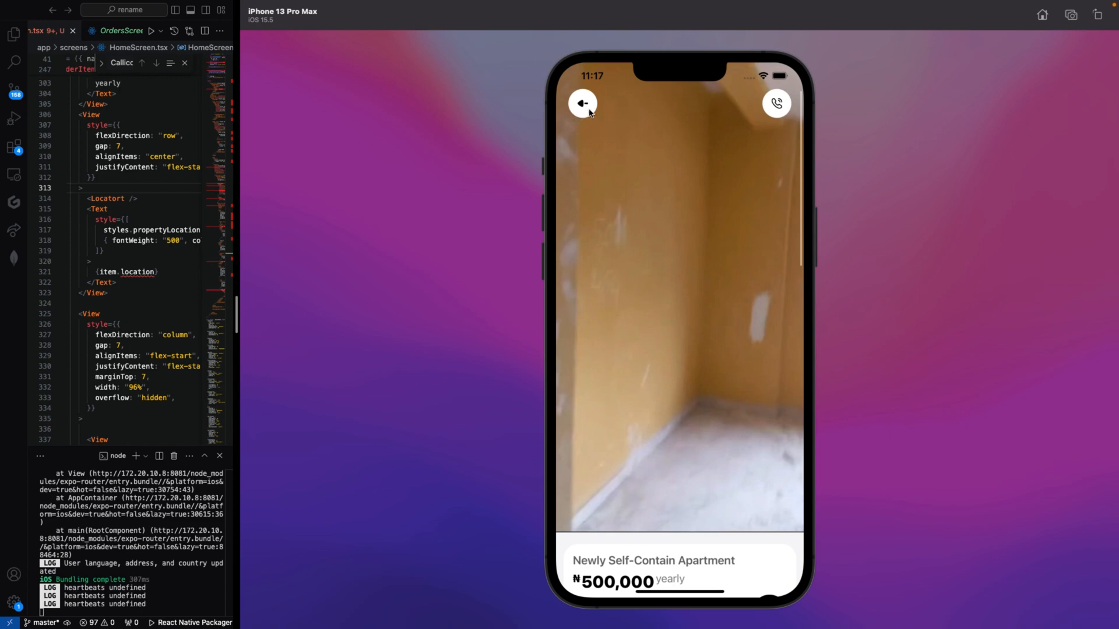
{"action": "mouse_move", "coordinate": [721, 212]}
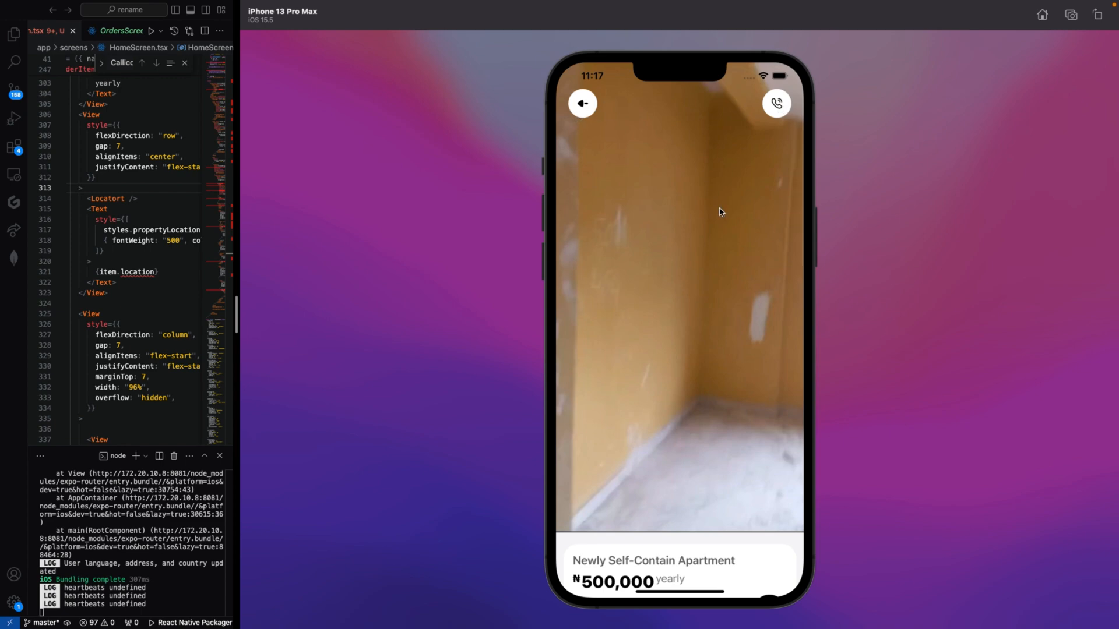
{"action": "left_click", "coordinate": [582, 104]}
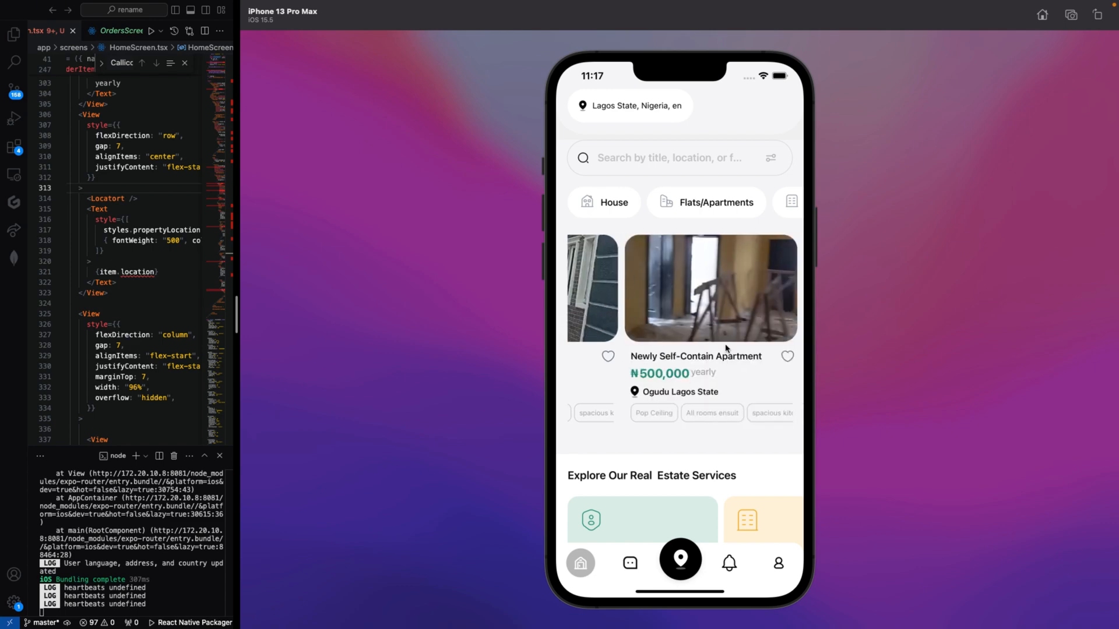
{"action": "mouse_move", "coordinate": [593, 318]}
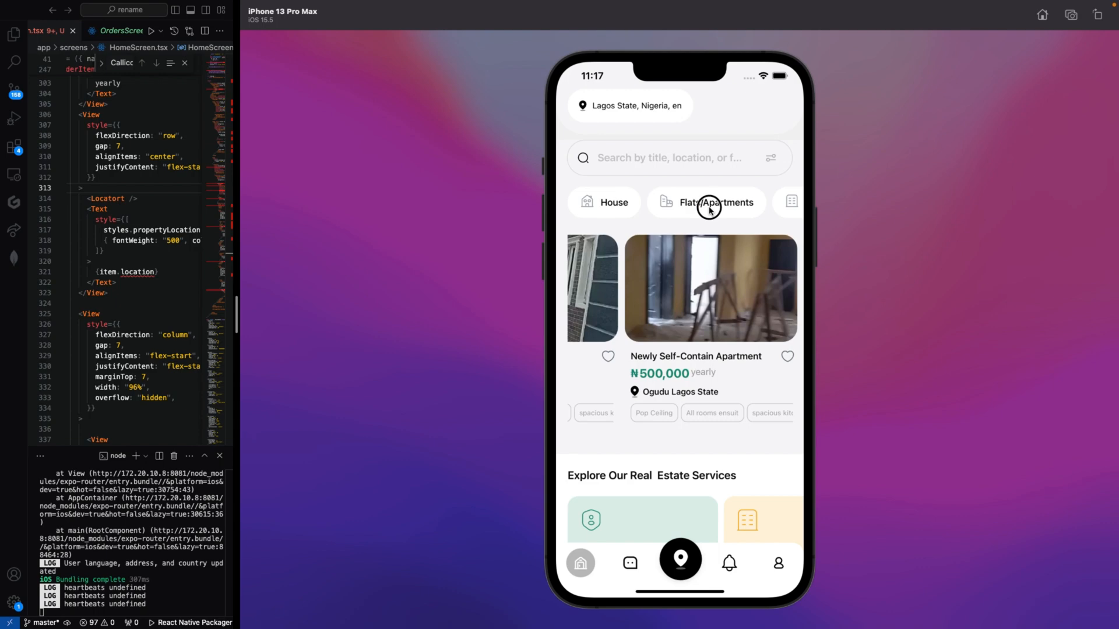
- Scroll past Explore Our Real Estate Services and open the location tab
{"action": "scroll", "scroll_direction": "down", "scroll_amount": 3}
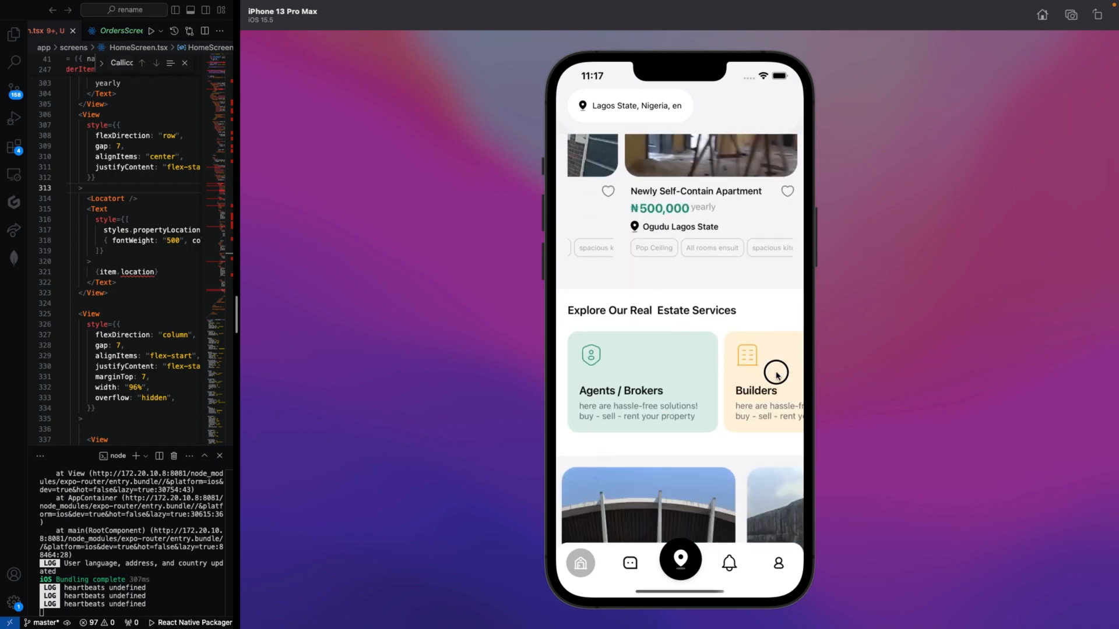
{"action": "scroll", "scroll_direction": "down", "scroll_amount": 3}
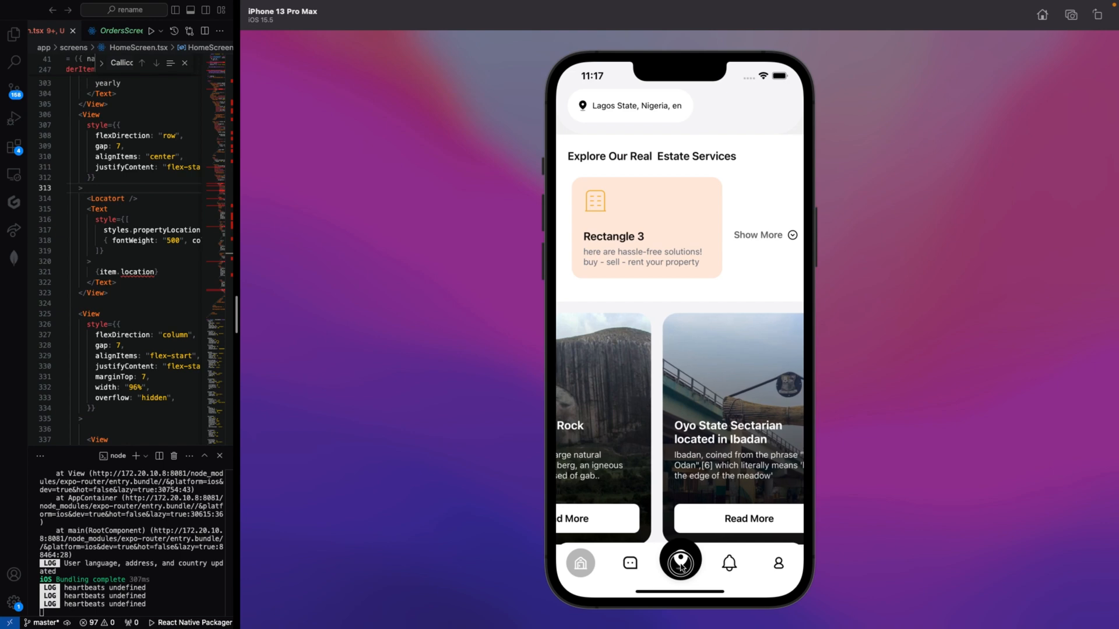
{"action": "left_click", "coordinate": [679, 563]}
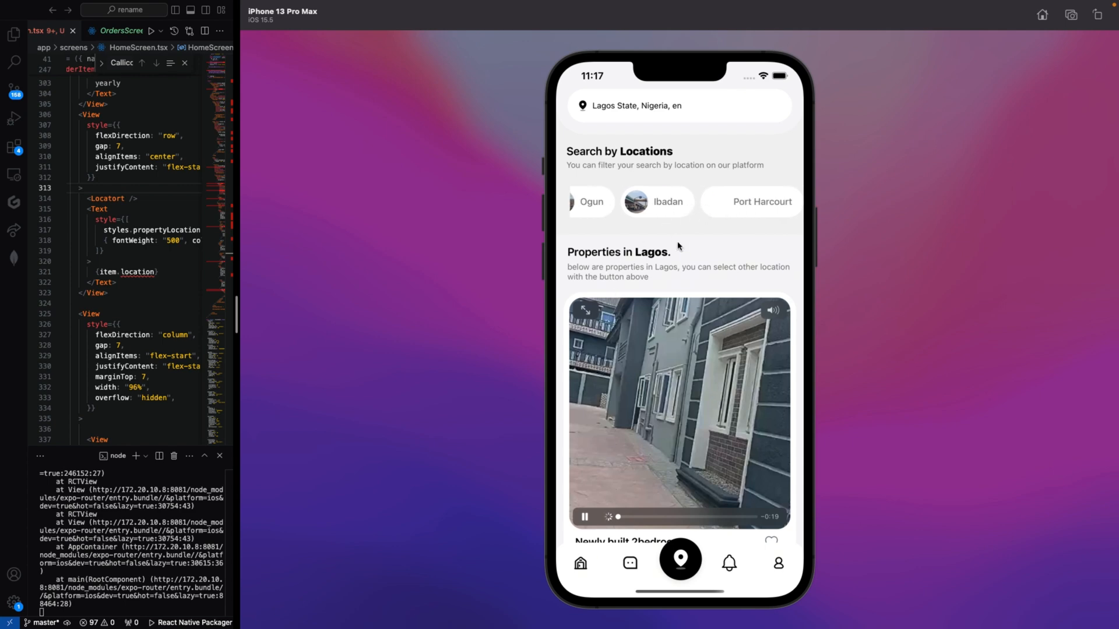
- Scroll the Lagos listings, then check Abuja and Ogun, which have no properties
{"action": "scroll", "scroll_direction": "right", "scroll_amount": 3}
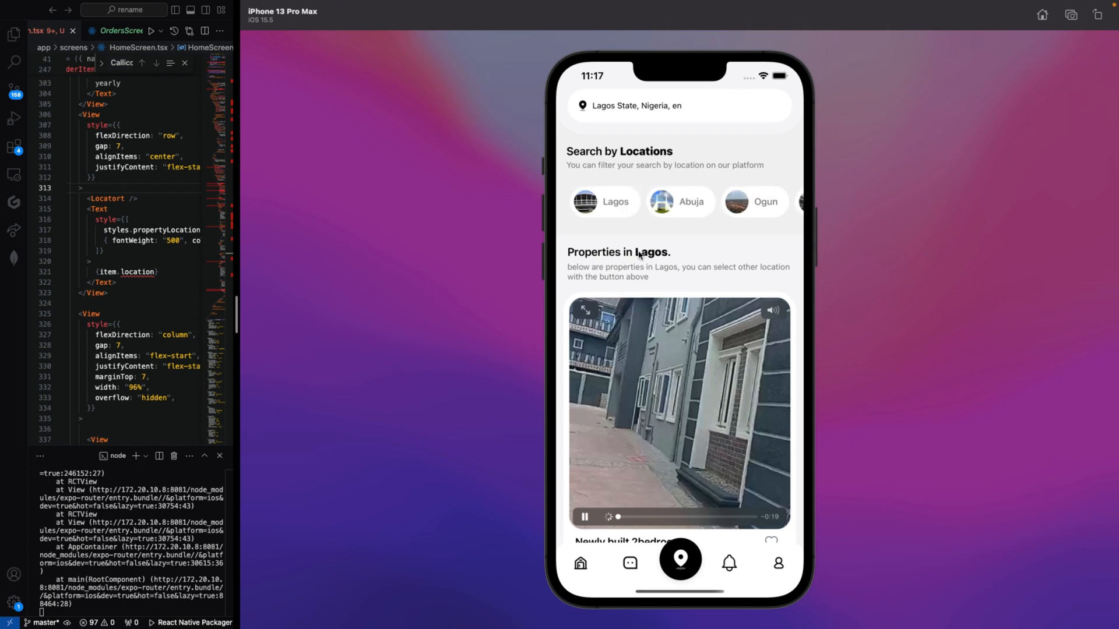
{"action": "scroll", "scroll_direction": "down", "scroll_amount": 3}
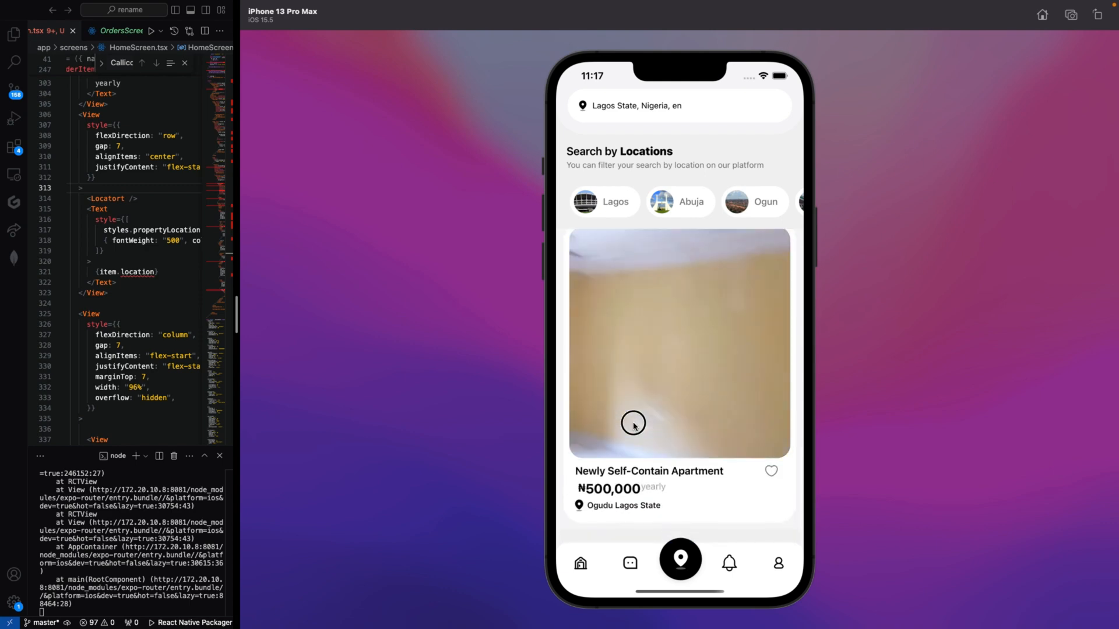
{"action": "scroll", "scroll_direction": "down", "scroll_amount": 3}
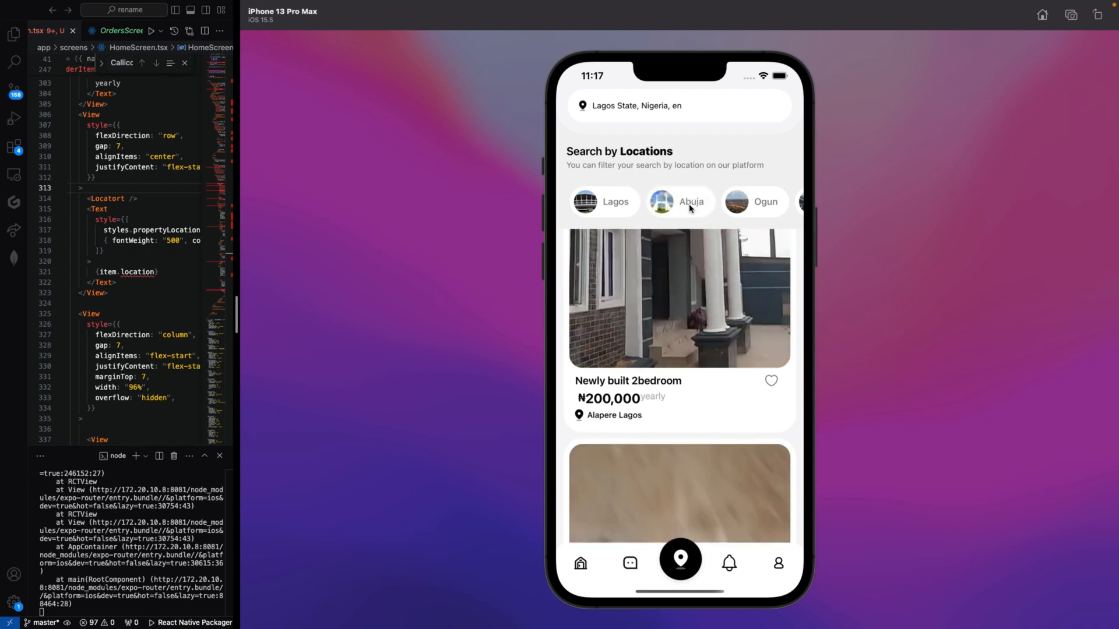
{"action": "left_click", "coordinate": [677, 201]}
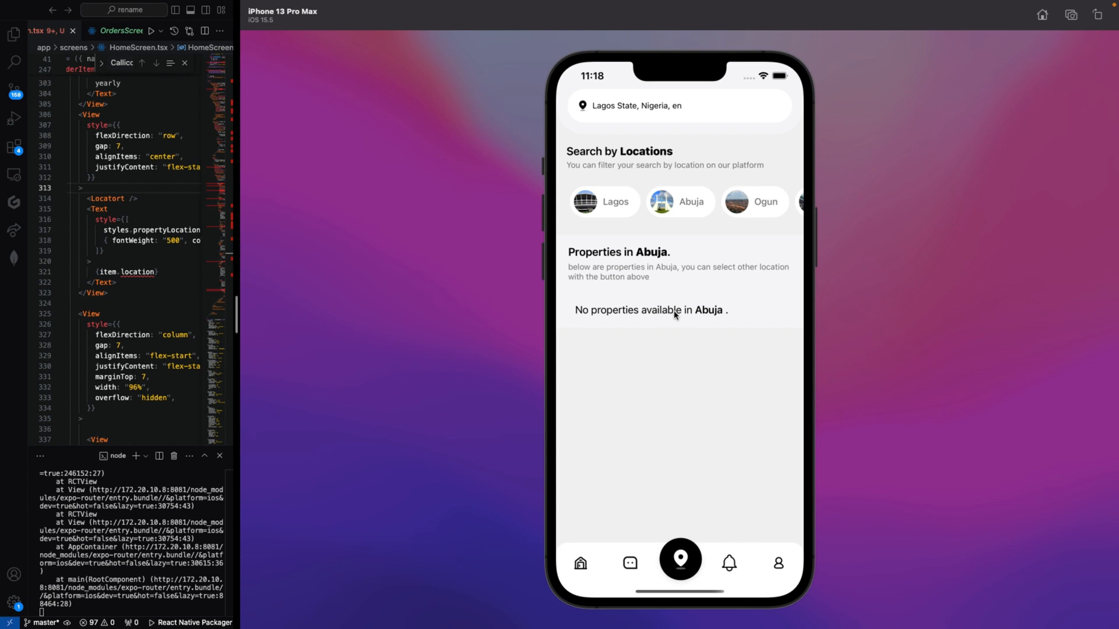
{"action": "left_click", "coordinate": [754, 202]}
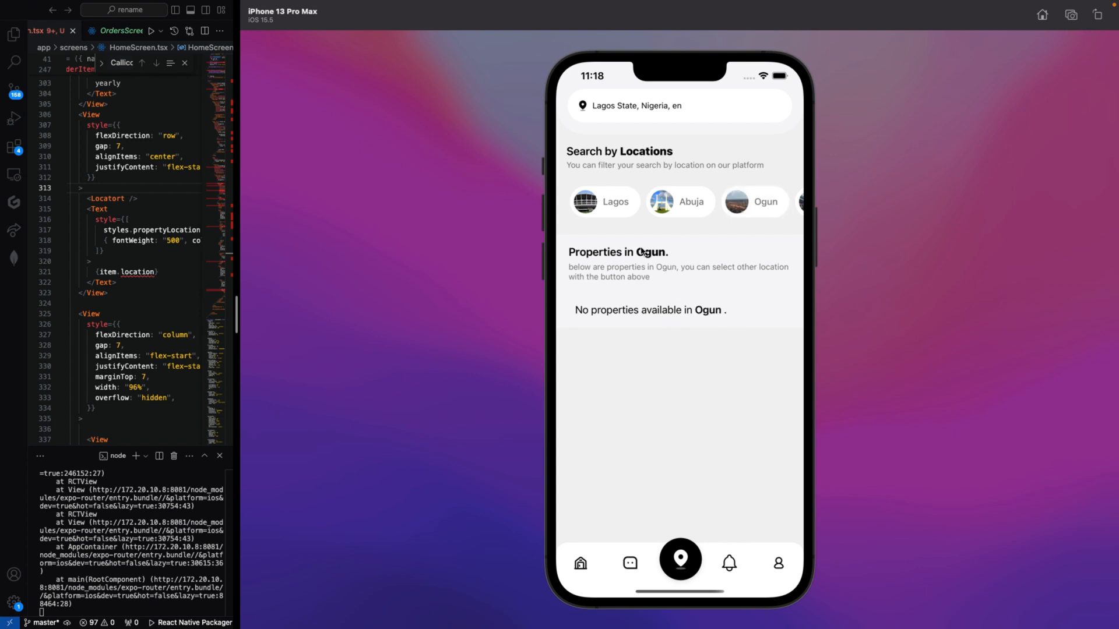
- Return to the Lagos properties and play the house video full screen, then close it
{"action": "left_click", "coordinate": [604, 201]}
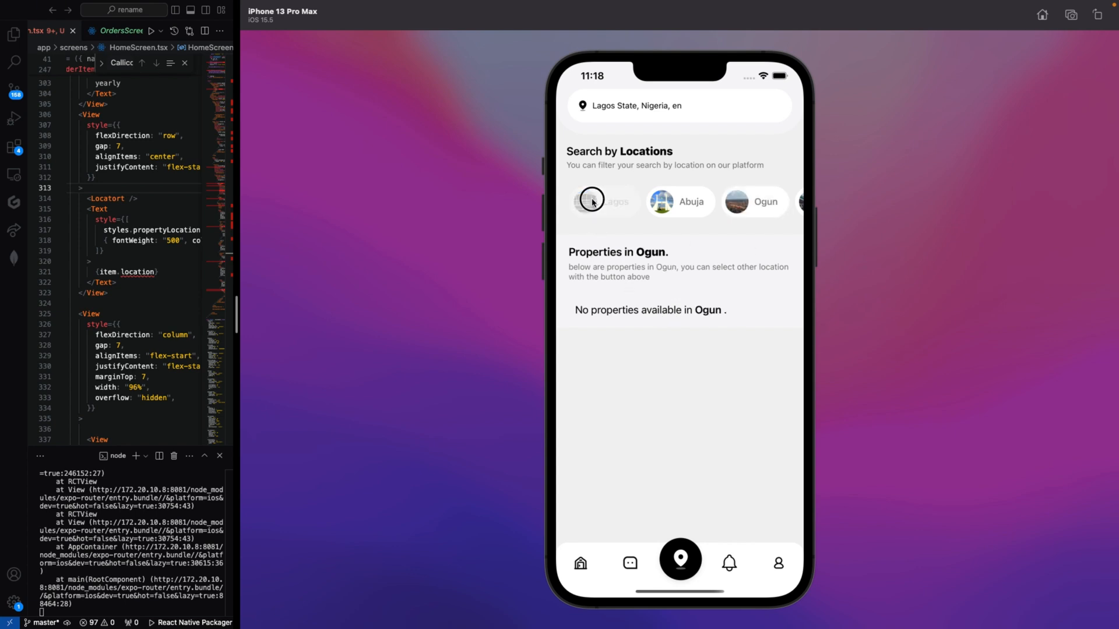
{"action": "left_click", "coordinate": [602, 201]}
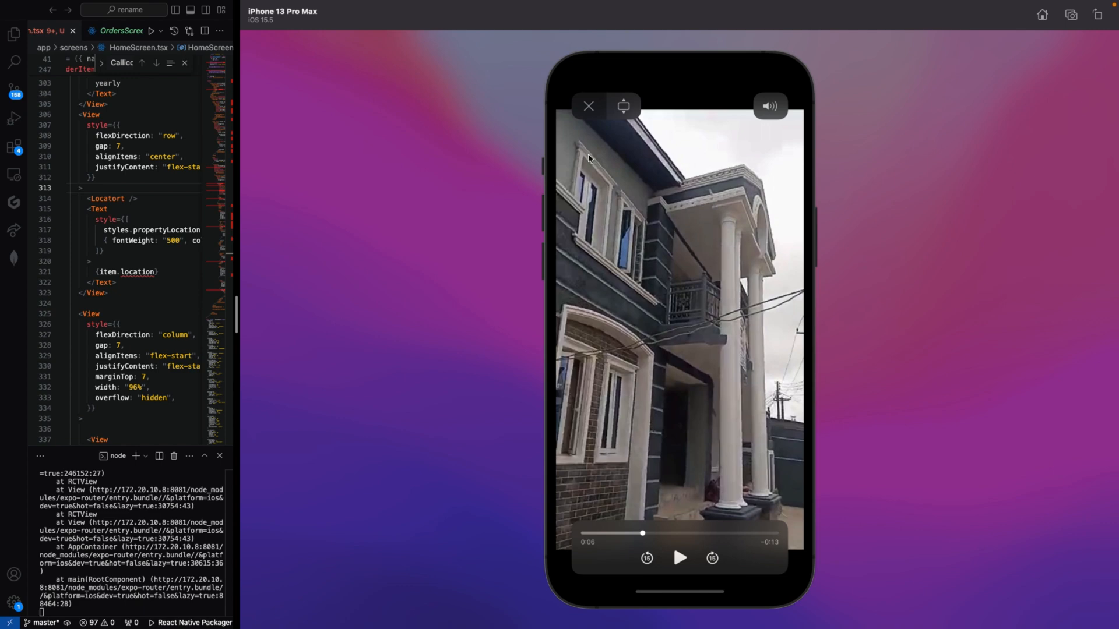
{"action": "left_click", "coordinate": [588, 105]}
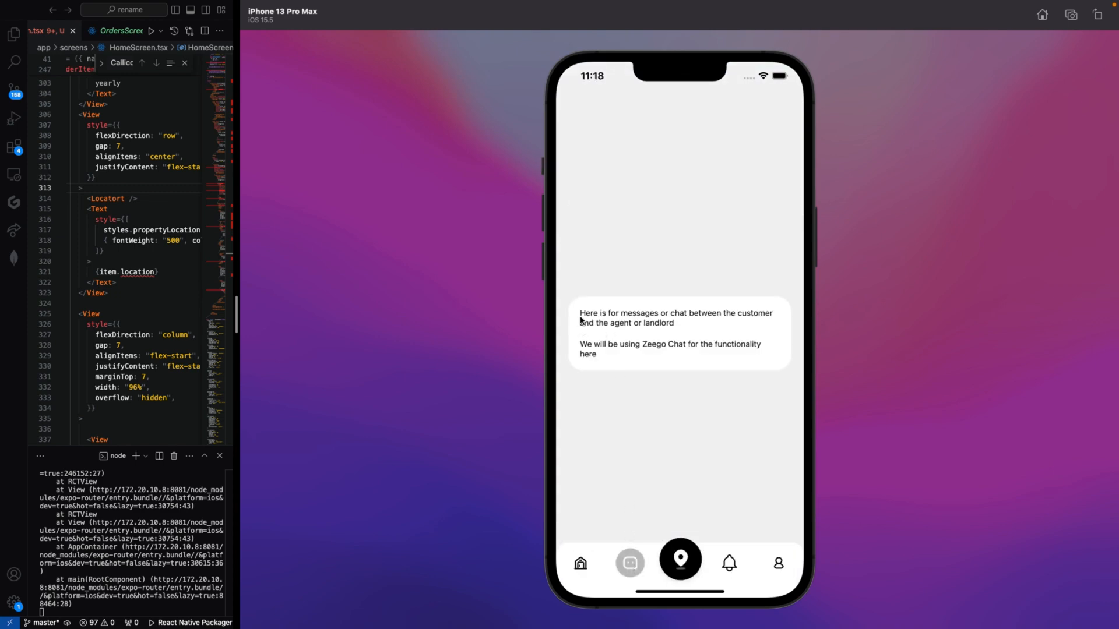
{"action": "mouse_move", "coordinate": [660, 353]}
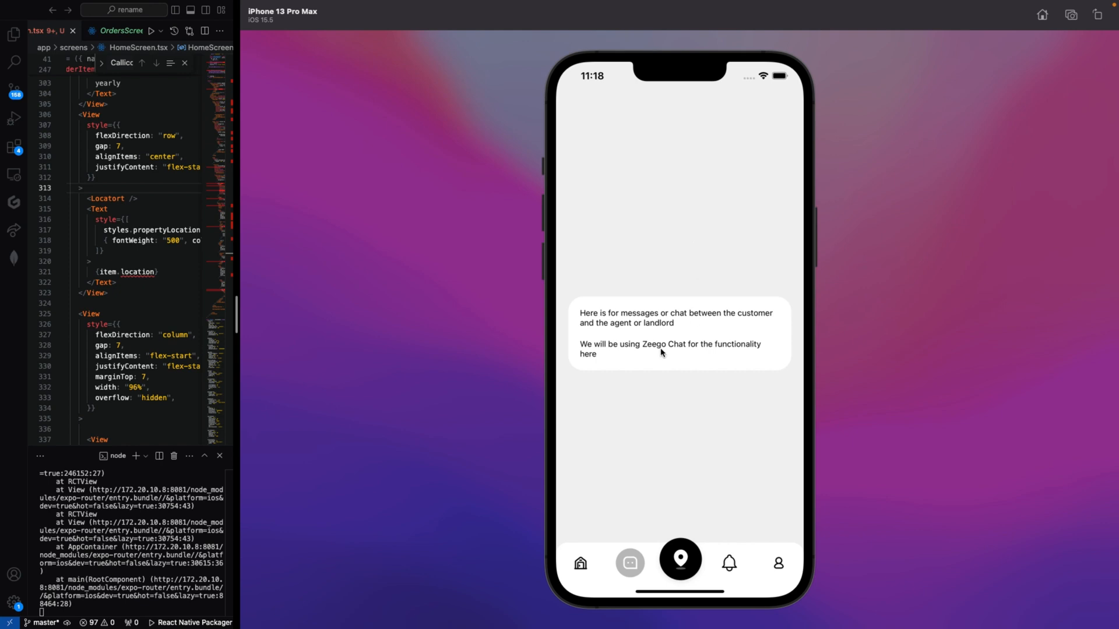
- Go from the Zeego Chat placeholder to the profile tab
{"action": "left_click", "coordinate": [779, 562]}
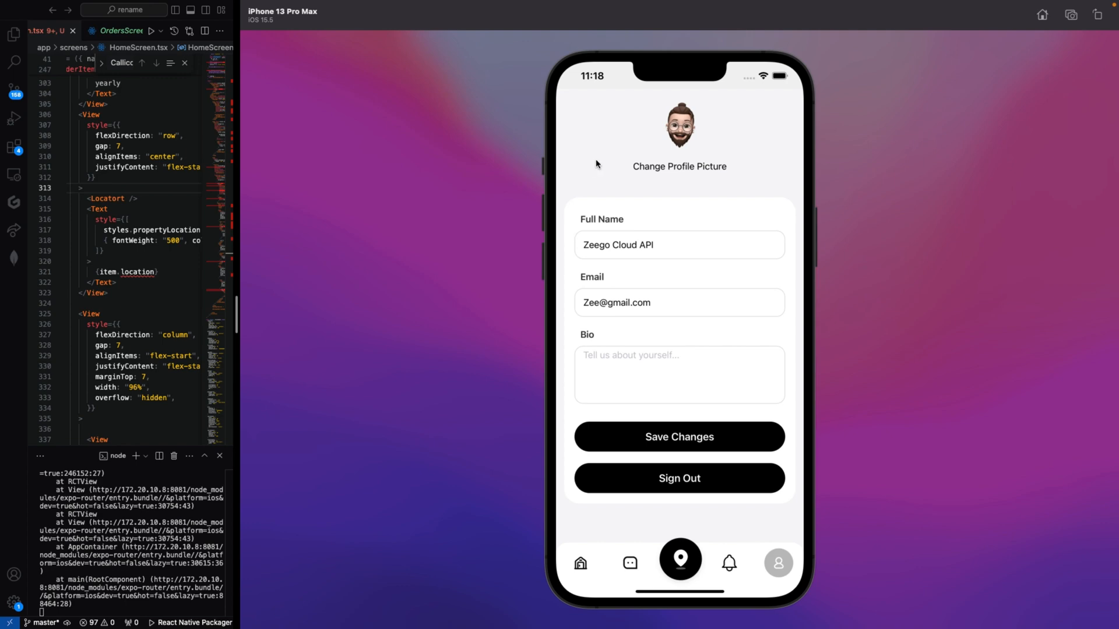
{"action": "mouse_move", "coordinate": [608, 369]}
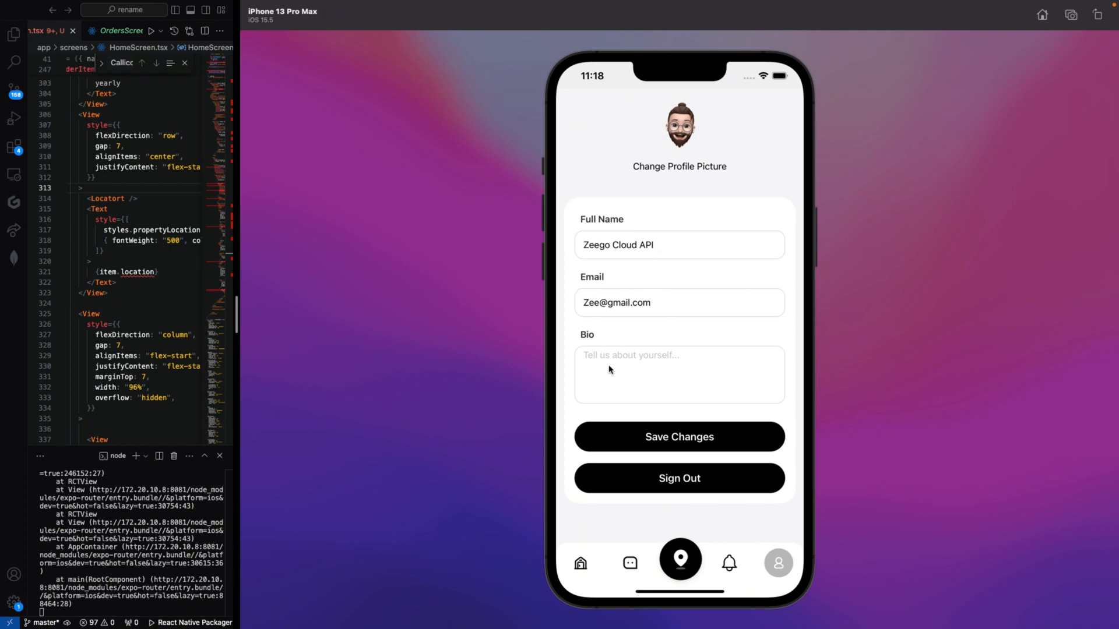
- Save the bio 'Zennjhfdksdf flagged mdfnvf', then switch tabs and back to confirm it
{"action": "left_click", "coordinate": [620, 369]}
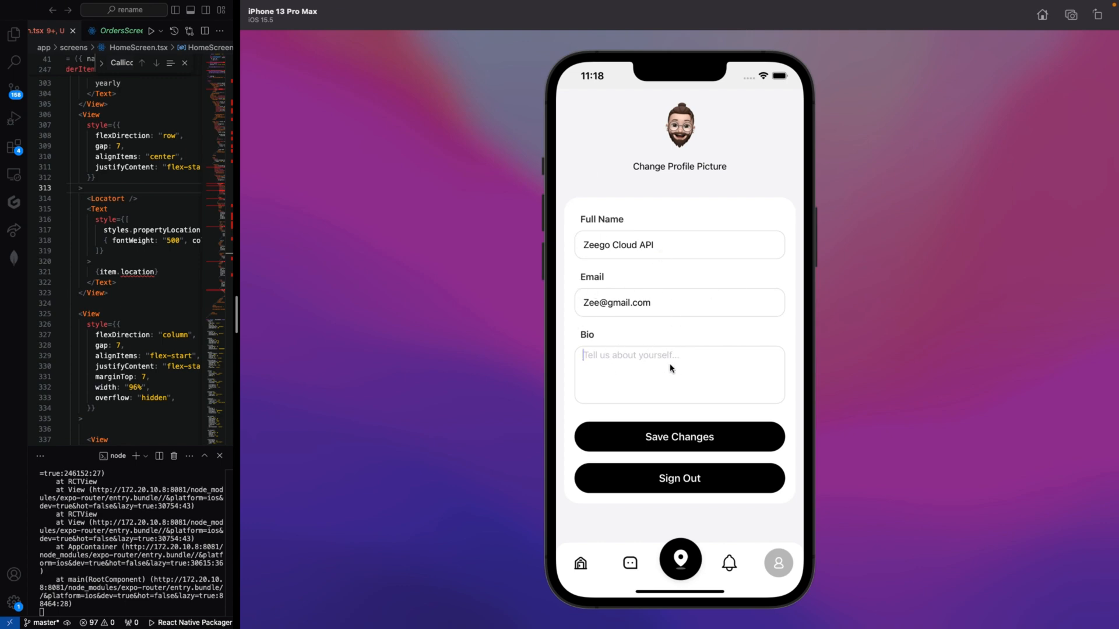
{"action": "type", "text": "Zen"}
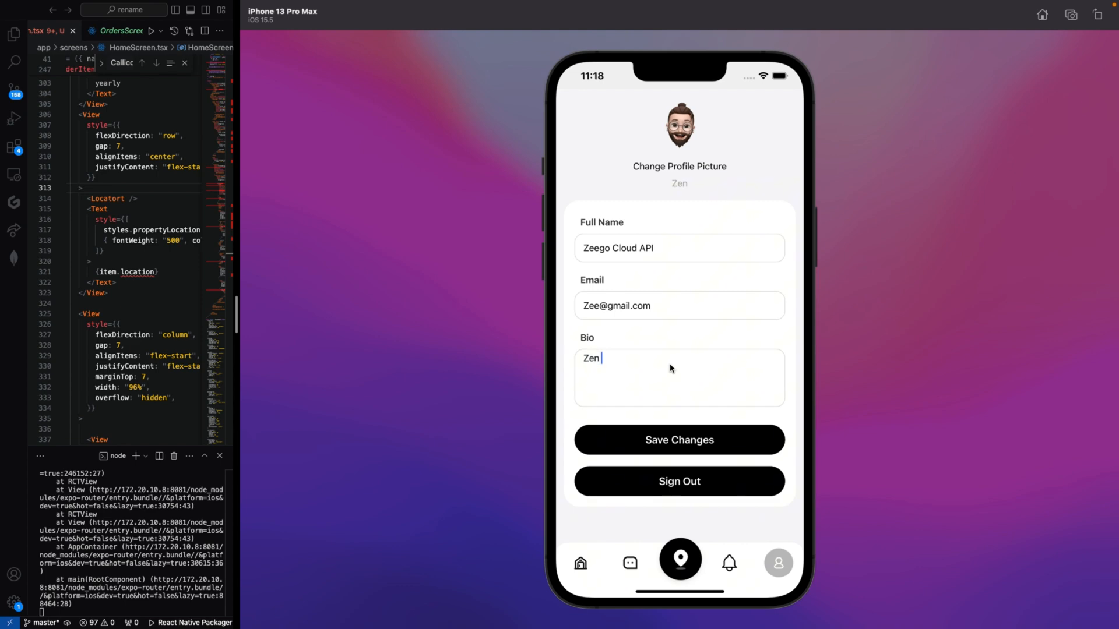
{"action": "type", "text": "njhfdksdf flagged mdfnvfd kenaf"}
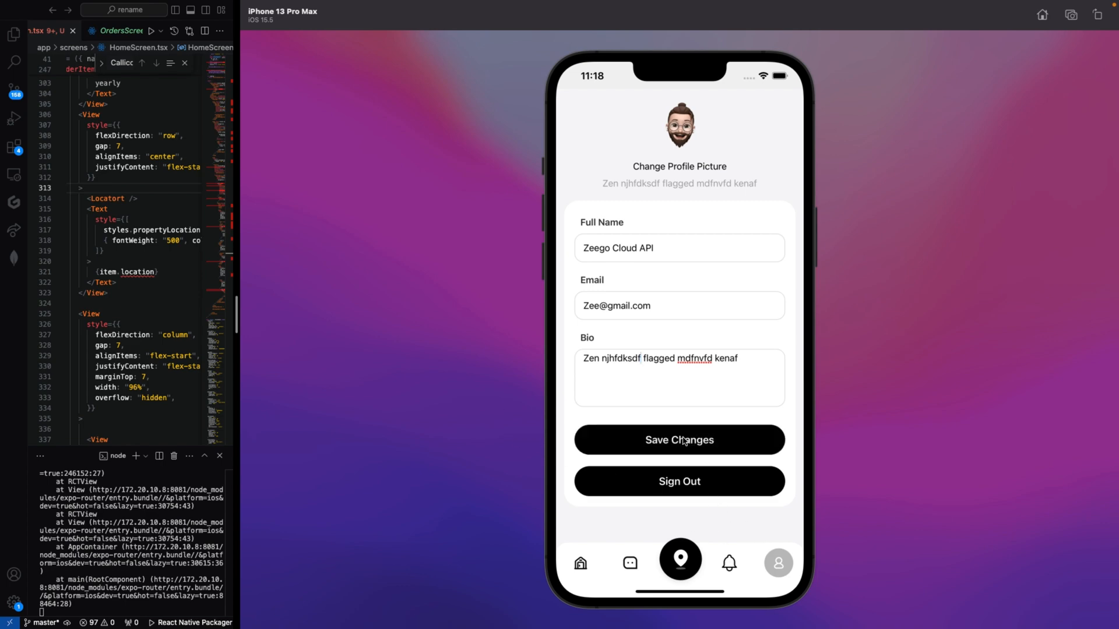
{"action": "left_click", "coordinate": [678, 439]}
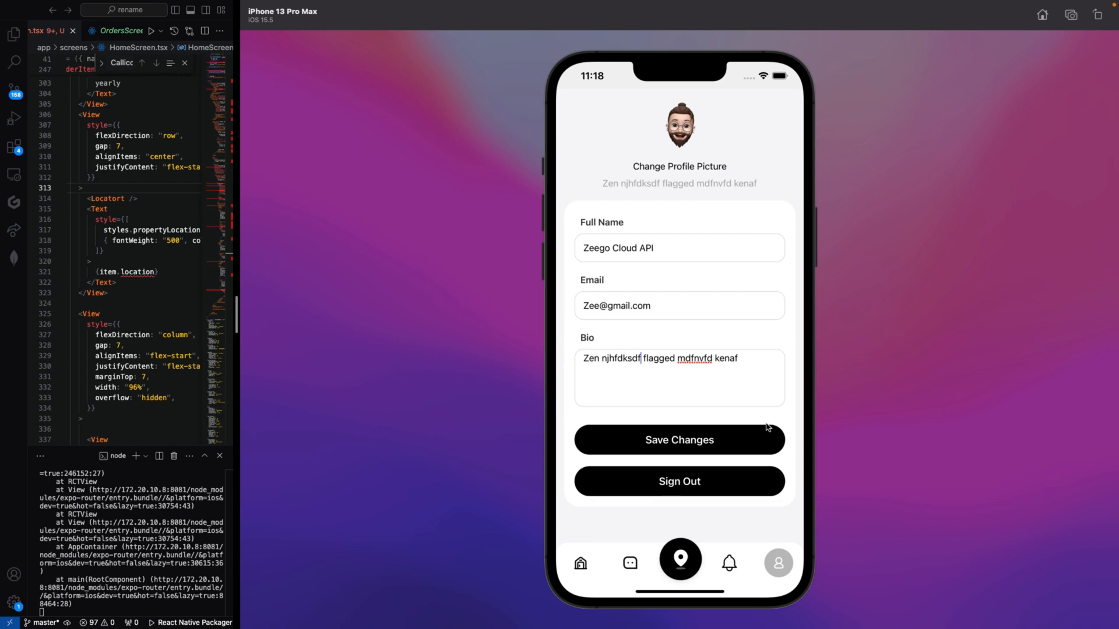
{"action": "left_click", "coordinate": [729, 563]}
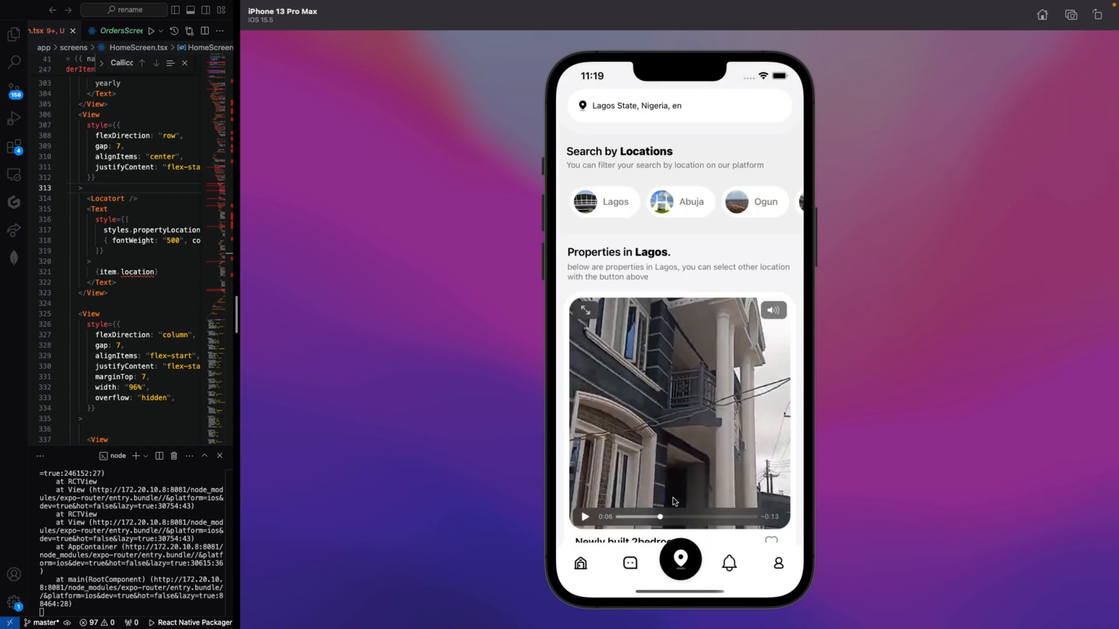
{"action": "left_click", "coordinate": [629, 563]}
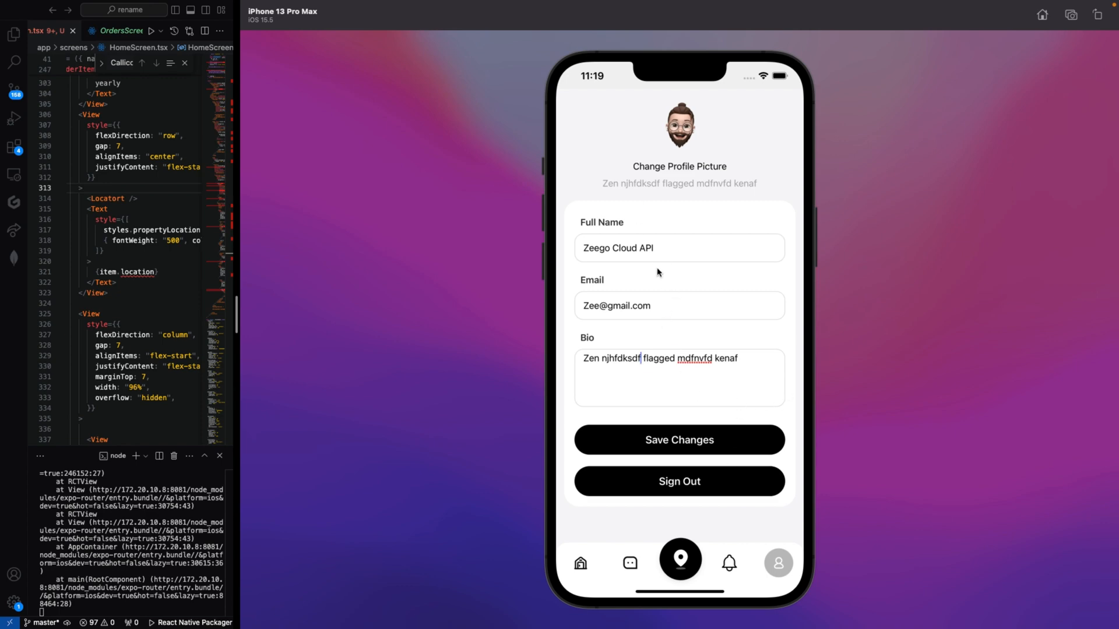
{"action": "mouse_move", "coordinate": [664, 432]}
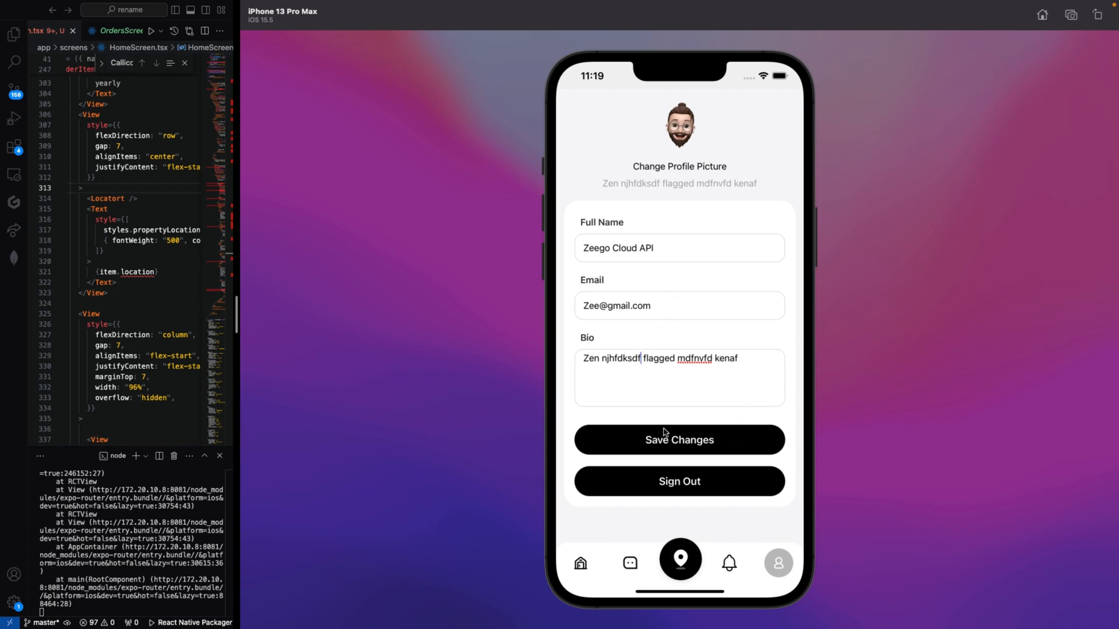